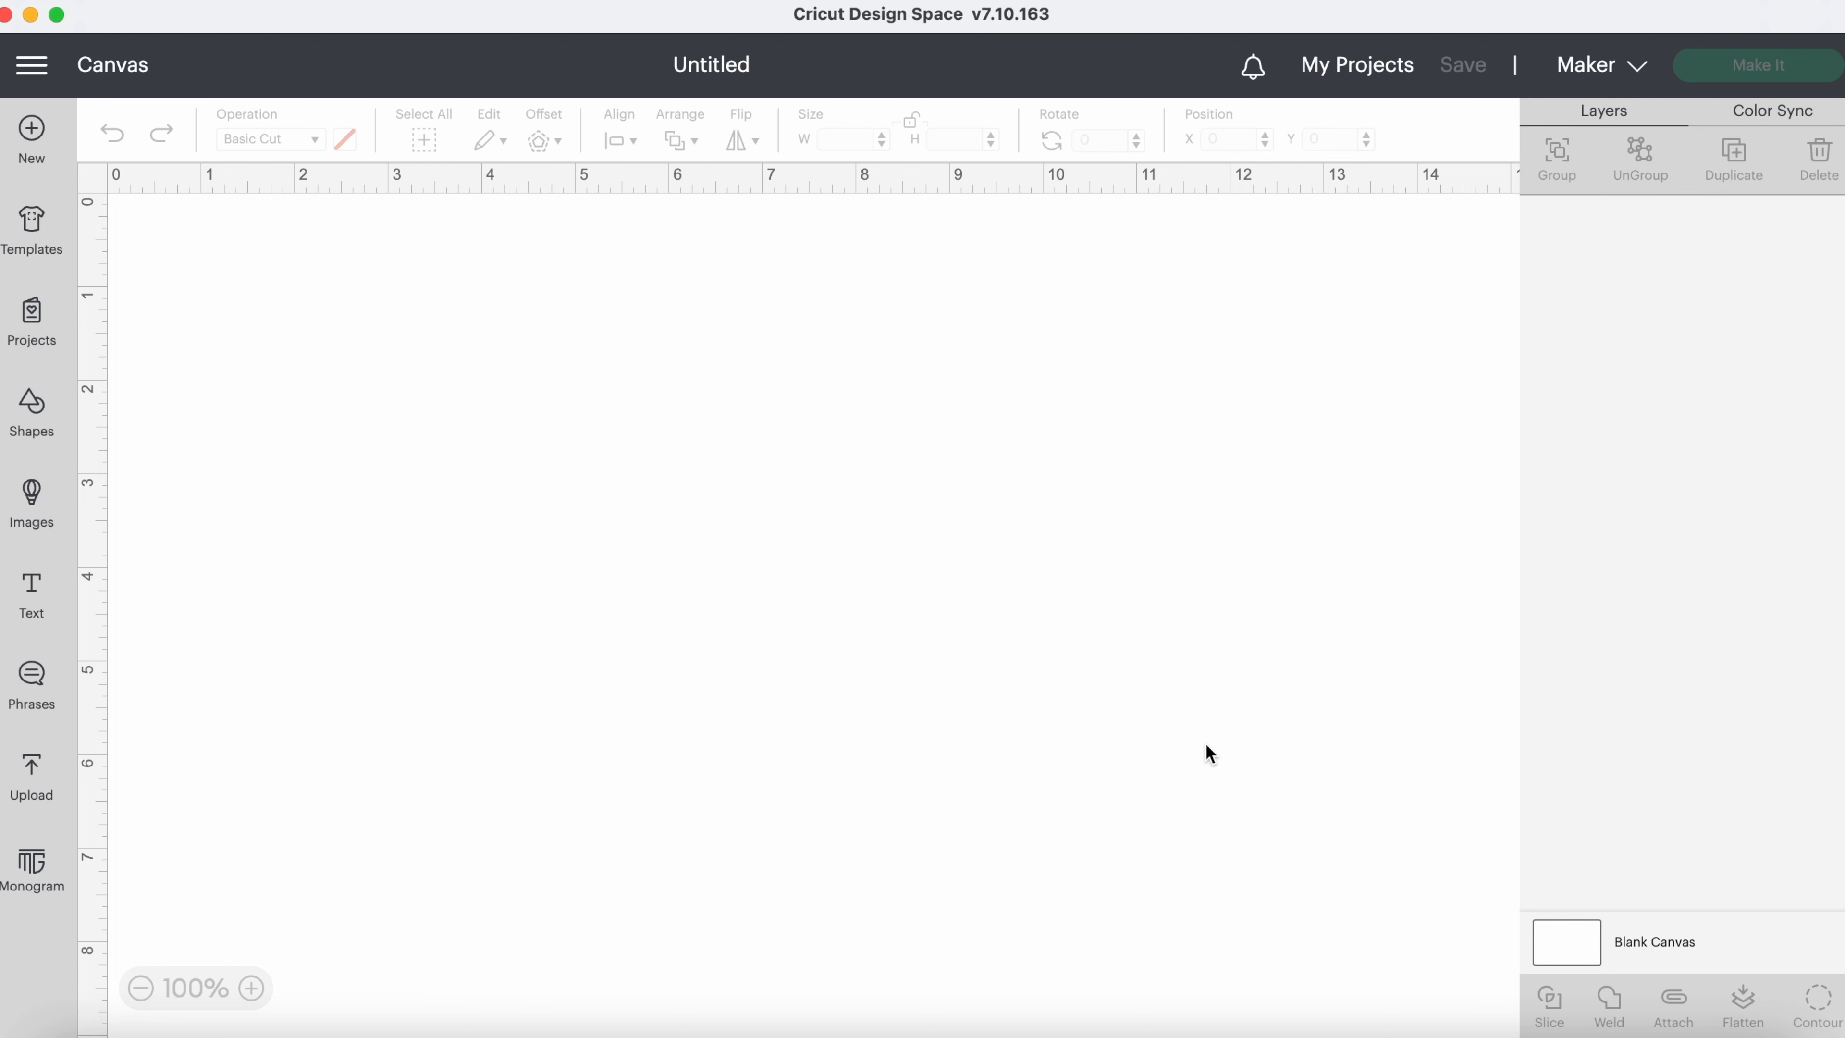
{"action": "mouse_move", "coordinate": [698, 554]}
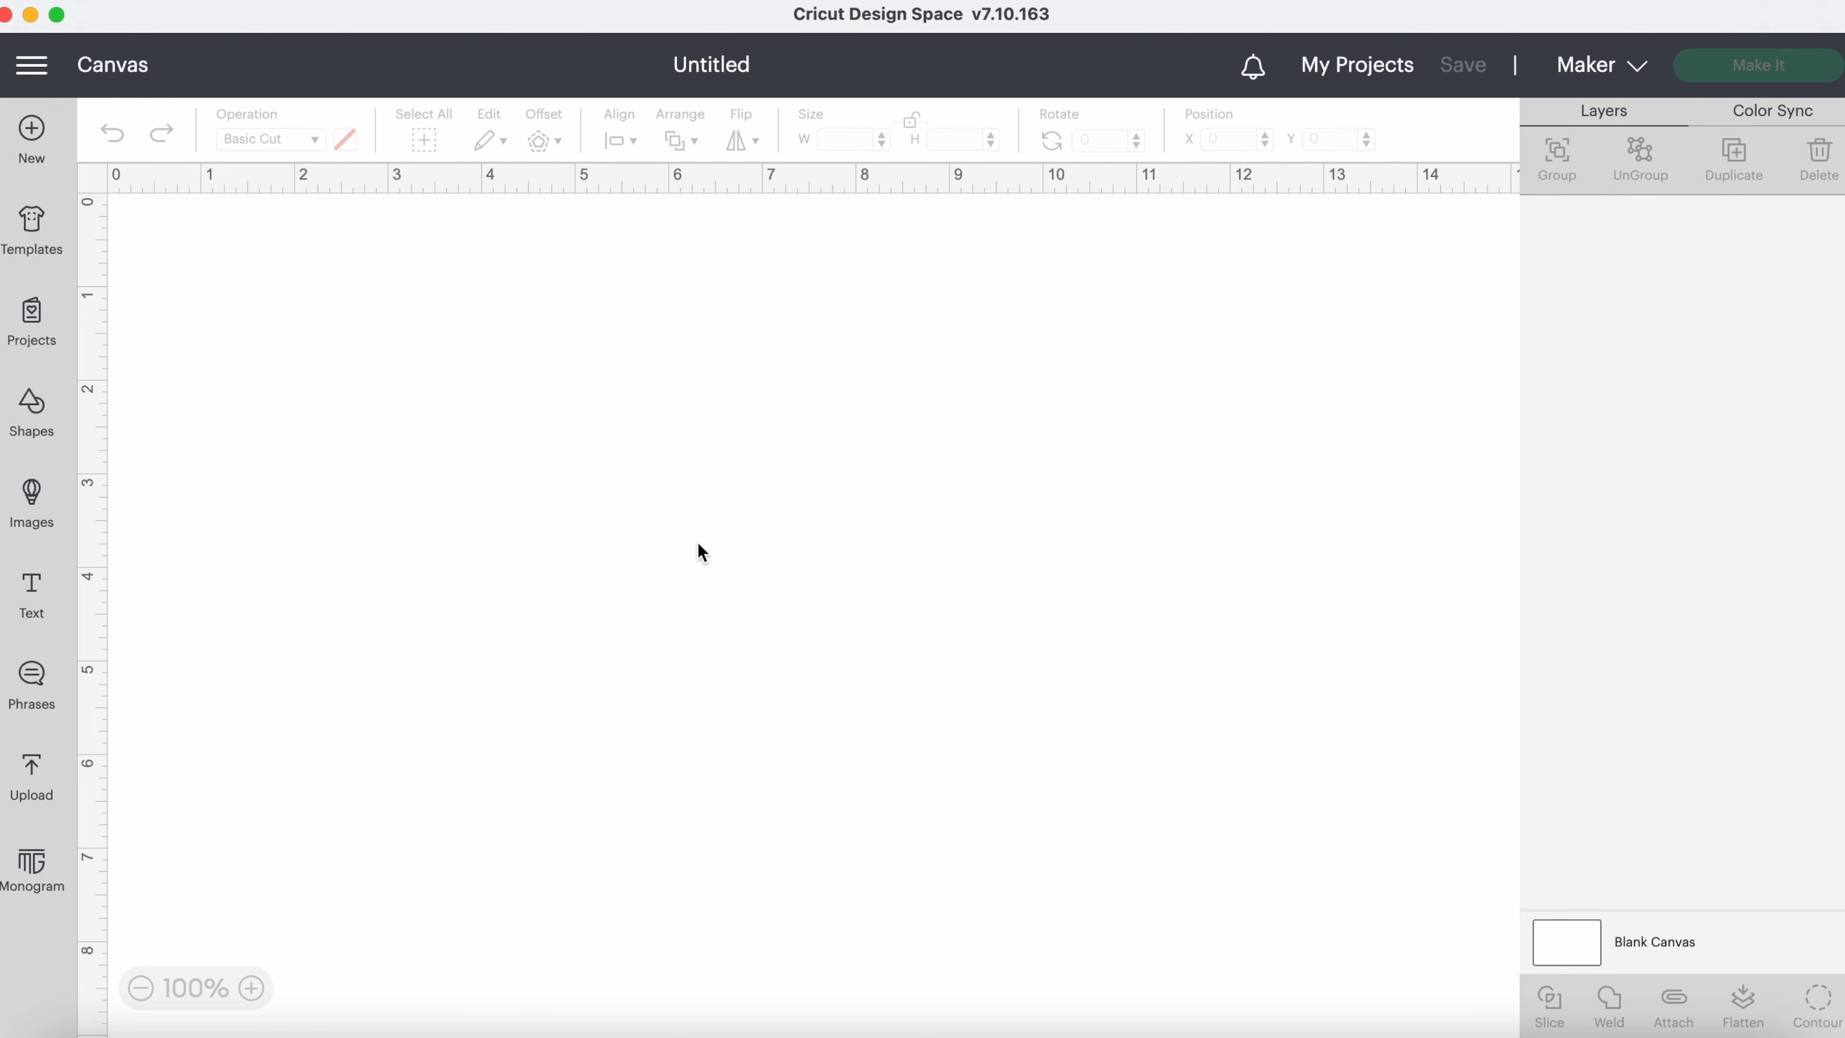
{"action": "mouse_move", "coordinate": [32, 314]}
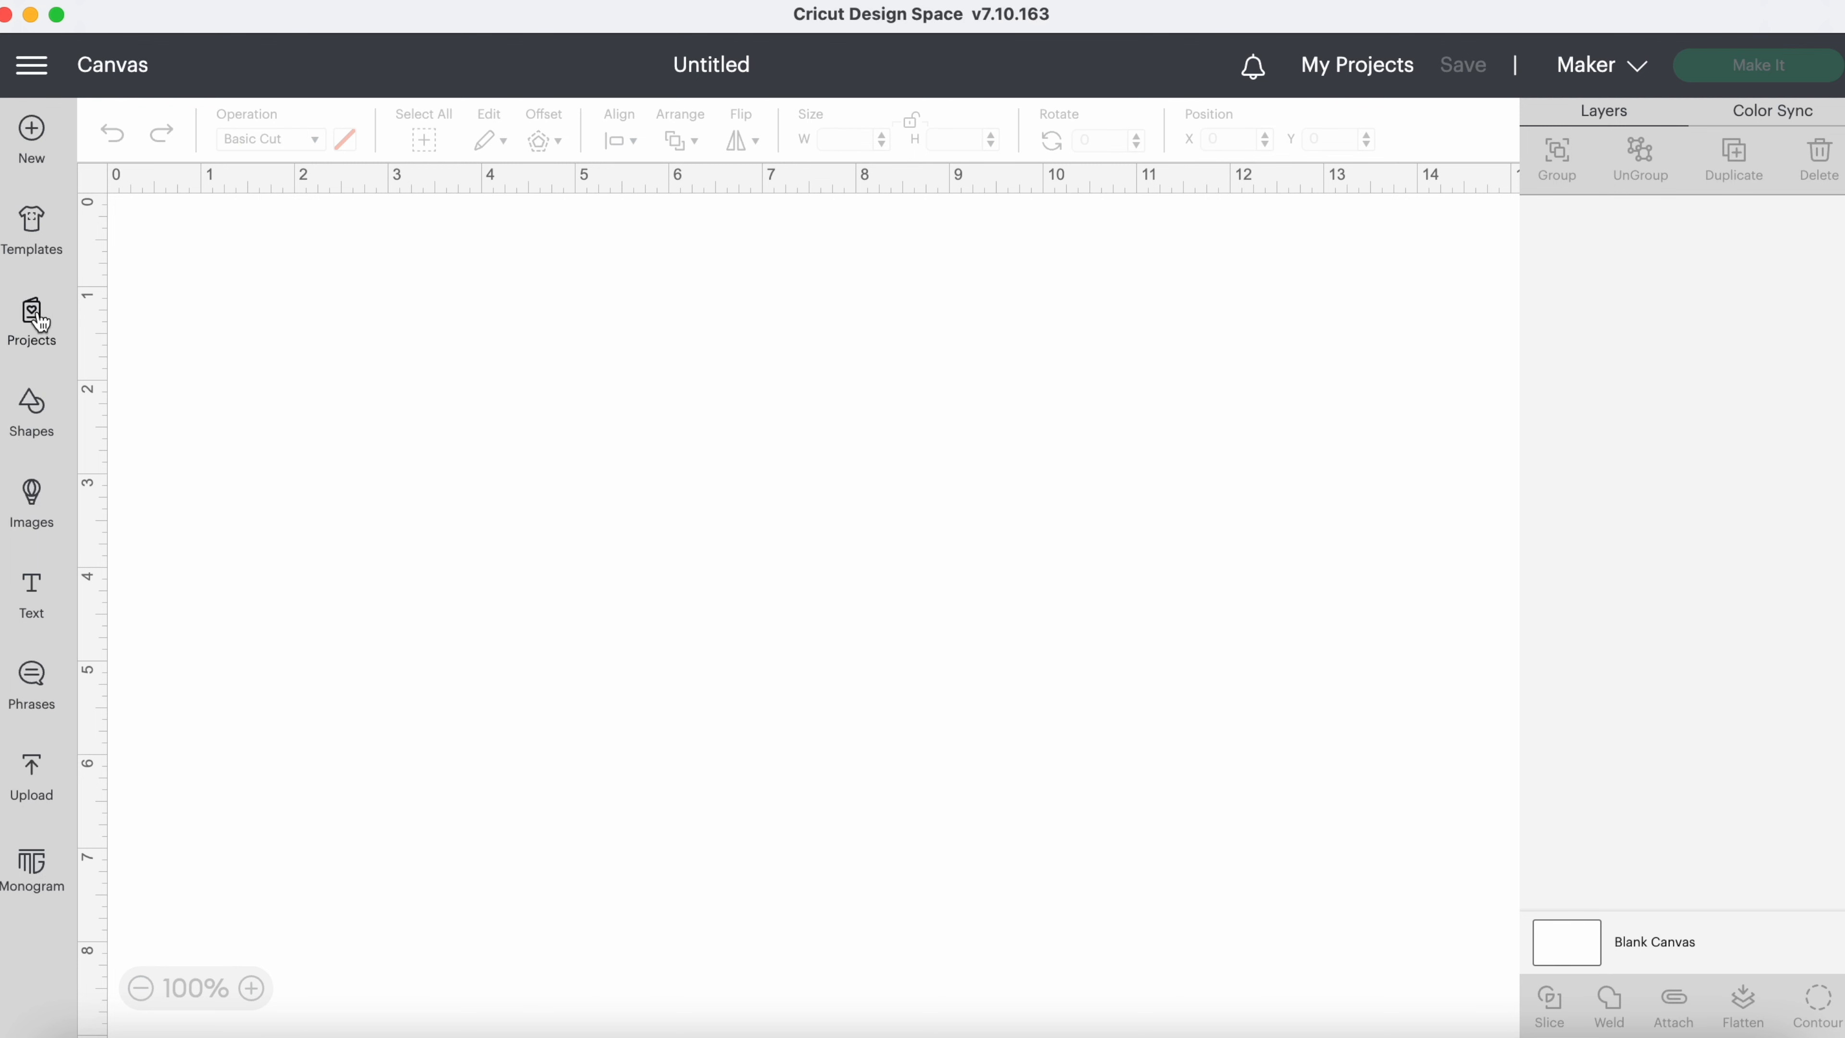
Browse the Projects library and scroll through the baby shower topper results.
{"action": "left_click", "coordinate": [31, 318]}
{"action": "type", "text": "baby shower cupcake toppers"}
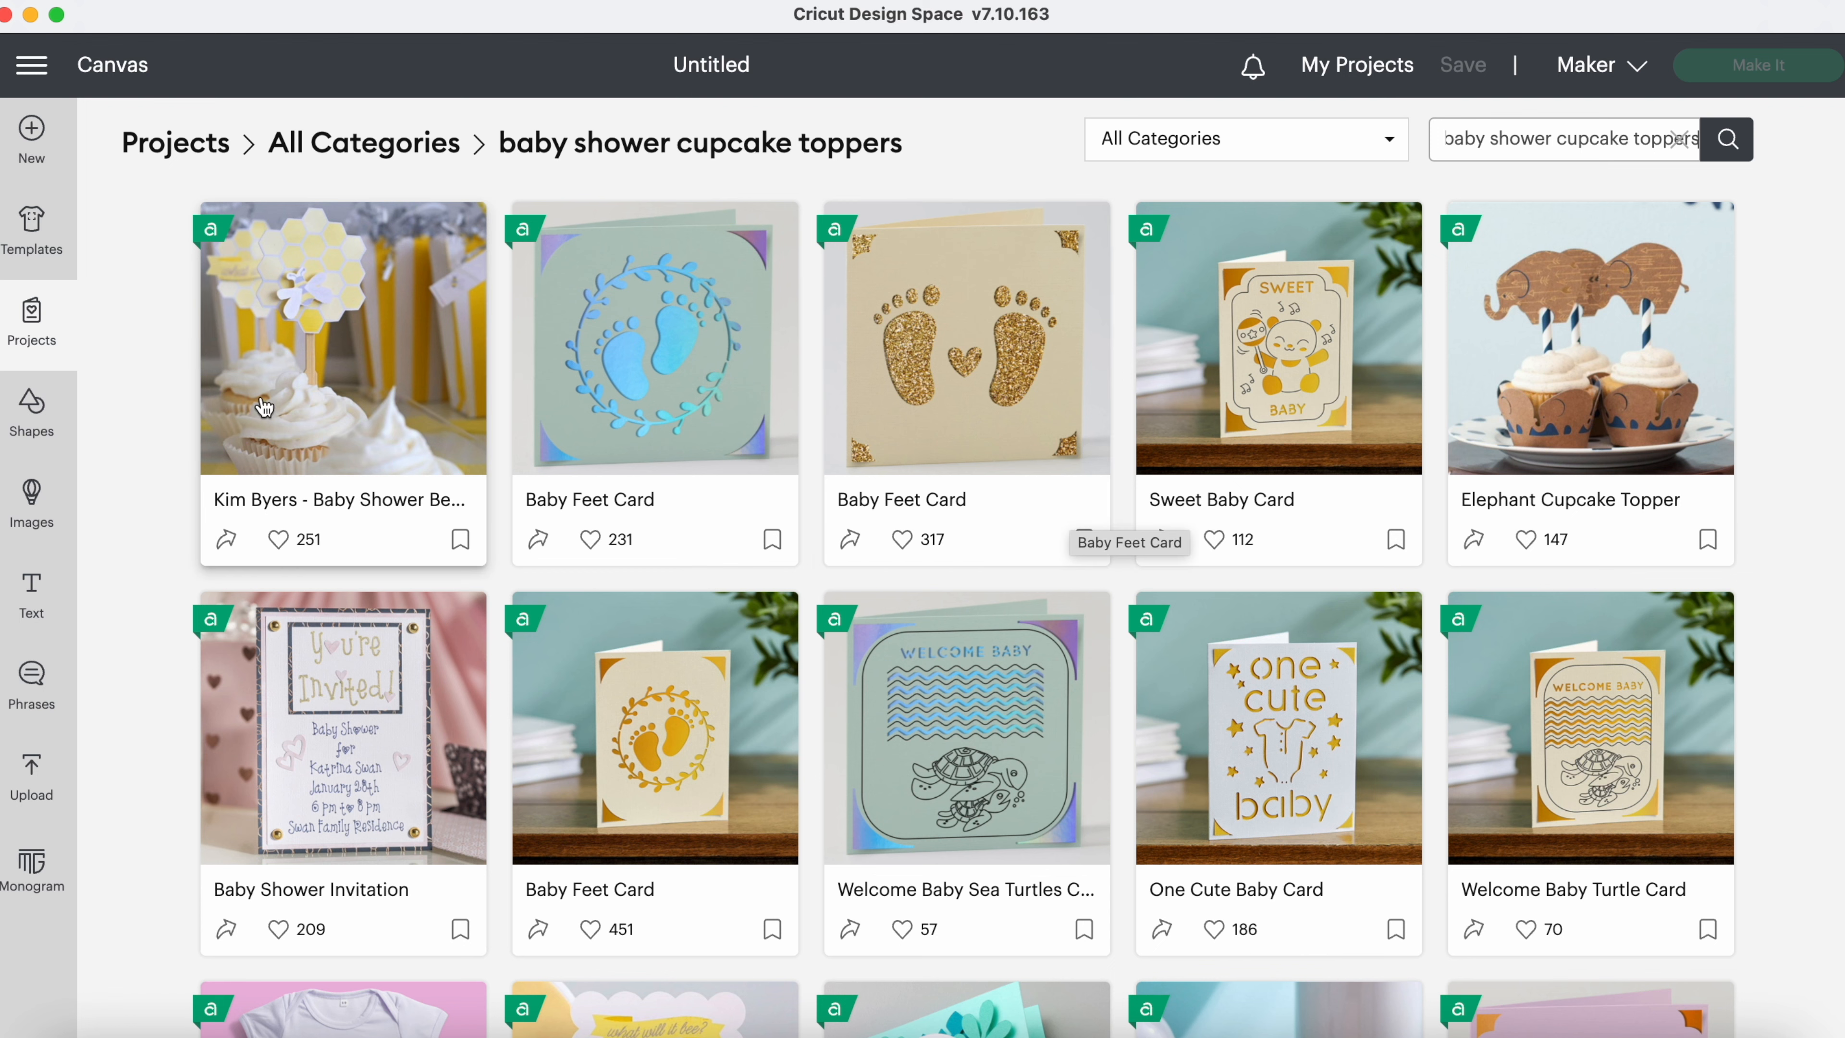
{"action": "scroll", "scroll_direction": "down", "scroll_amount": 3}
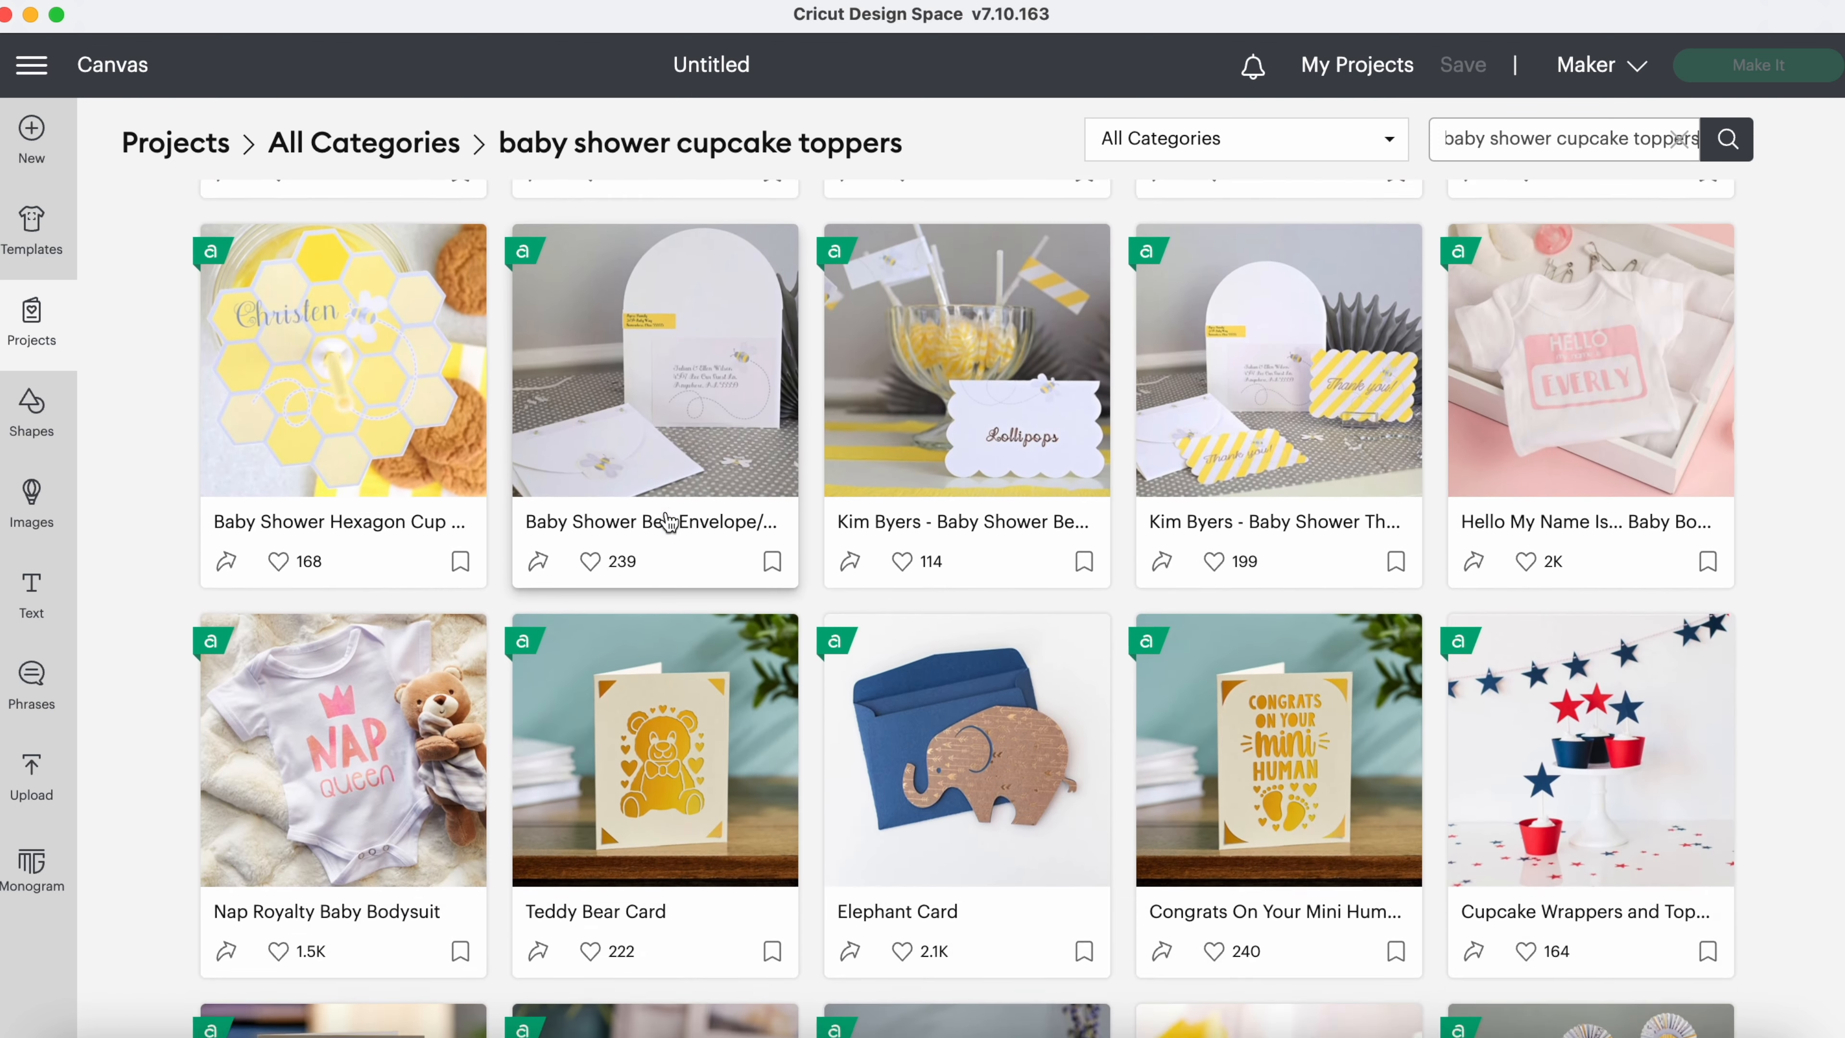
{"action": "scroll", "scroll_direction": "down", "scroll_amount": 3}
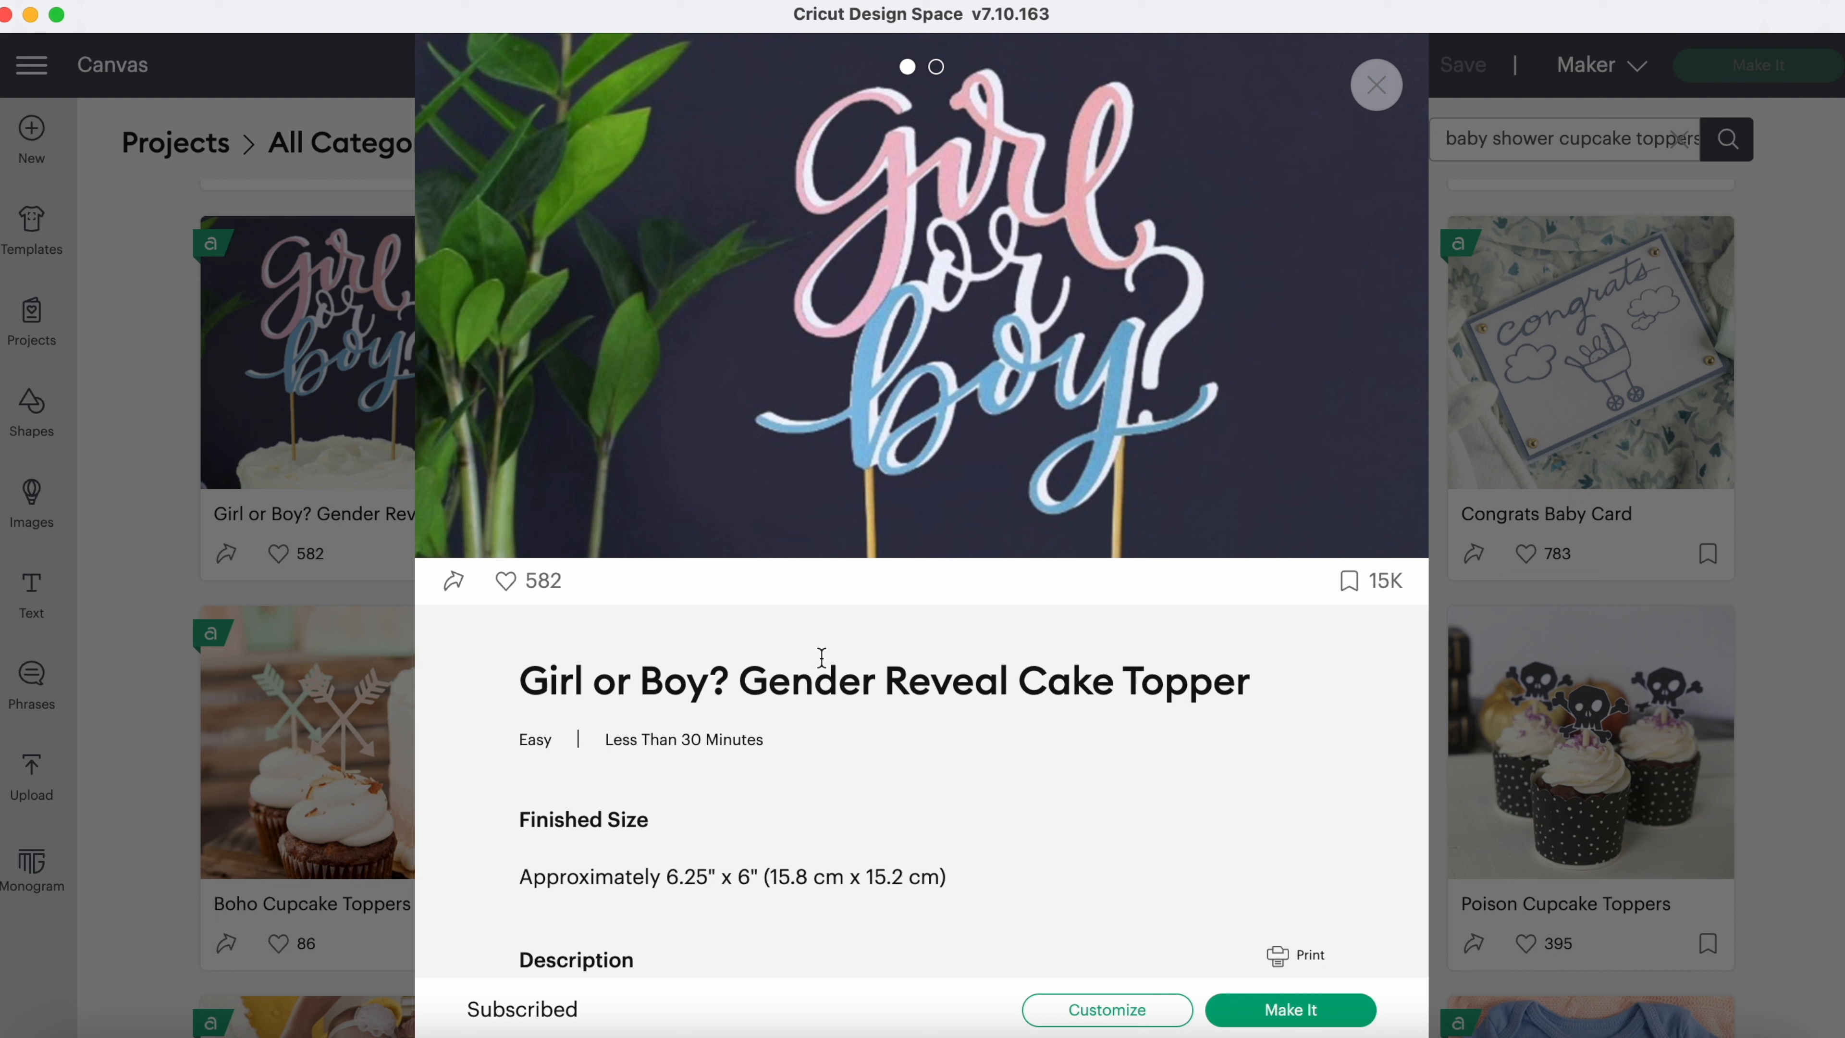
{"action": "mouse_move", "coordinate": [891, 866]}
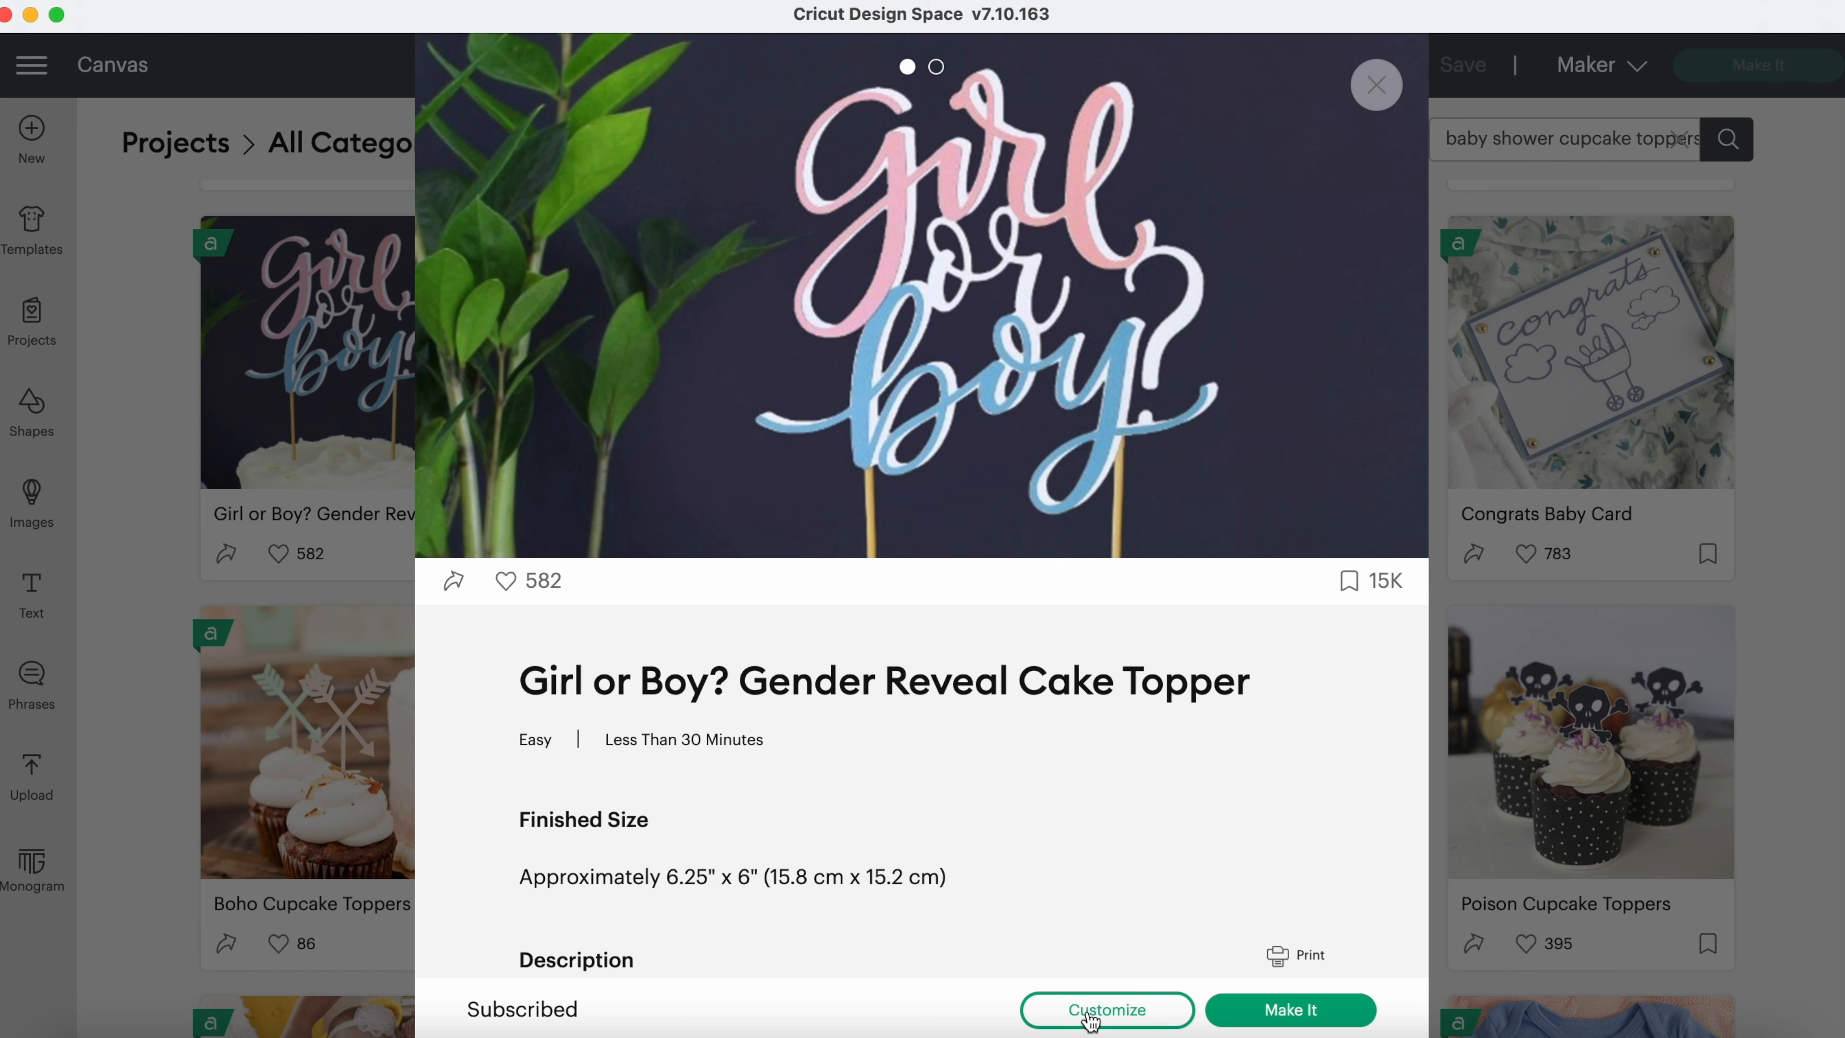
Customize the topper project onto the canvas and clear the selection.
{"action": "left_click", "coordinate": [1105, 1010]}
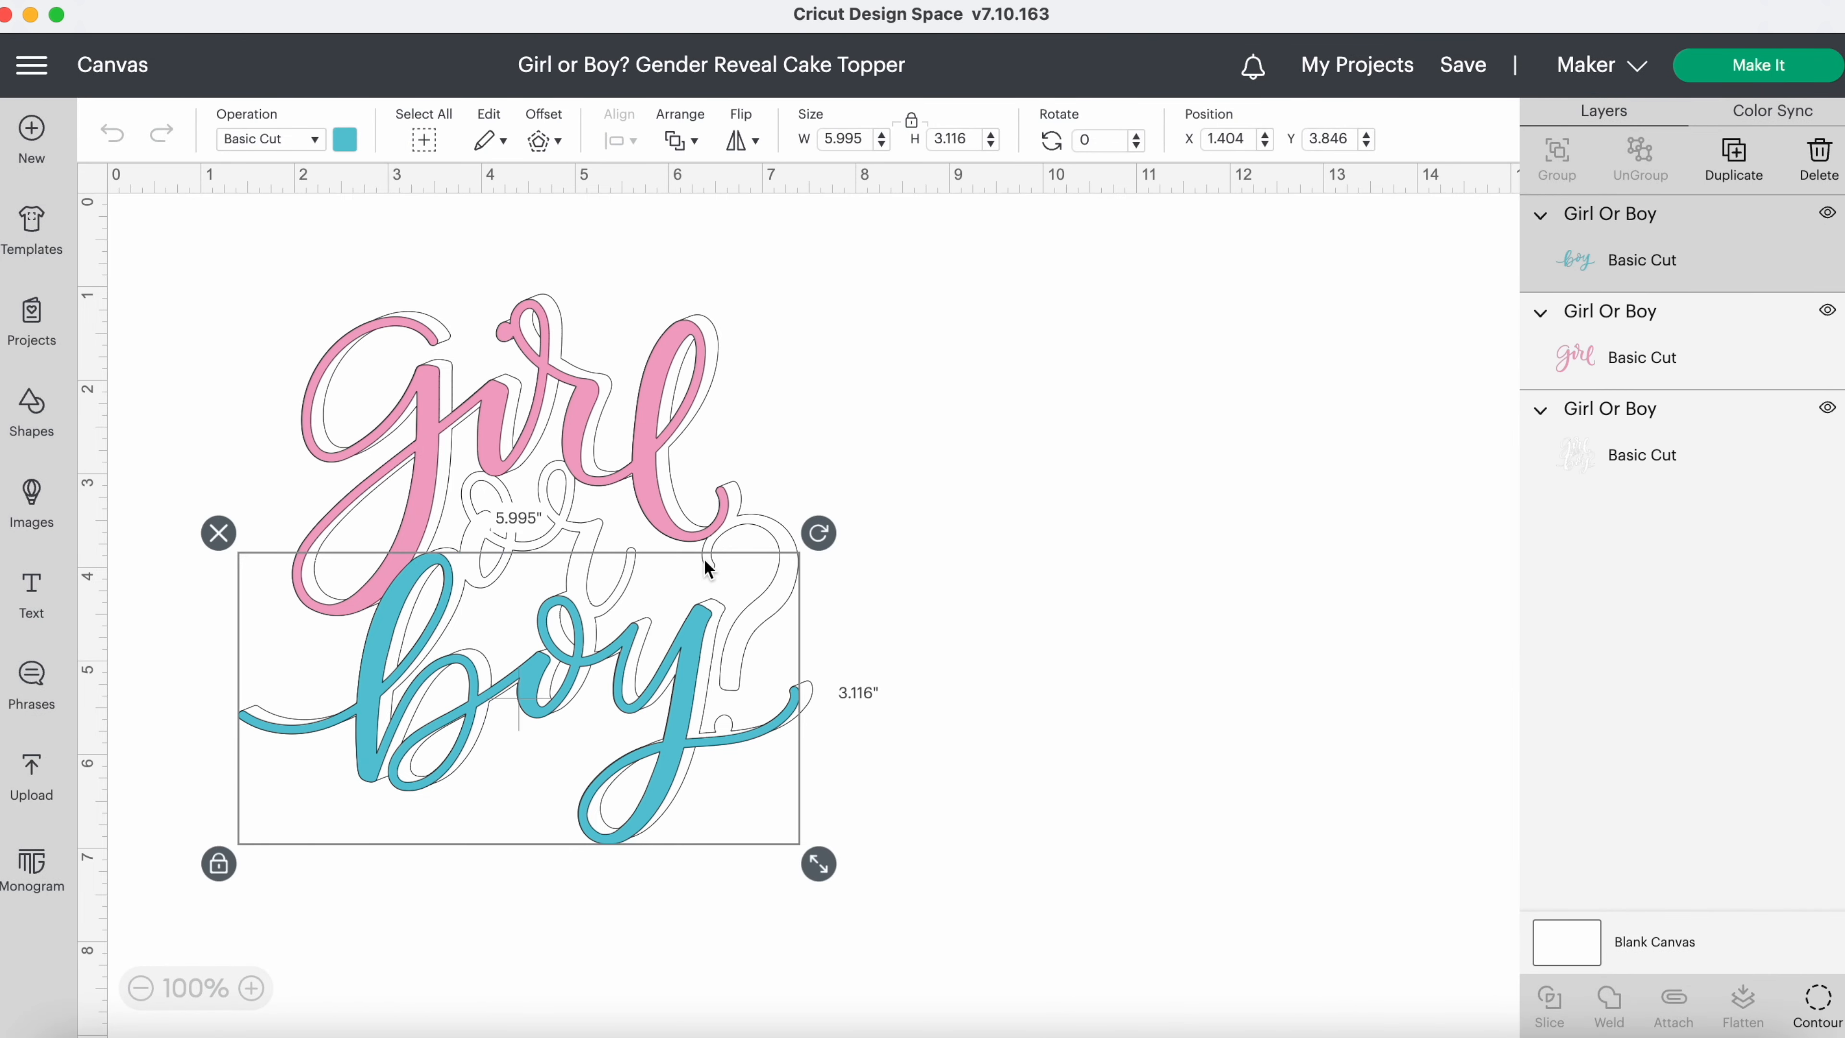
{"action": "left_click", "coordinate": [984, 445]}
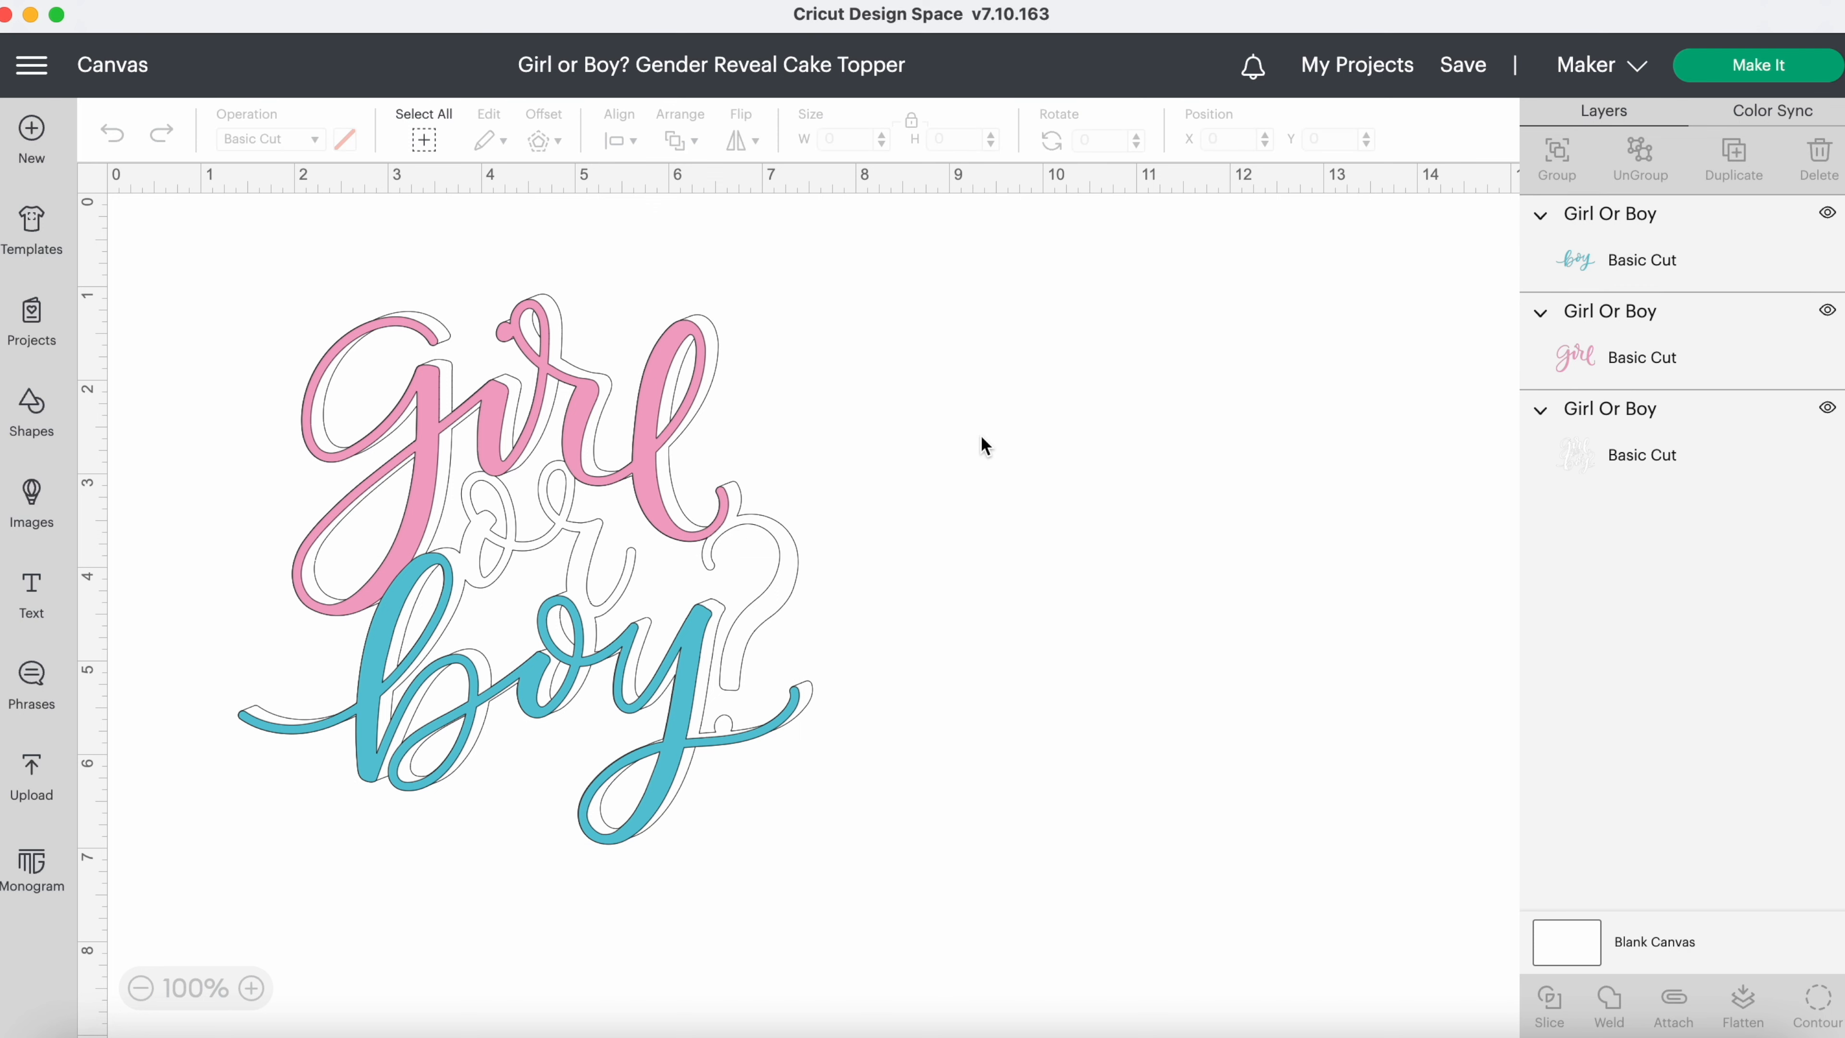
{"action": "mouse_move", "coordinate": [327, 320]}
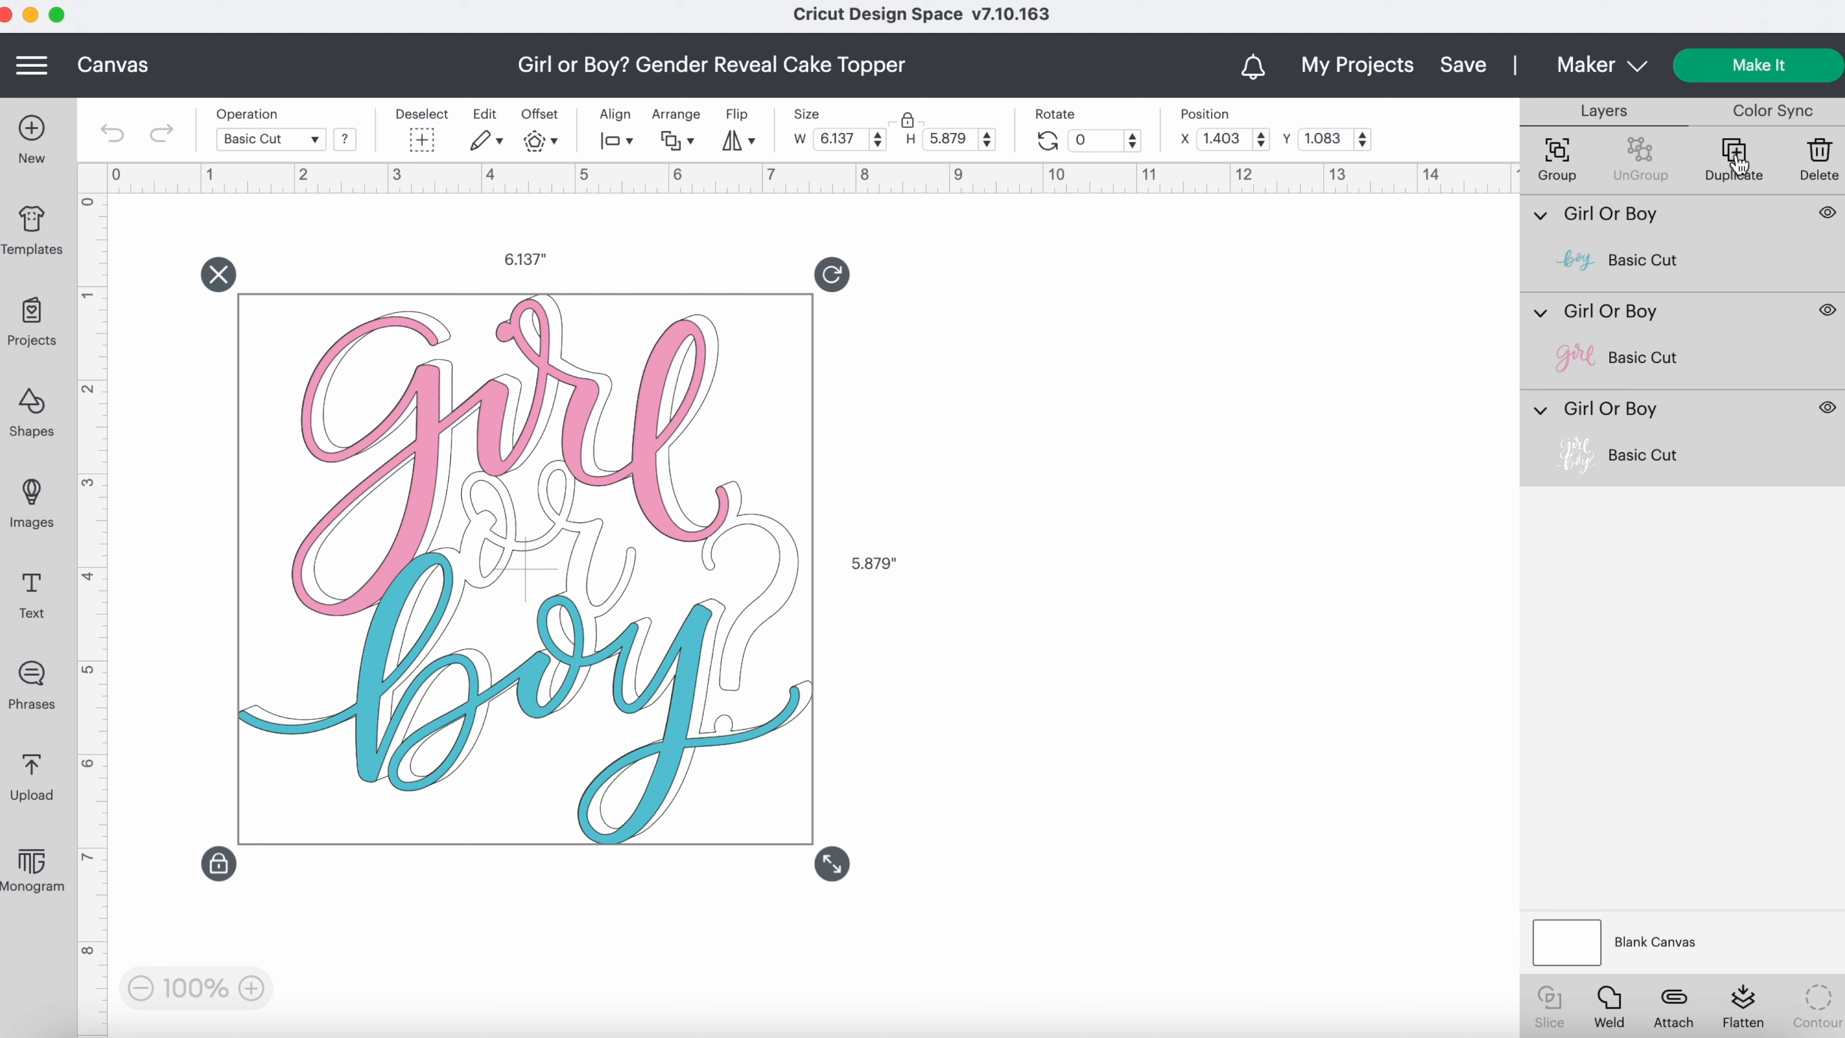
{"action": "mouse_move", "coordinate": [1731, 199]}
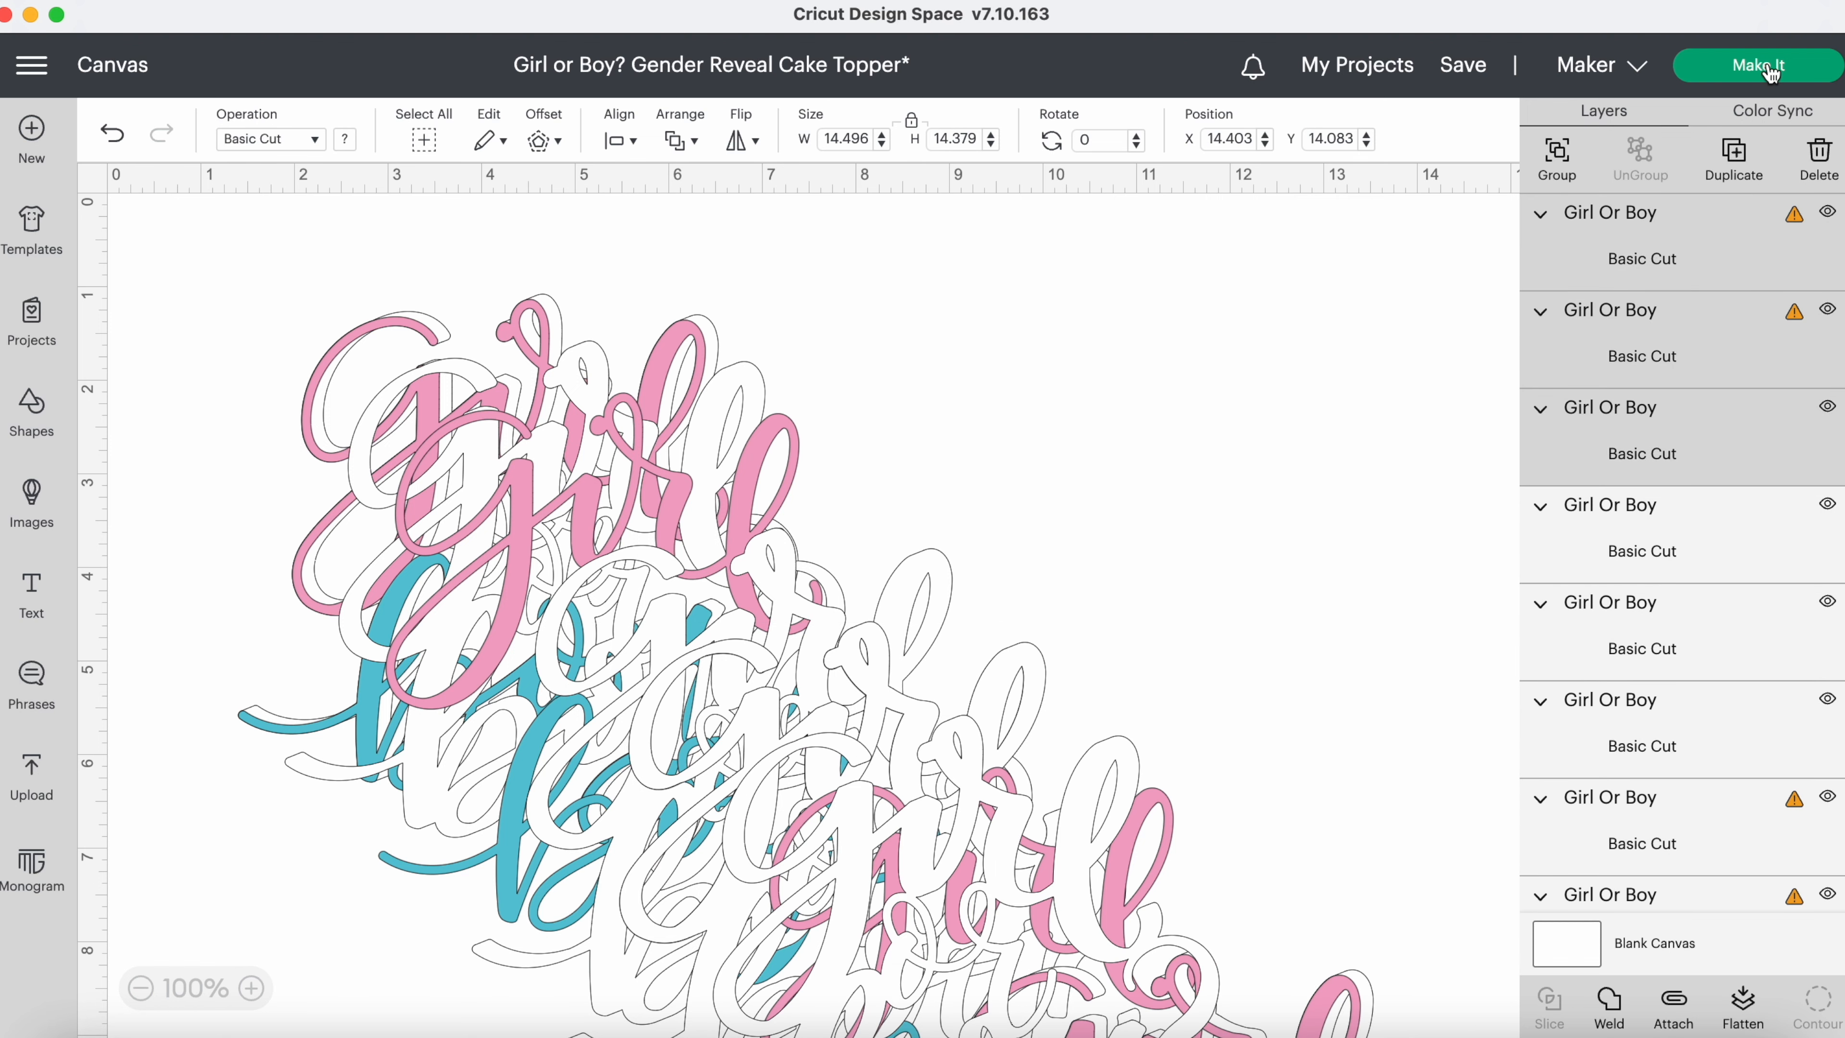
Make It with materials loaded on a standard mat, then reach the material size choices.
{"action": "left_click", "coordinate": [1757, 65]}
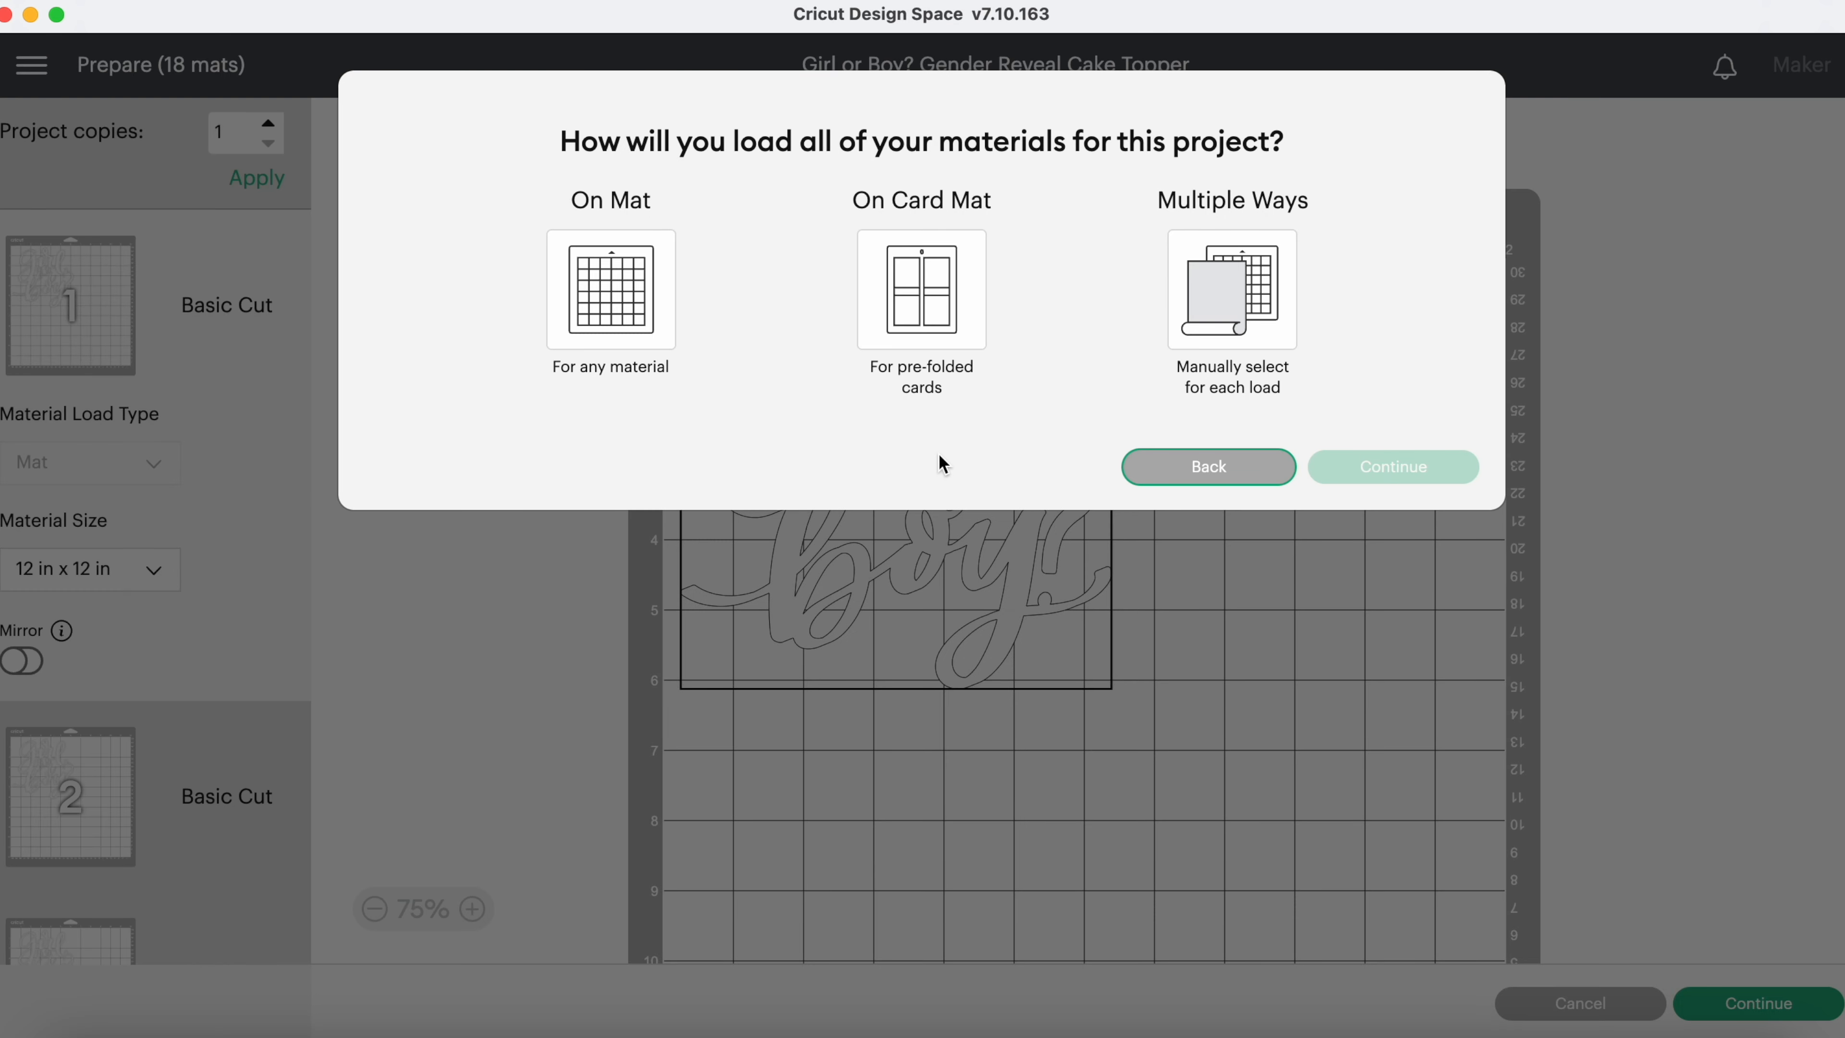
{"action": "left_click", "coordinate": [609, 289]}
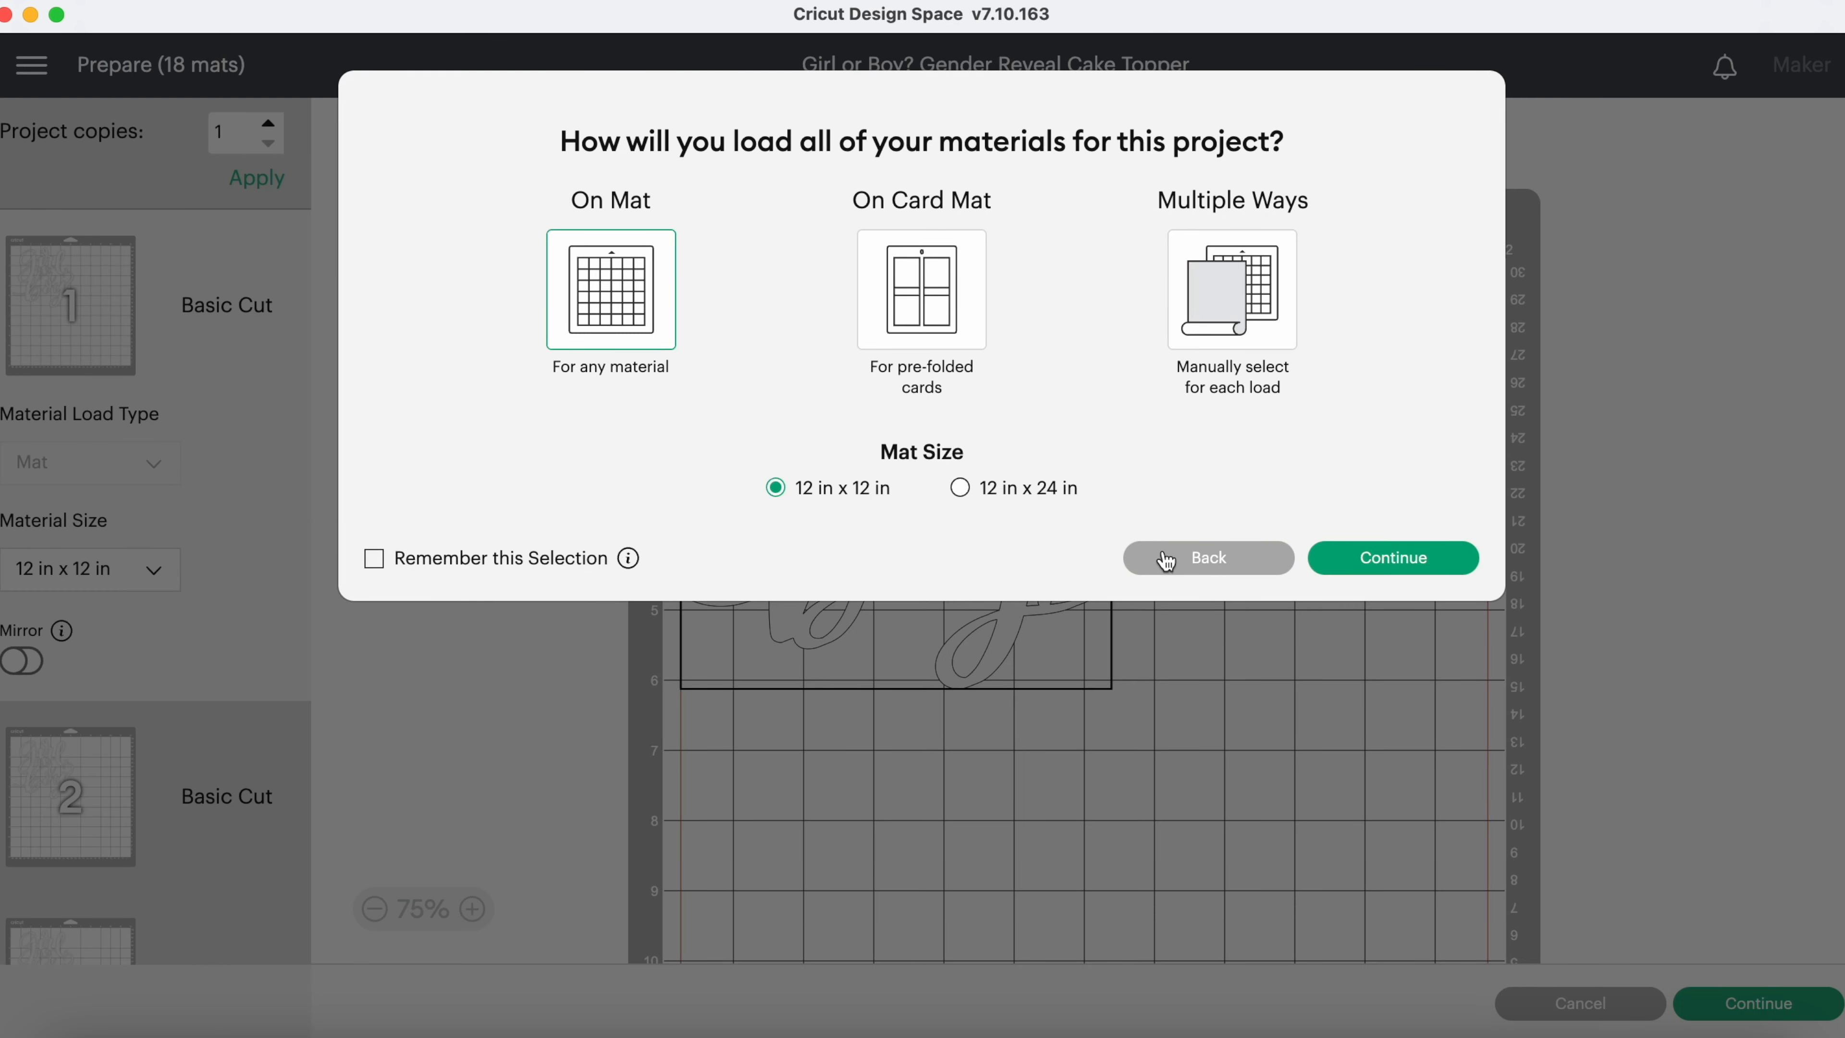
{"action": "left_click", "coordinate": [1393, 557]}
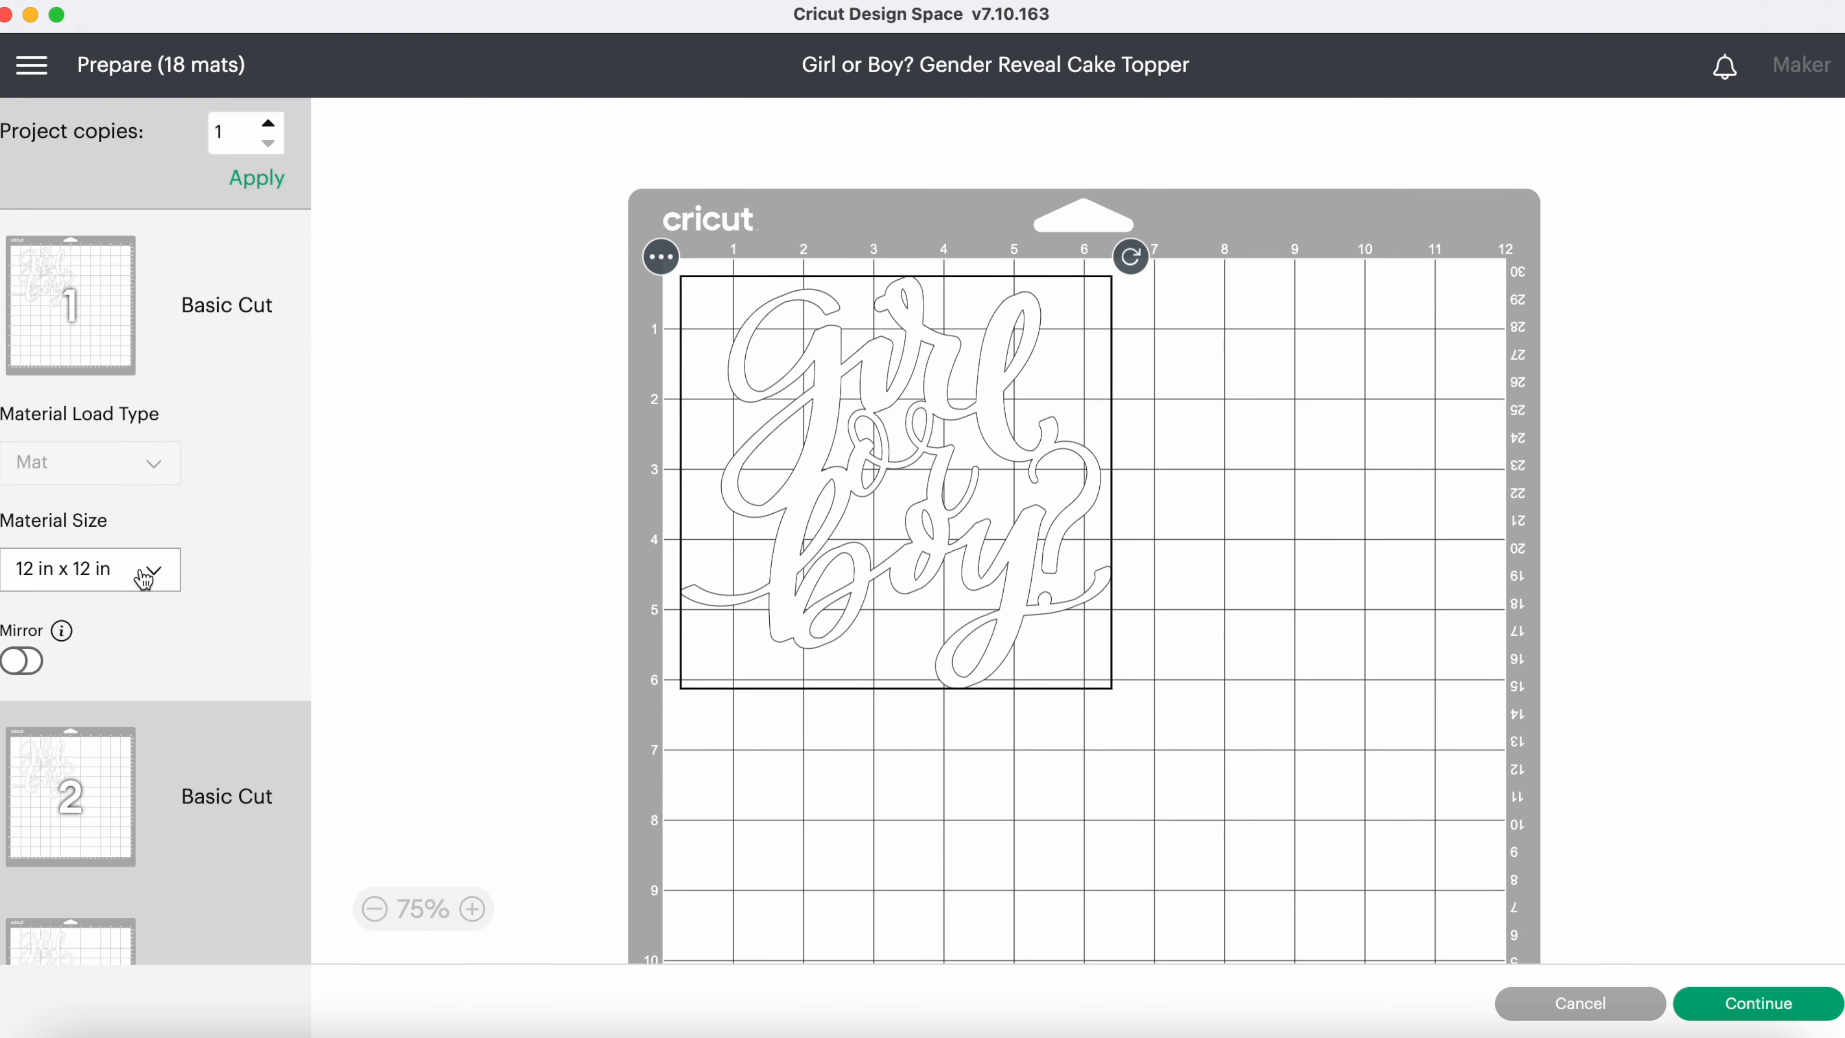
{"action": "left_click", "coordinate": [89, 570]}
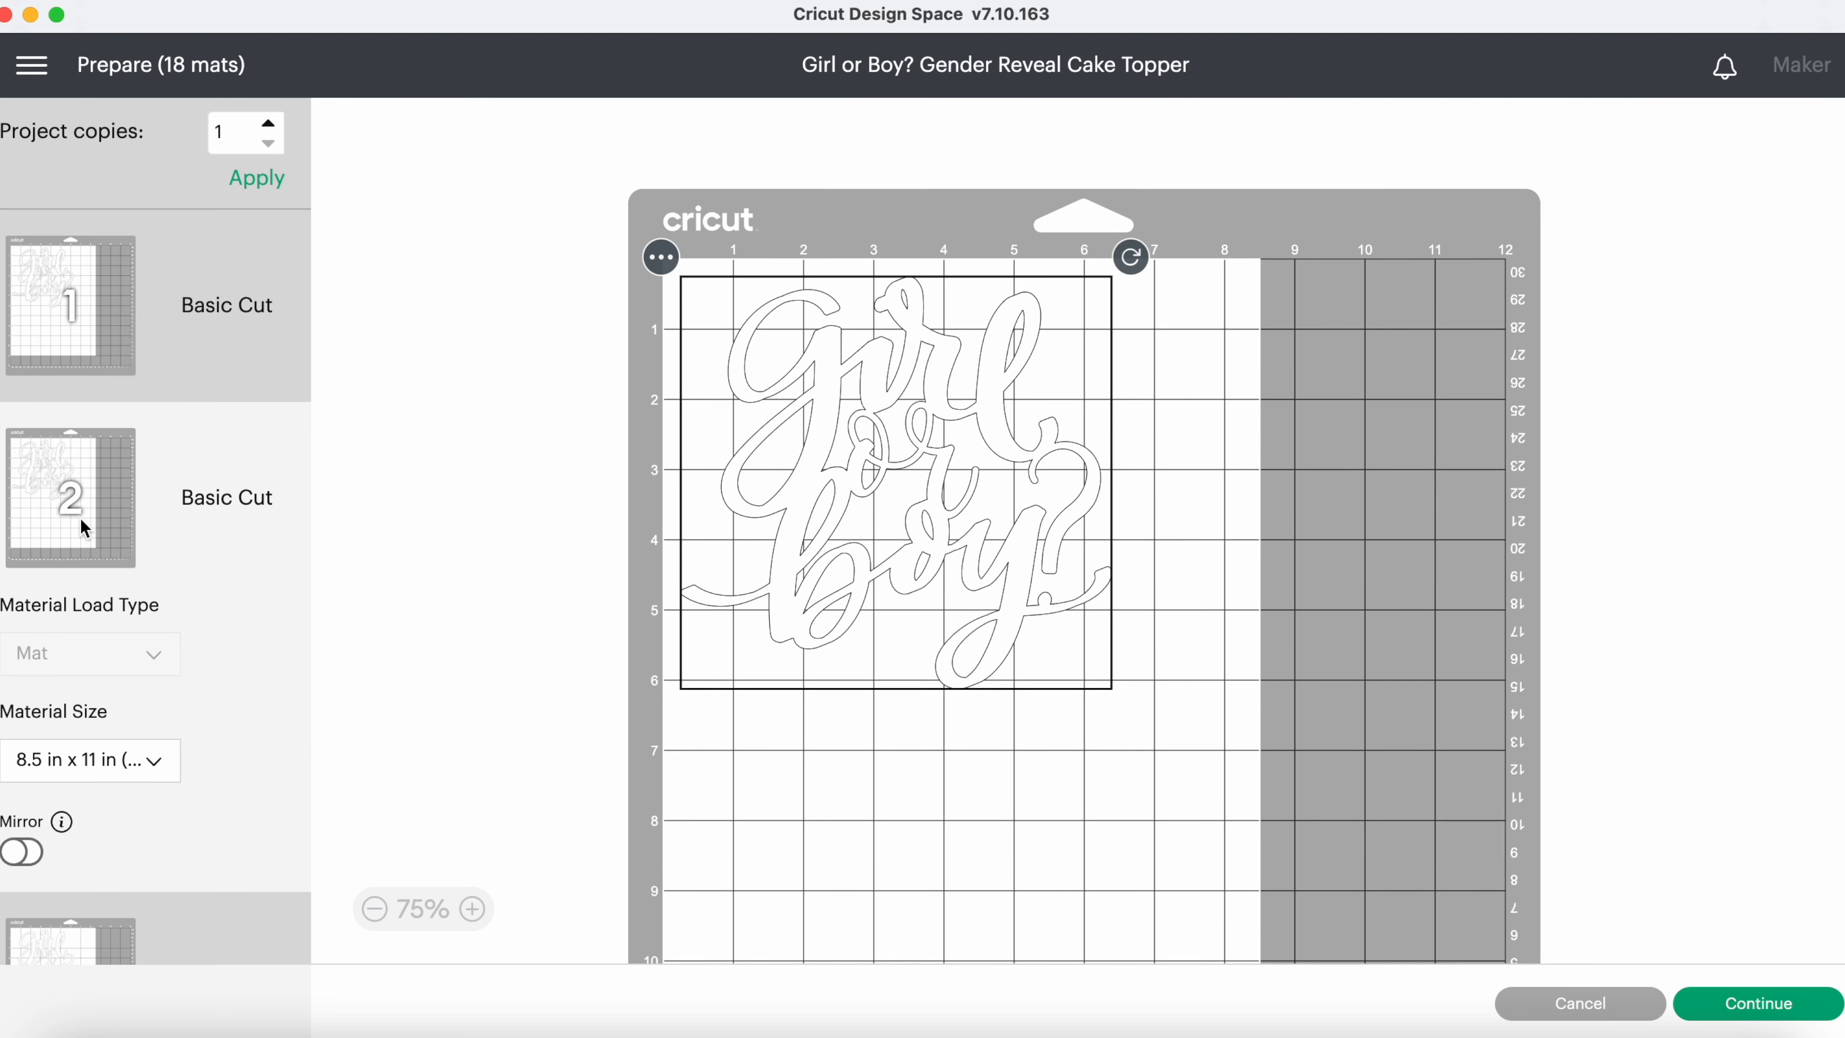
{"action": "mouse_move", "coordinate": [134, 530]}
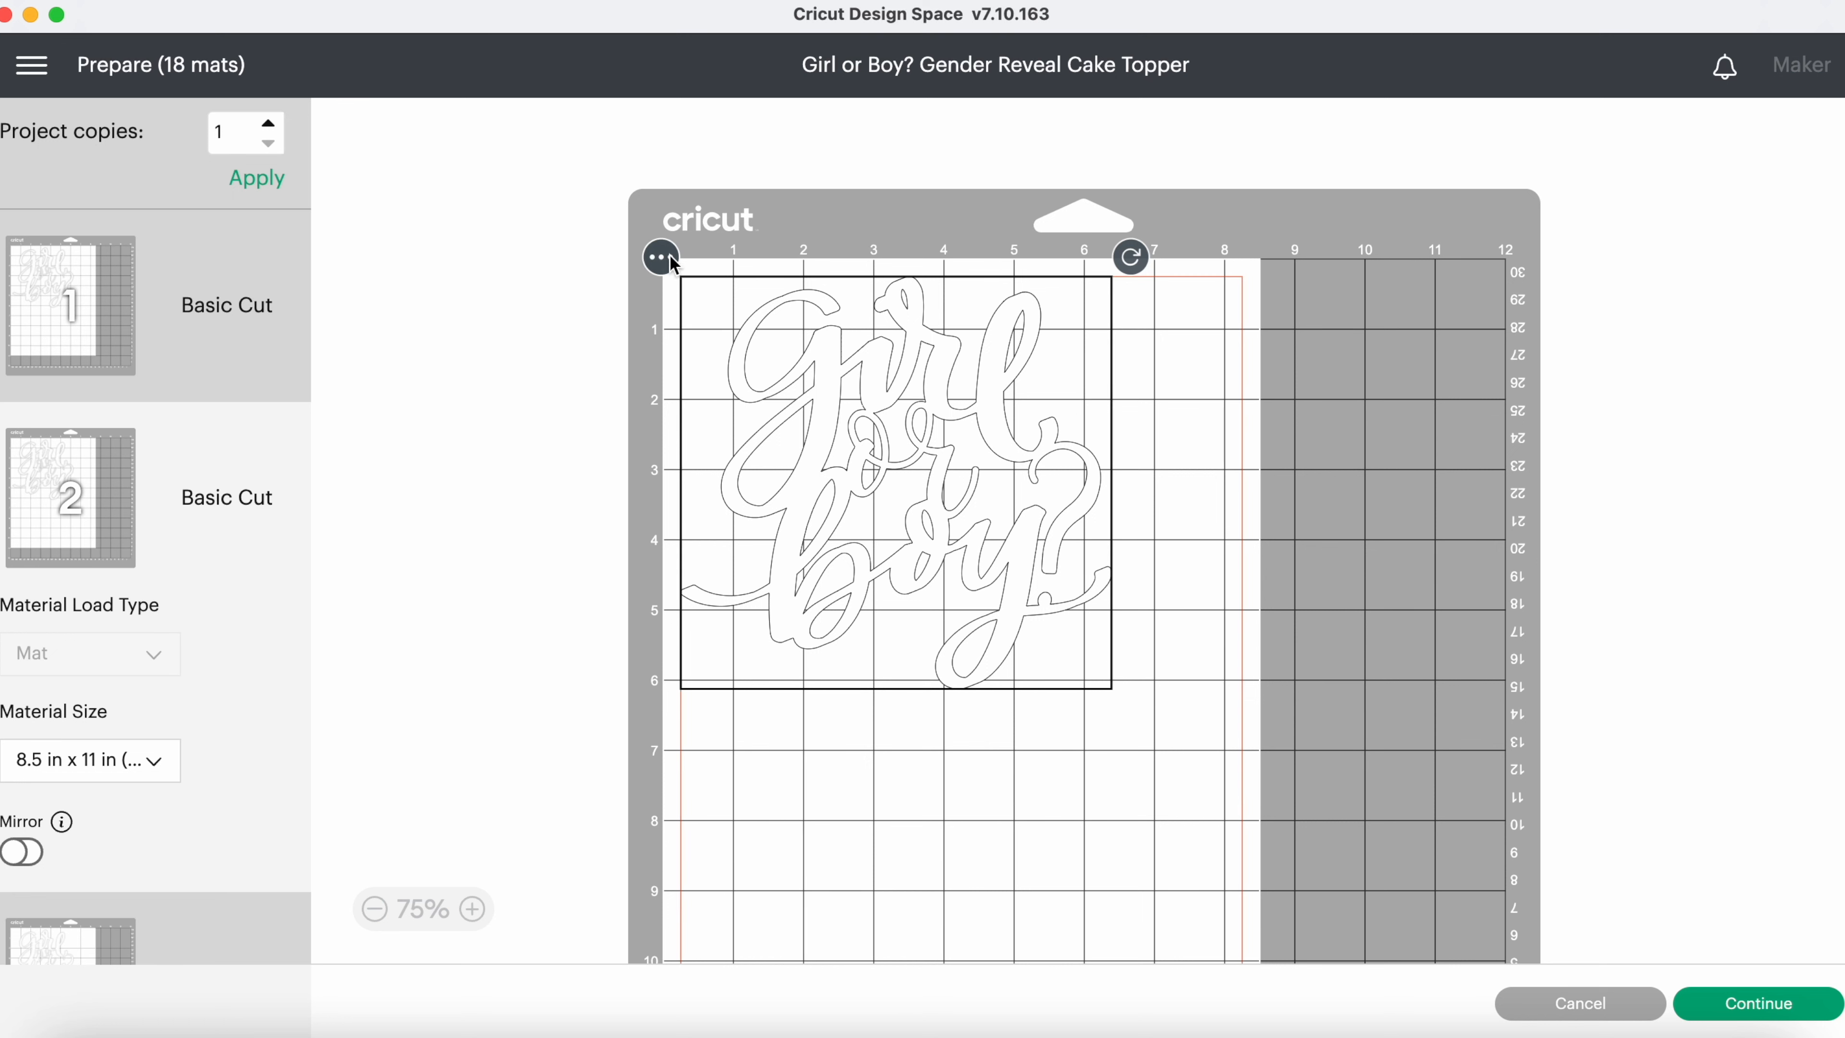
Move a topper onto the first letter-size mat and reposition it there.
{"action": "left_click", "coordinate": [661, 258]}
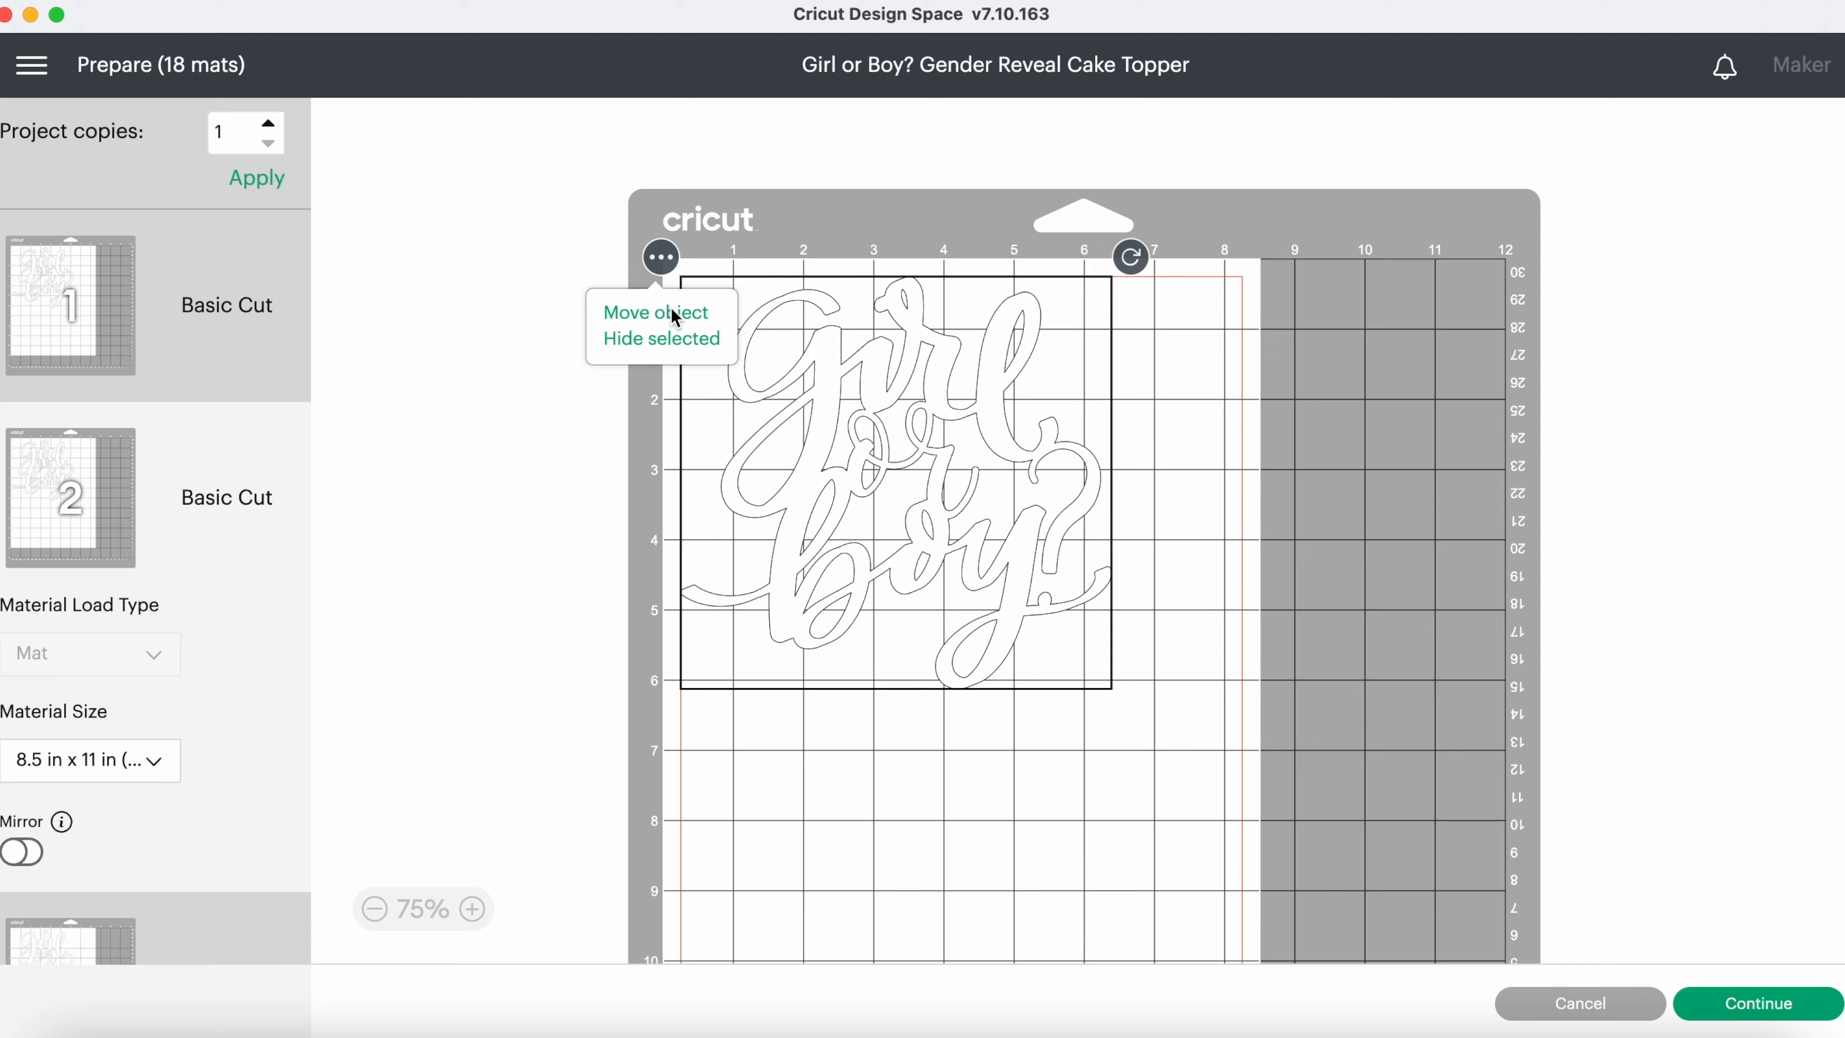
{"action": "left_click", "coordinate": [655, 313]}
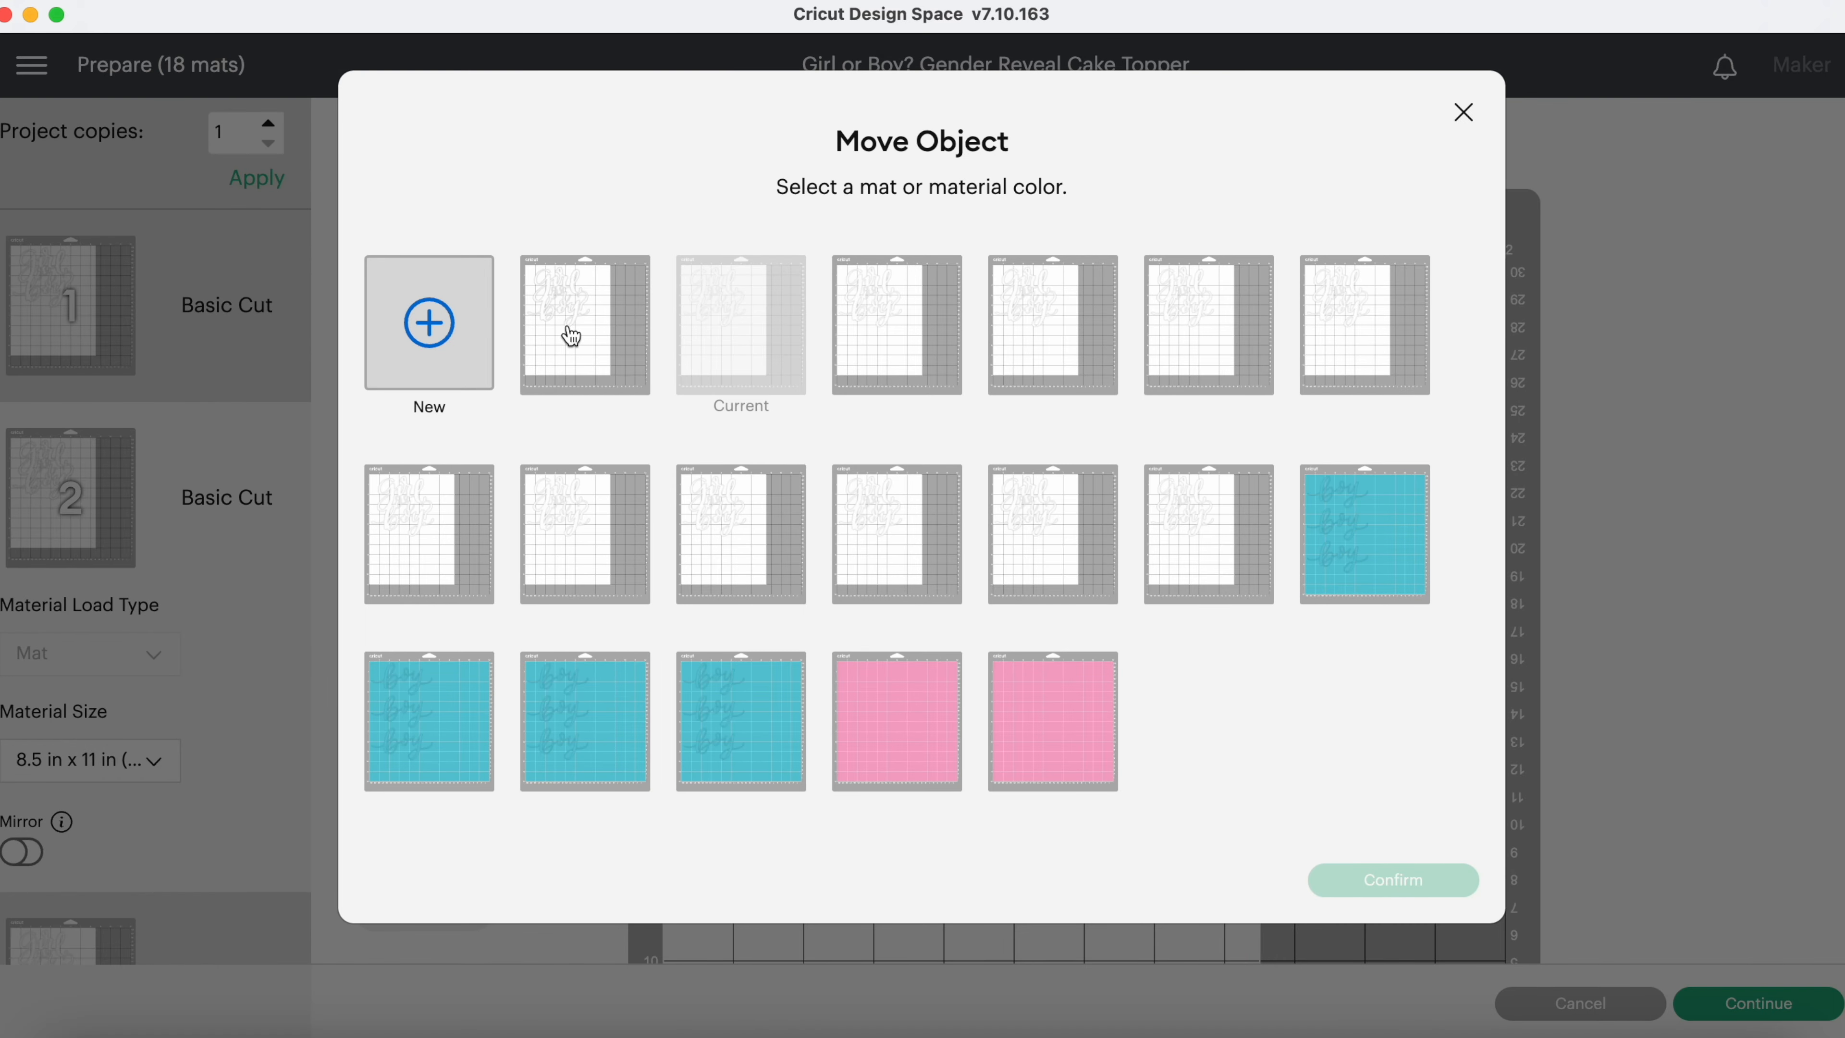
{"action": "left_click", "coordinate": [584, 324]}
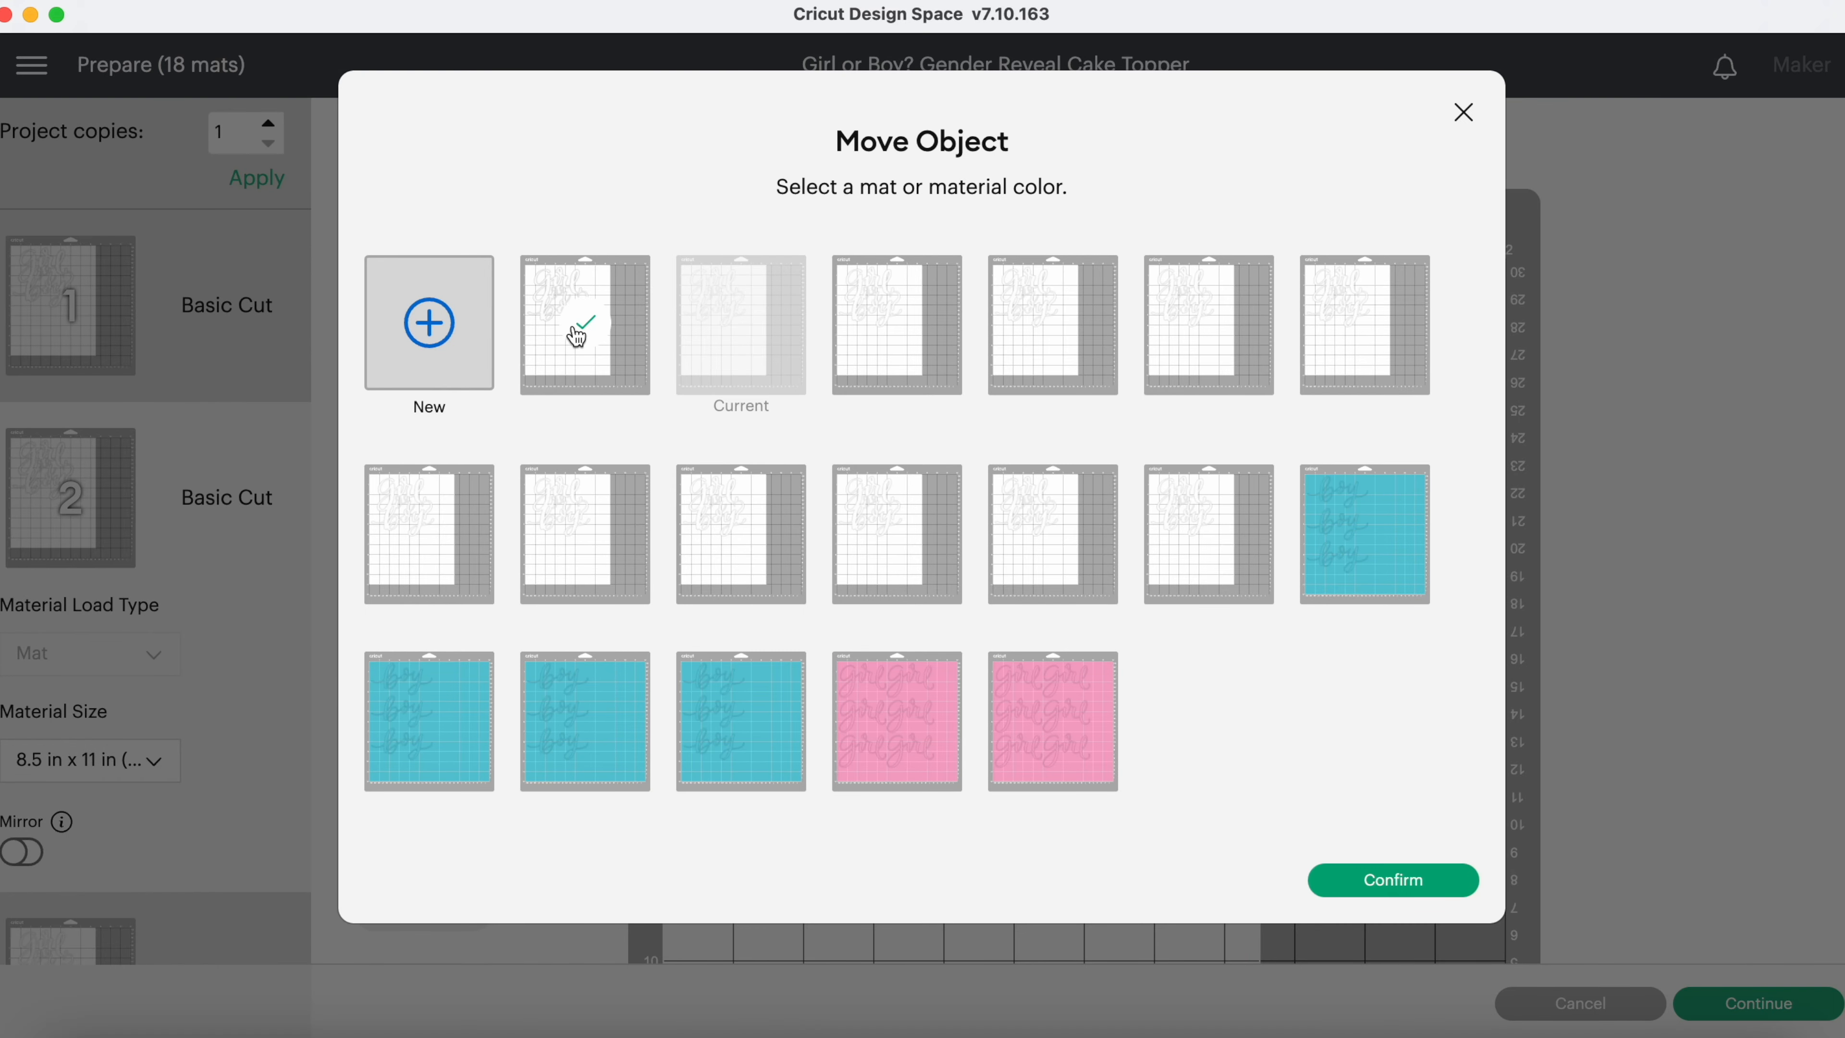
{"action": "left_click", "coordinate": [1392, 879]}
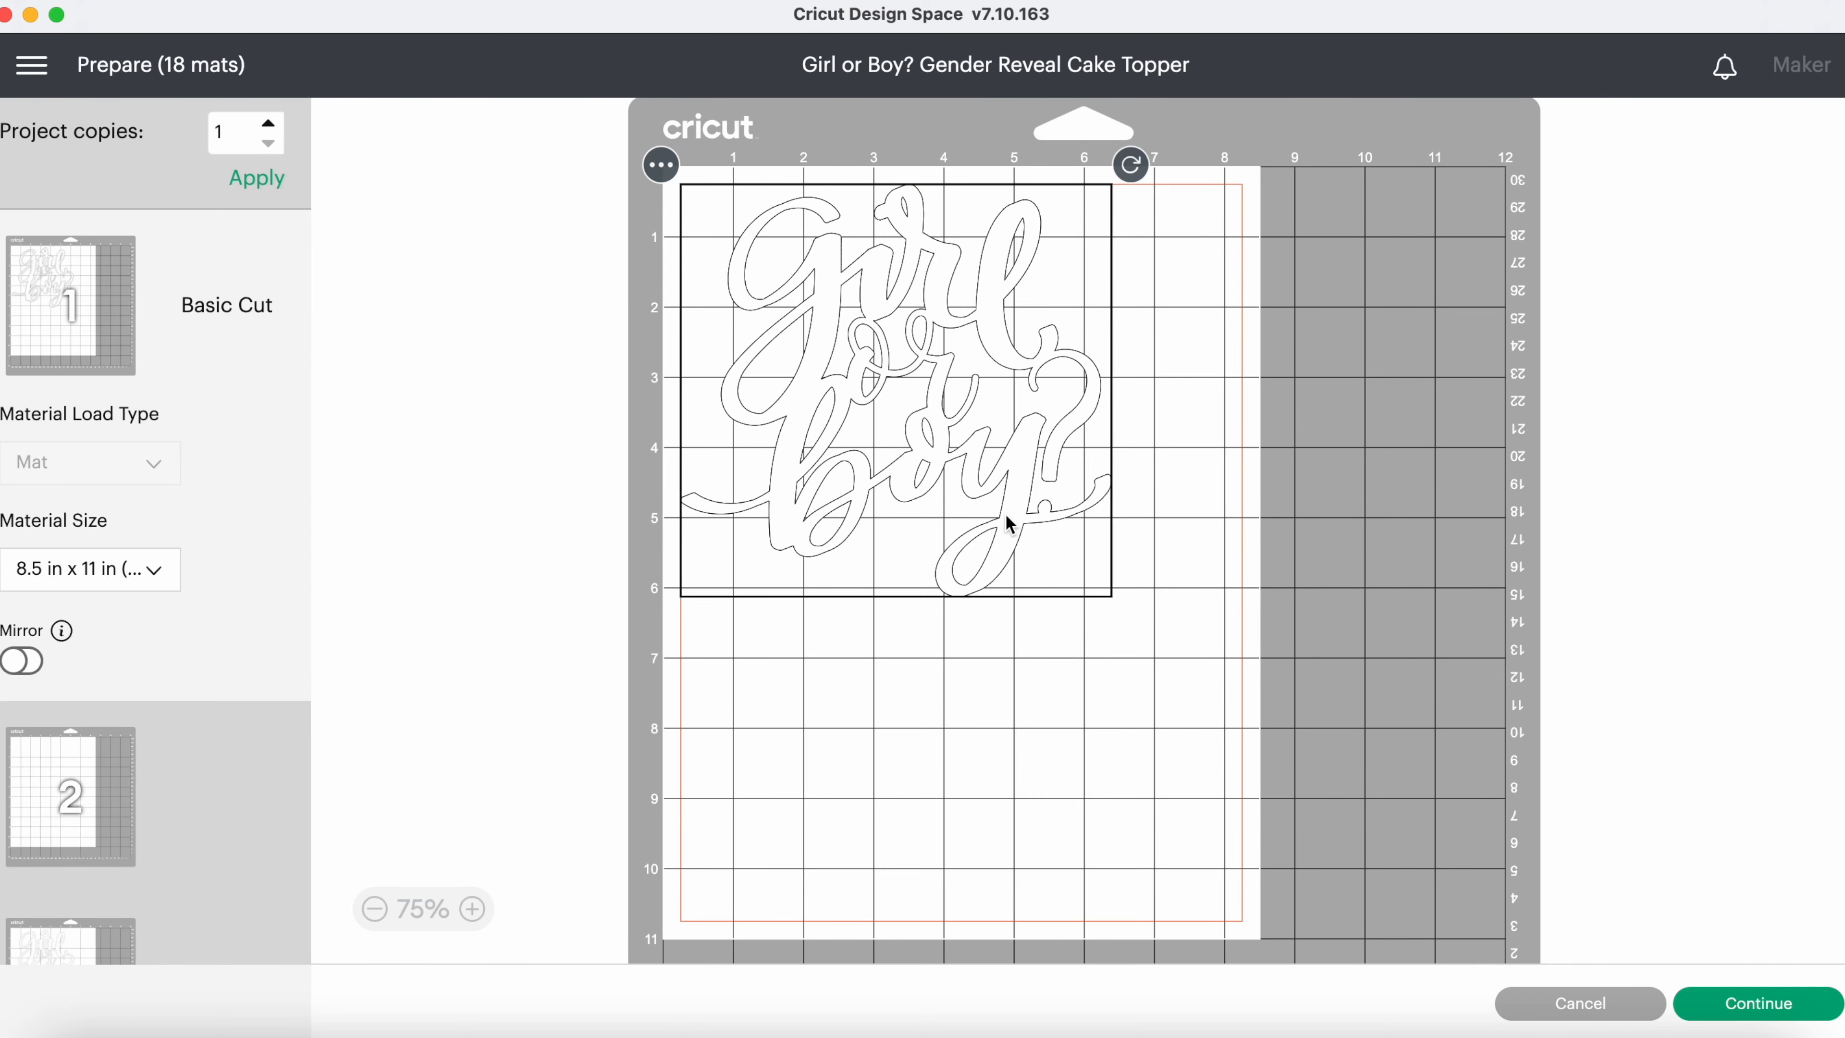
{"action": "left_click_drag", "start_coordinate": [1006, 524], "coordinate": [1033, 823]}
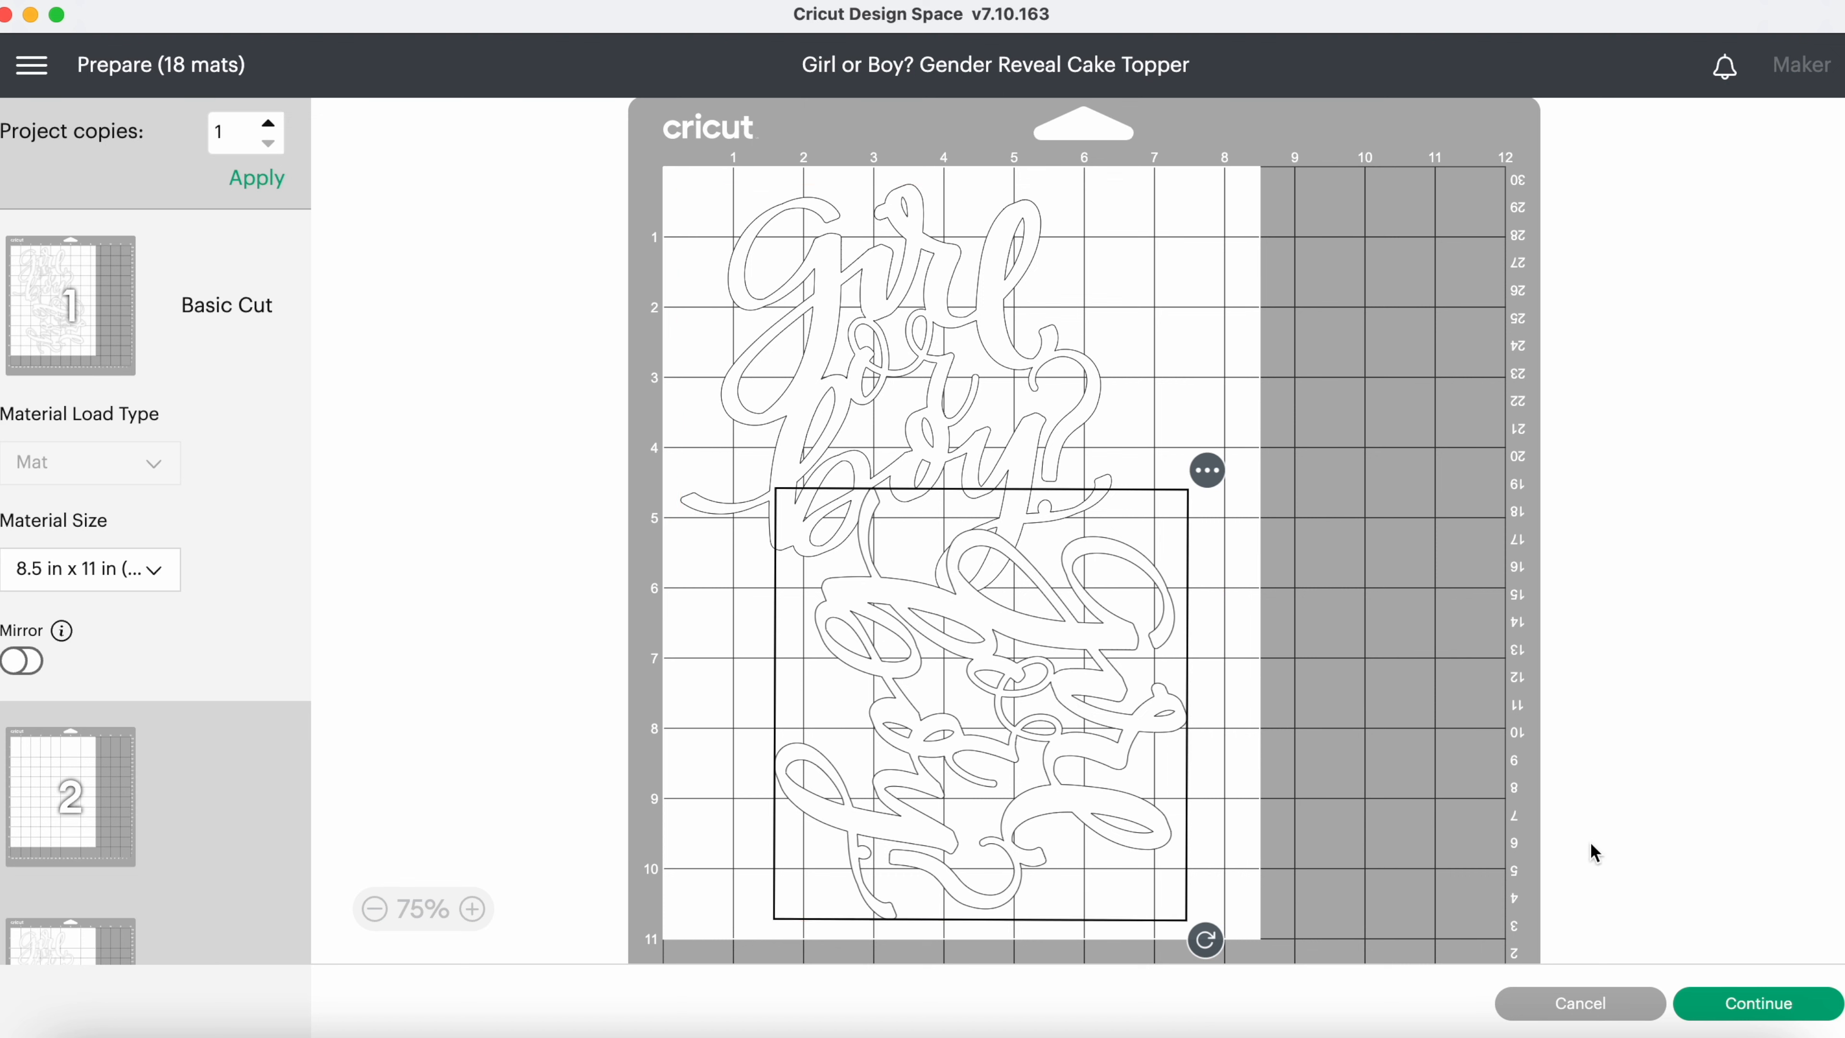
{"action": "mouse_move", "coordinate": [1232, 539]}
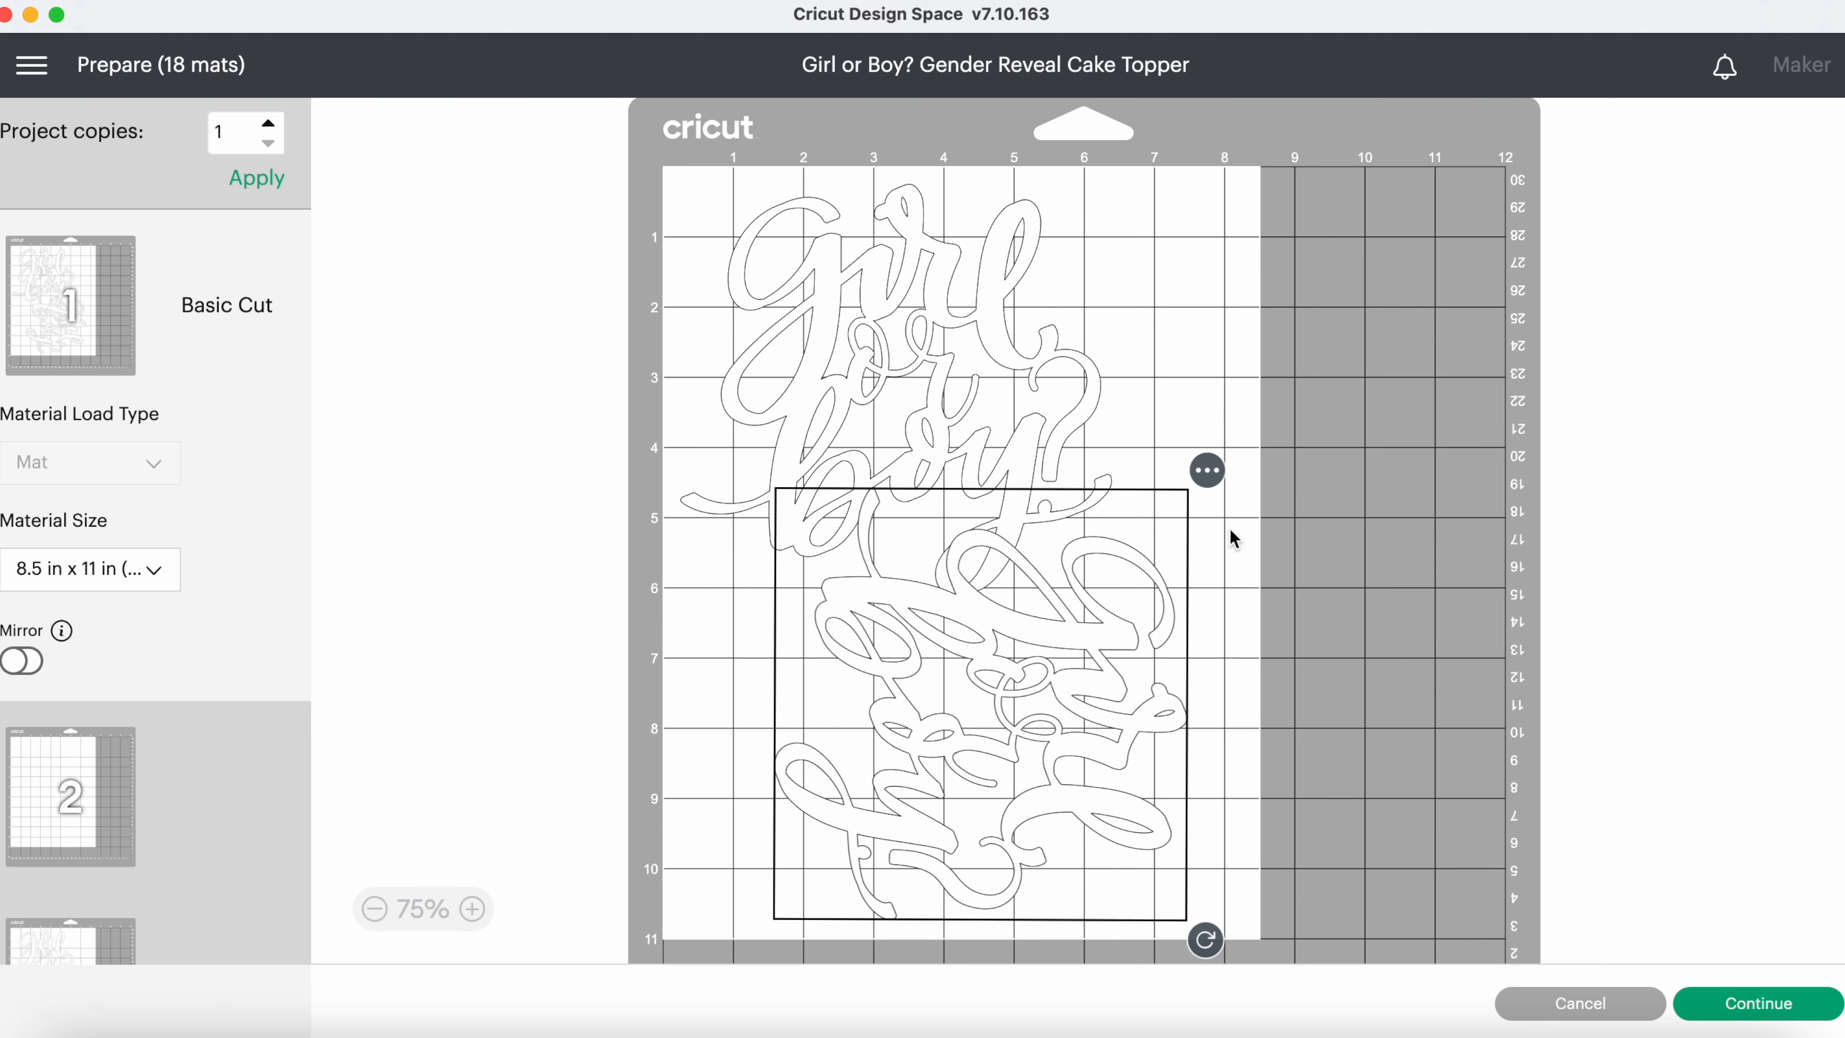
Cancel the mat preview to return to the canvas.
{"action": "left_click", "coordinate": [1579, 1003]}
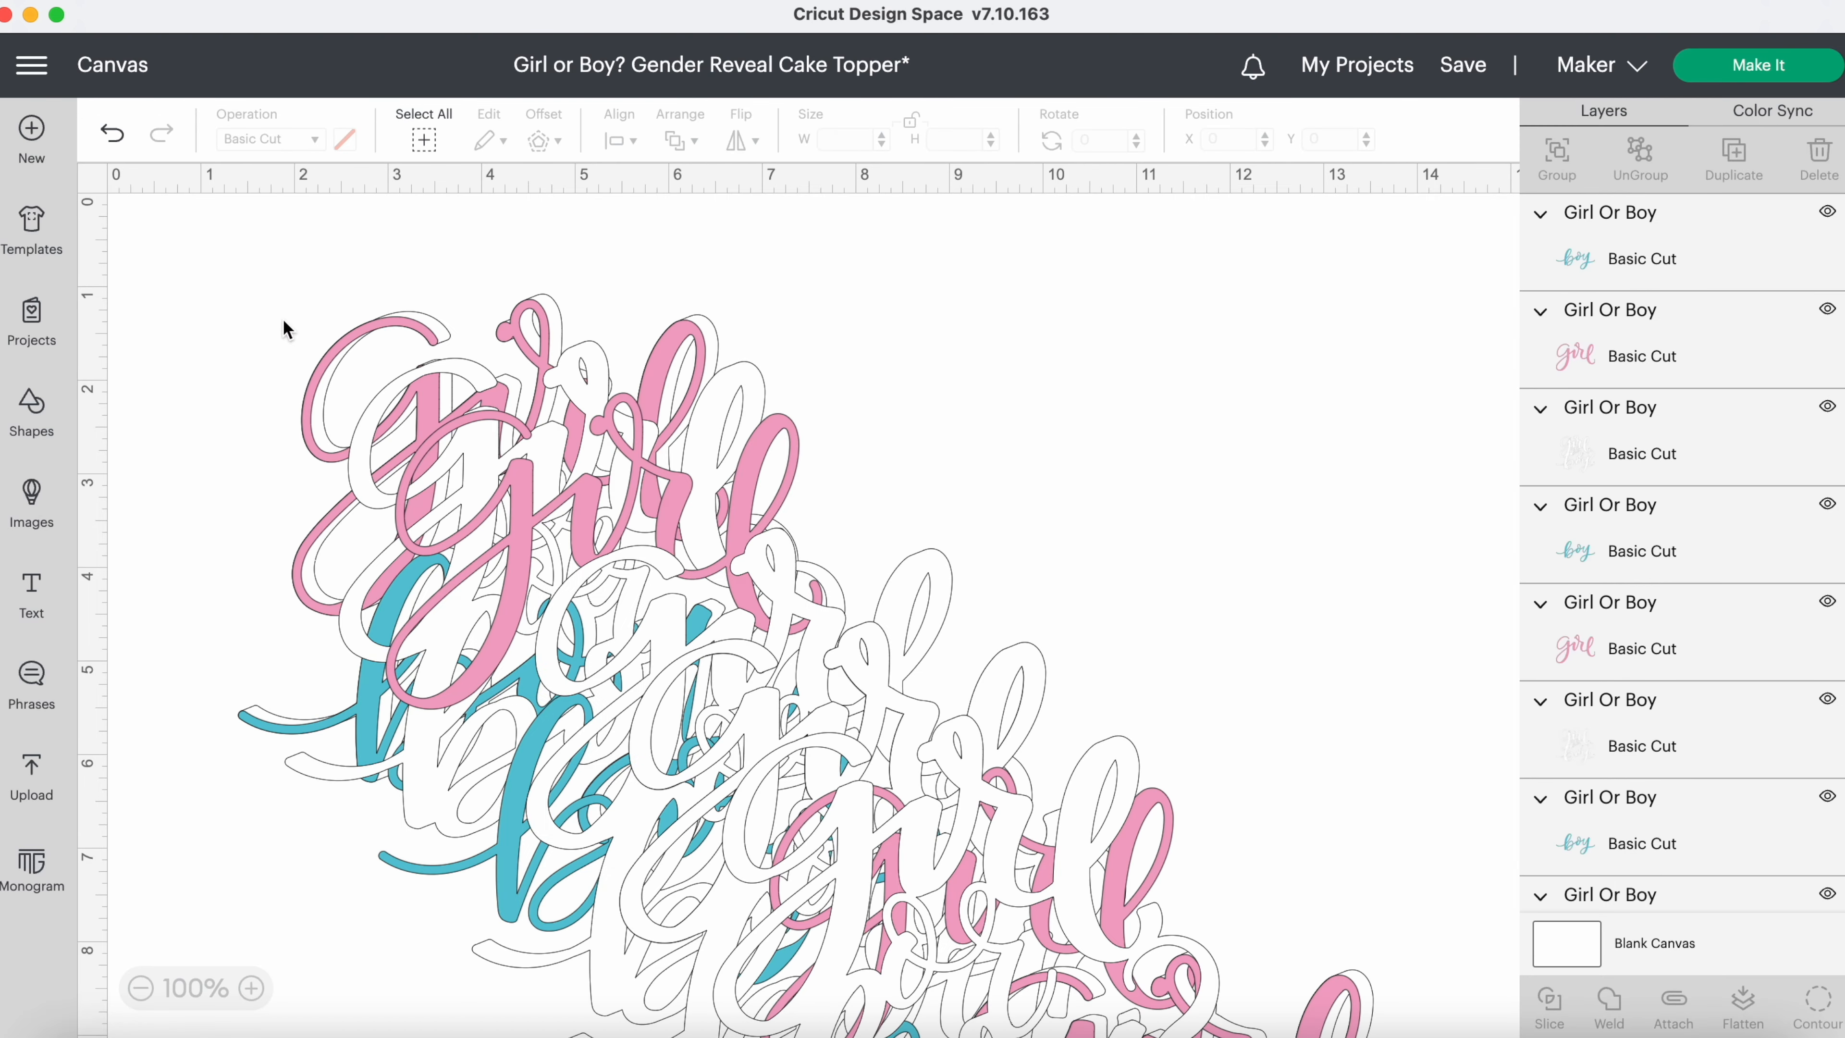
Send the project to mat preparation with Make It.
{"action": "left_click", "coordinate": [136, 989]}
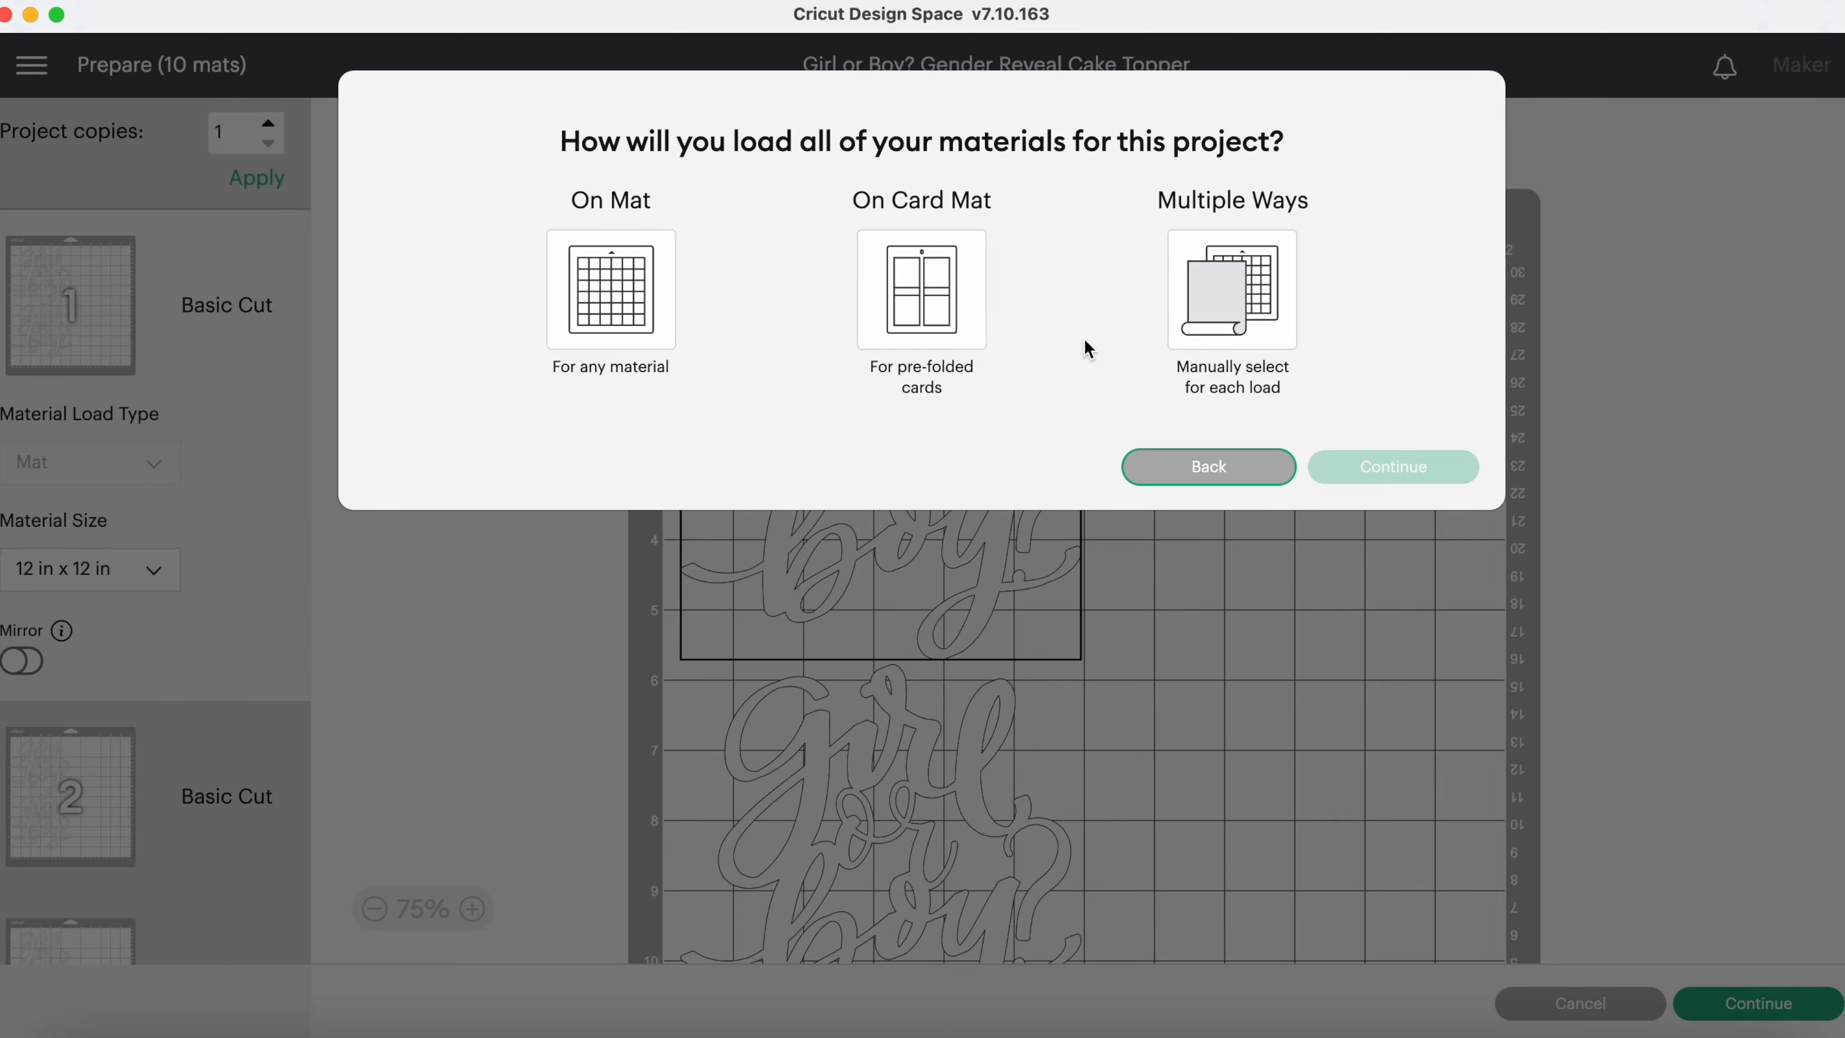
Load materials on a standard mat and set the material size to 8.5 in x 11 in (Letter).
{"action": "left_click", "coordinate": [611, 290]}
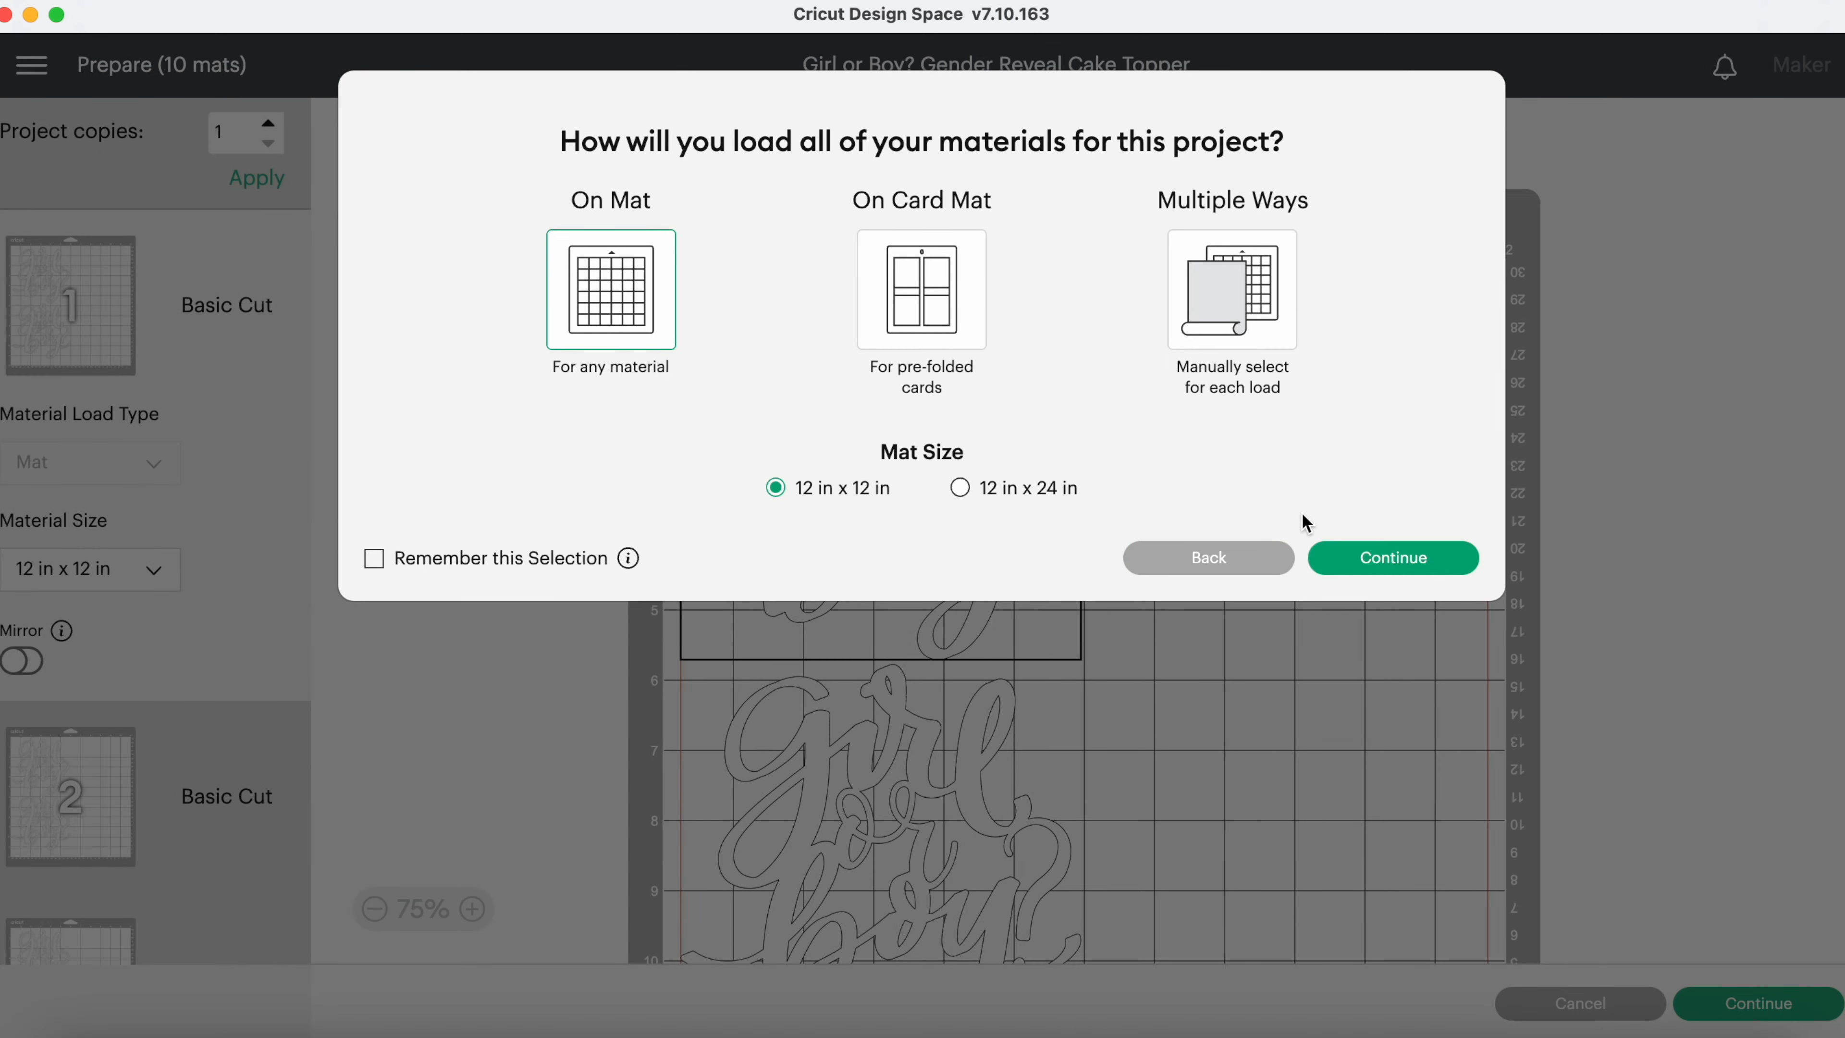
{"action": "left_click", "coordinate": [1393, 557]}
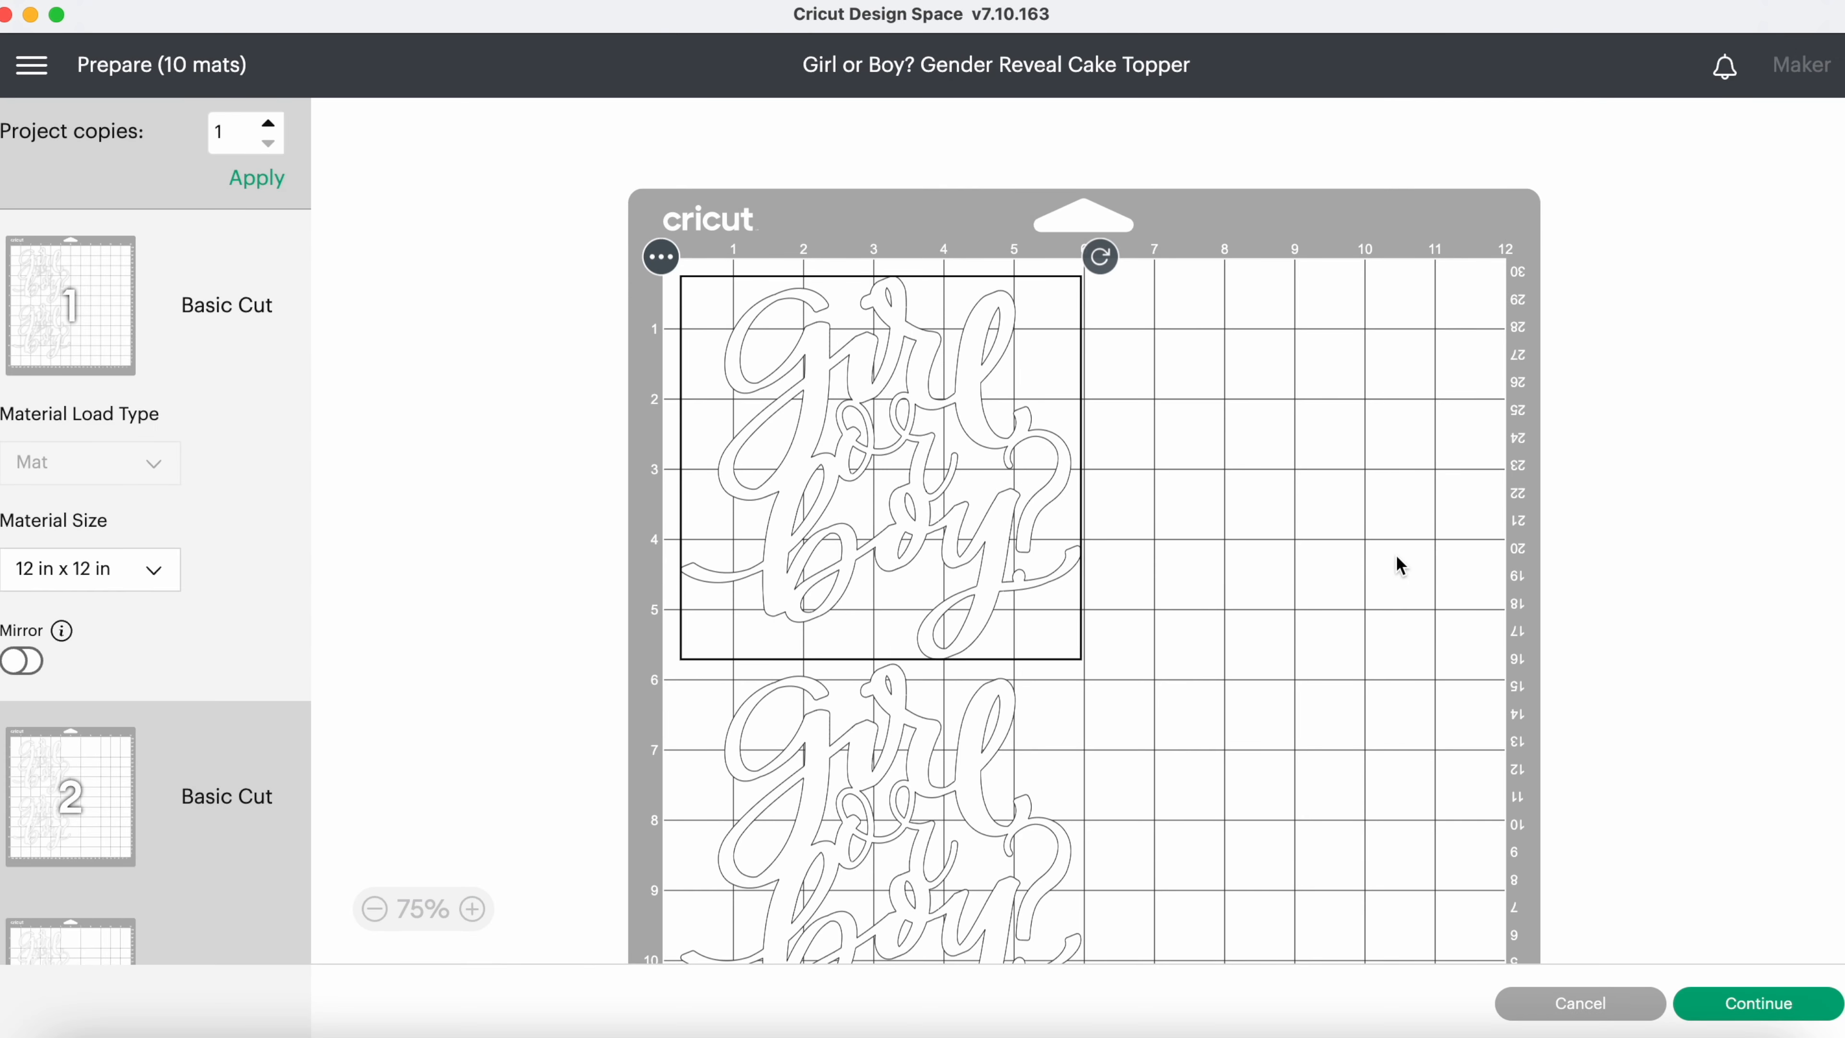
{"action": "left_click", "coordinate": [90, 570]}
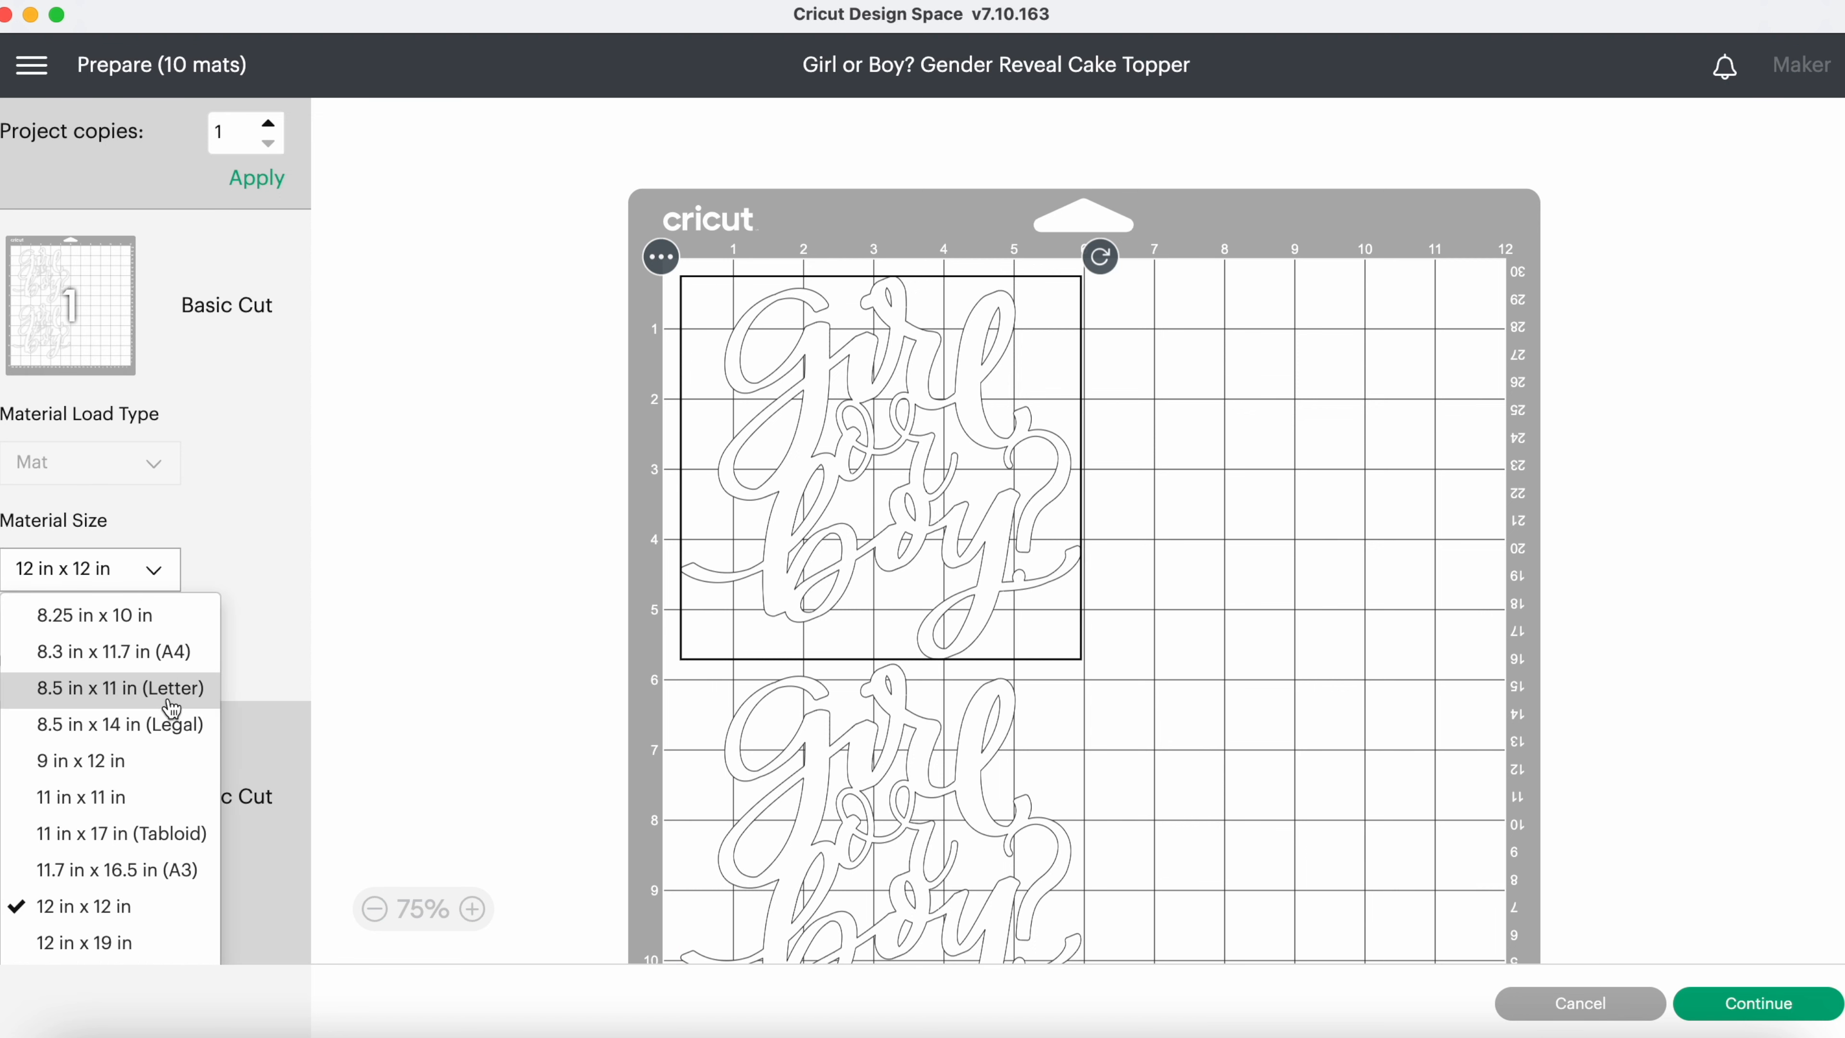
{"action": "left_click", "coordinate": [117, 687]}
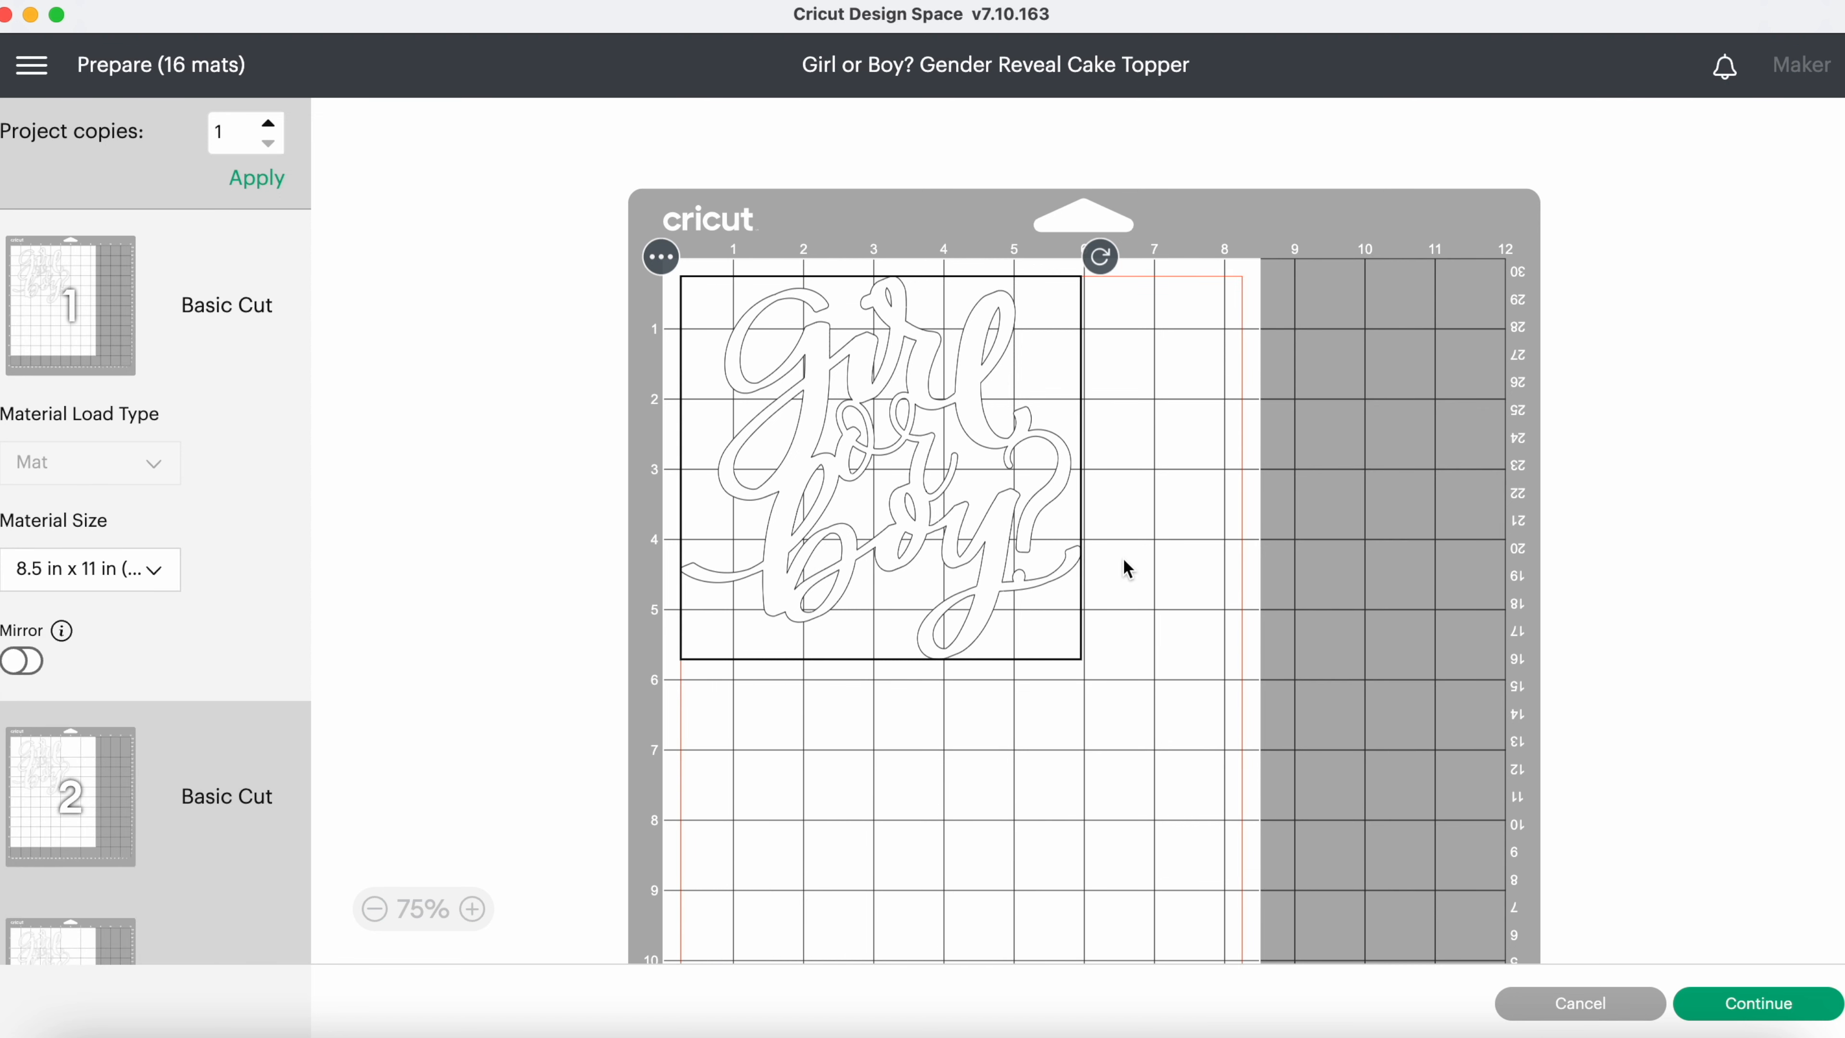
{"action": "scroll", "scroll_direction": "down", "scroll_amount": 3}
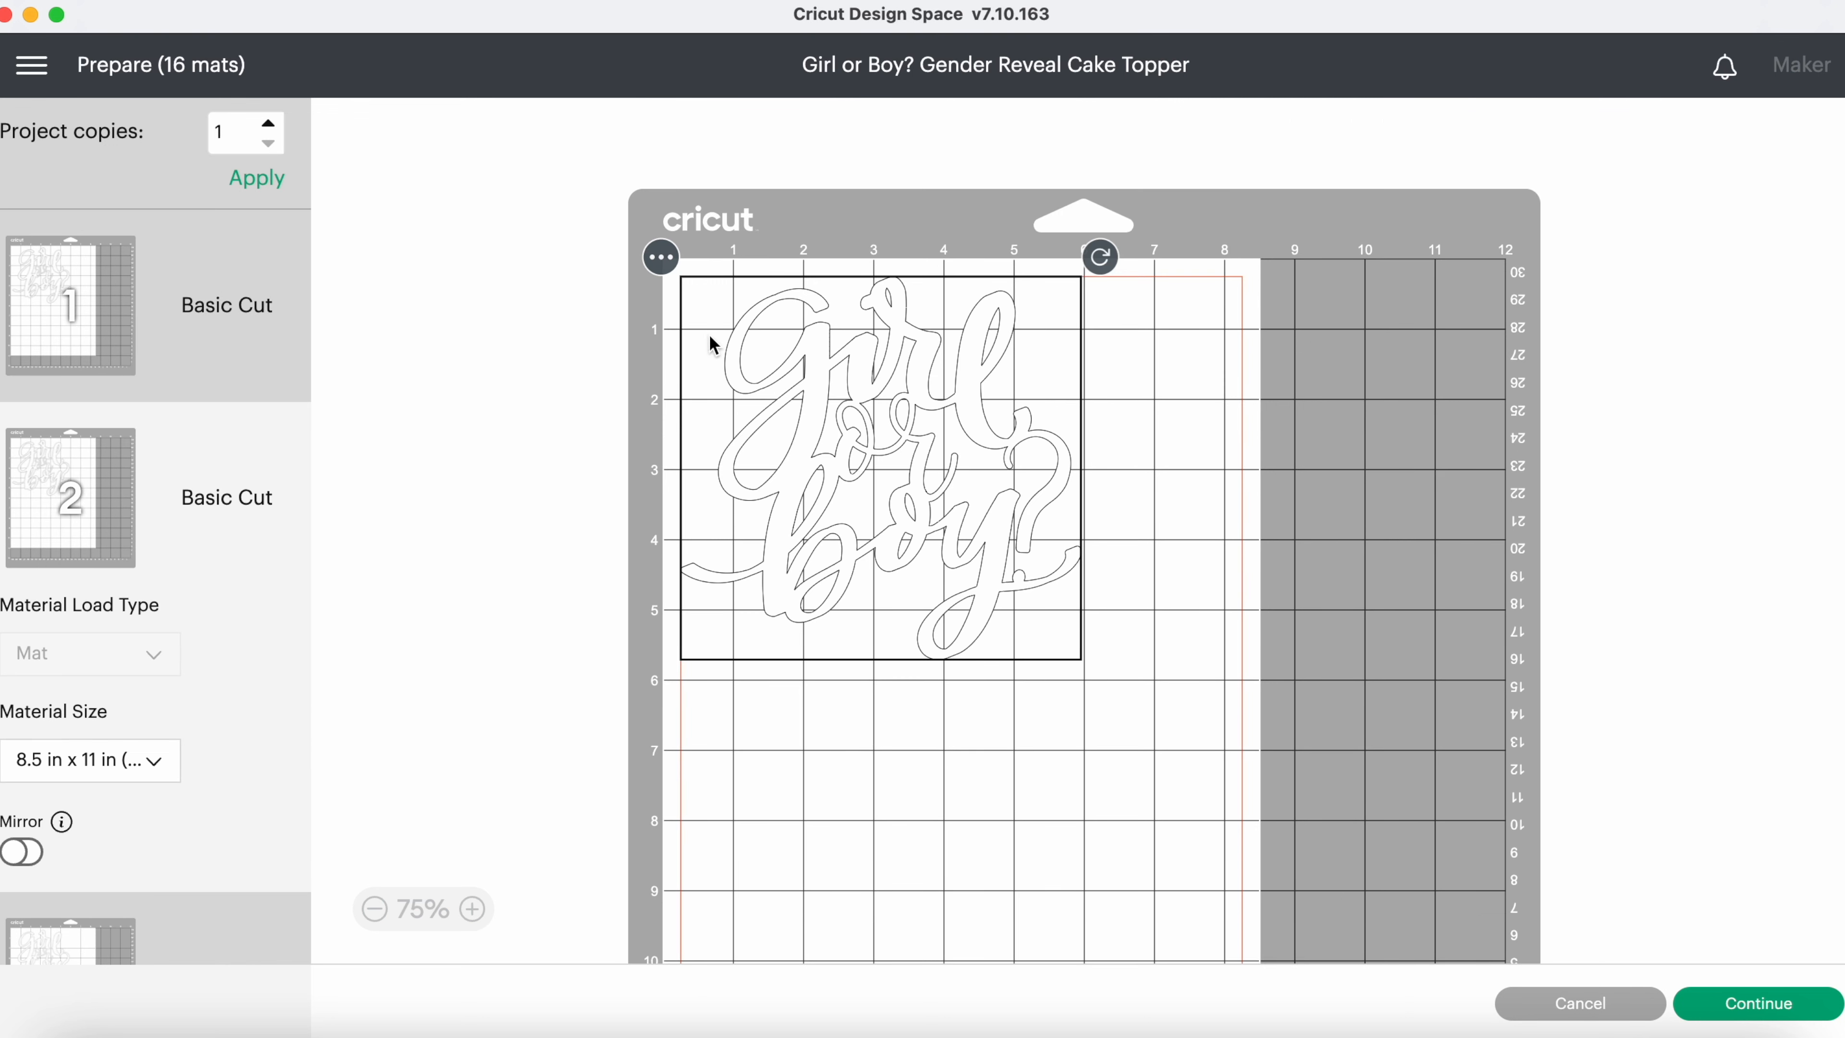
Start moving a second topper via its options menu so mat 1 can hold two.
{"action": "left_click", "coordinate": [661, 257]}
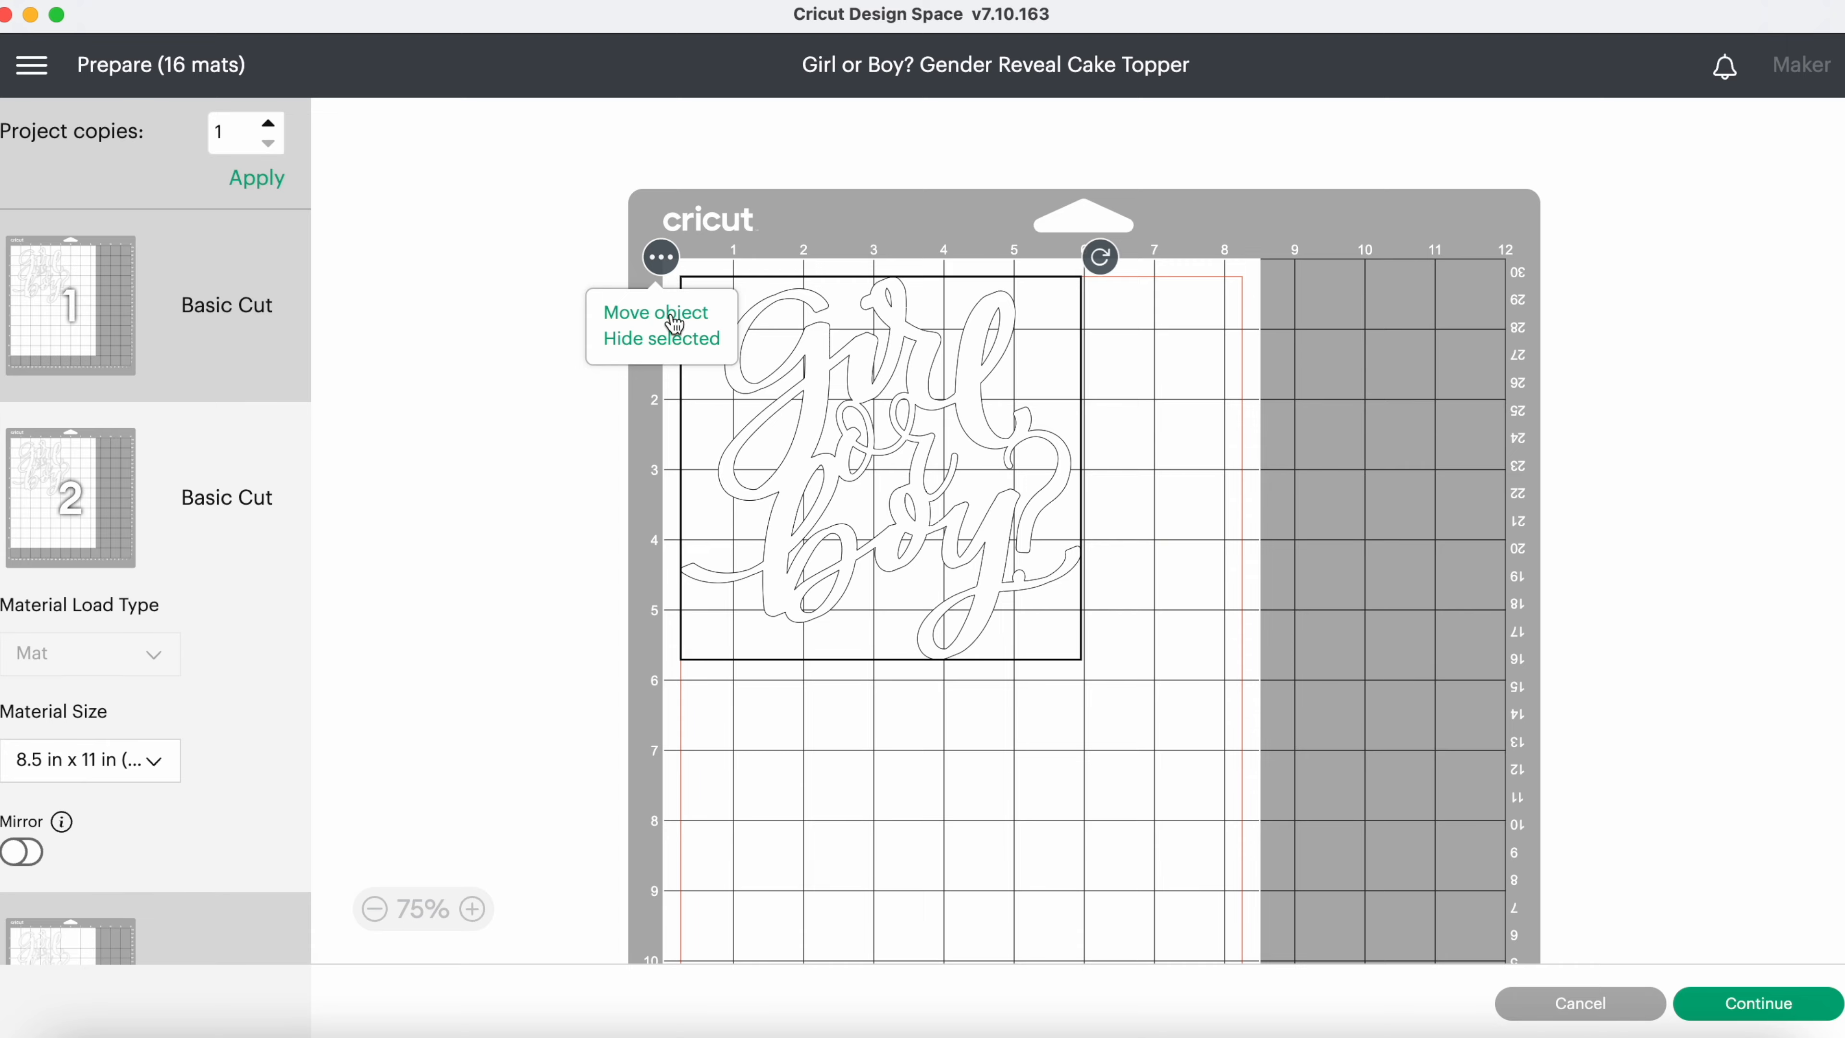
{"action": "left_click", "coordinate": [656, 311]}
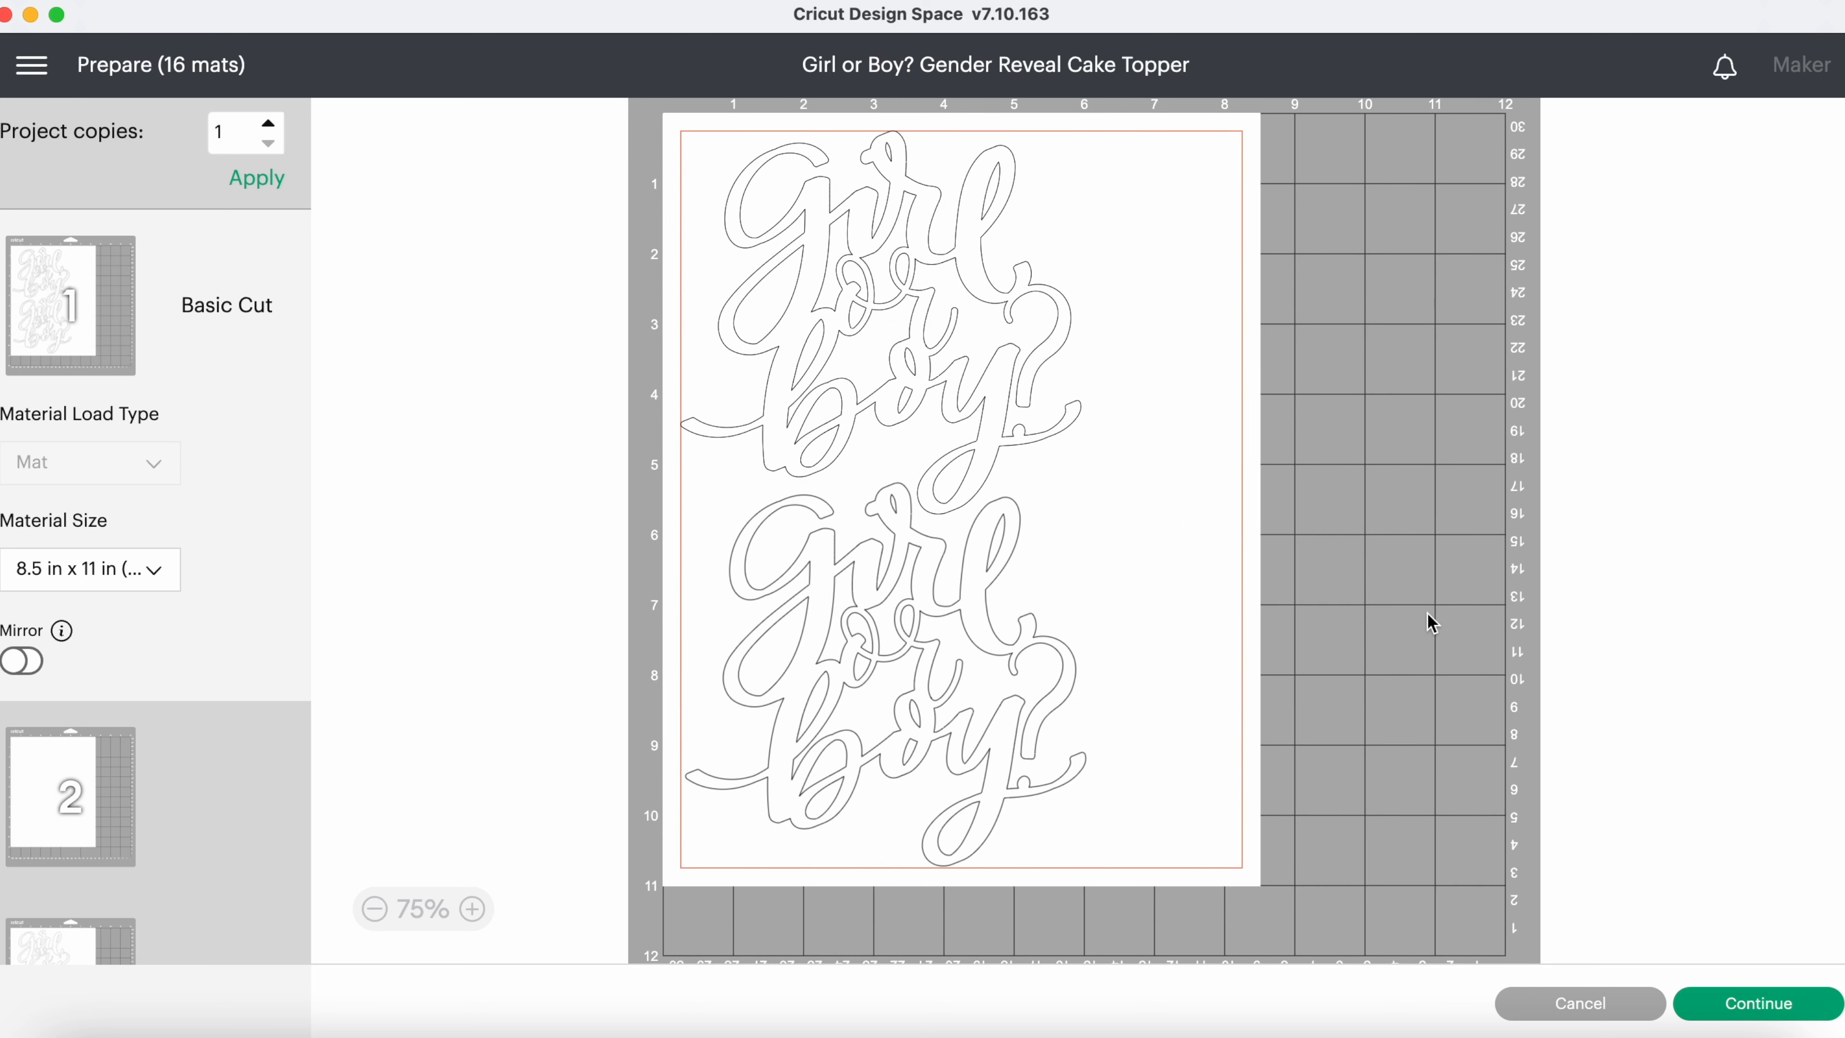
{"action": "mouse_move", "coordinate": [957, 379]}
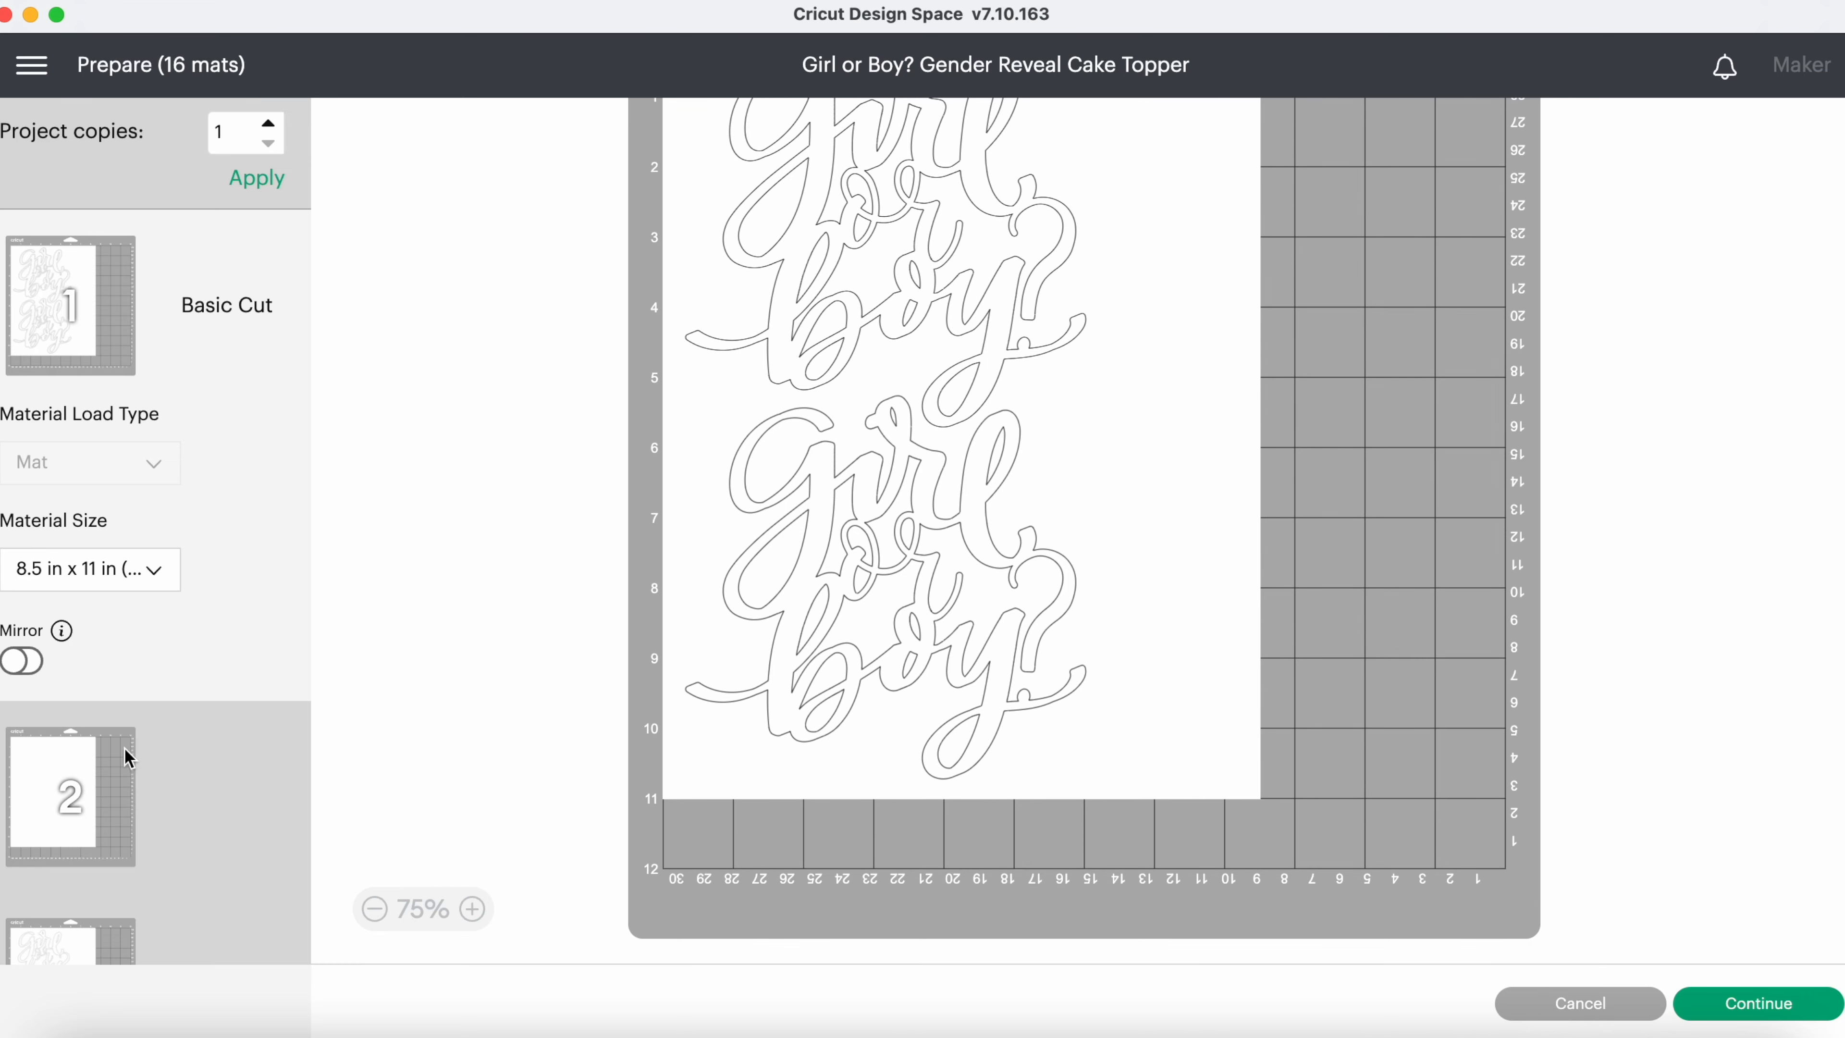
{"action": "scroll", "scroll_direction": "down", "scroll_amount": 3}
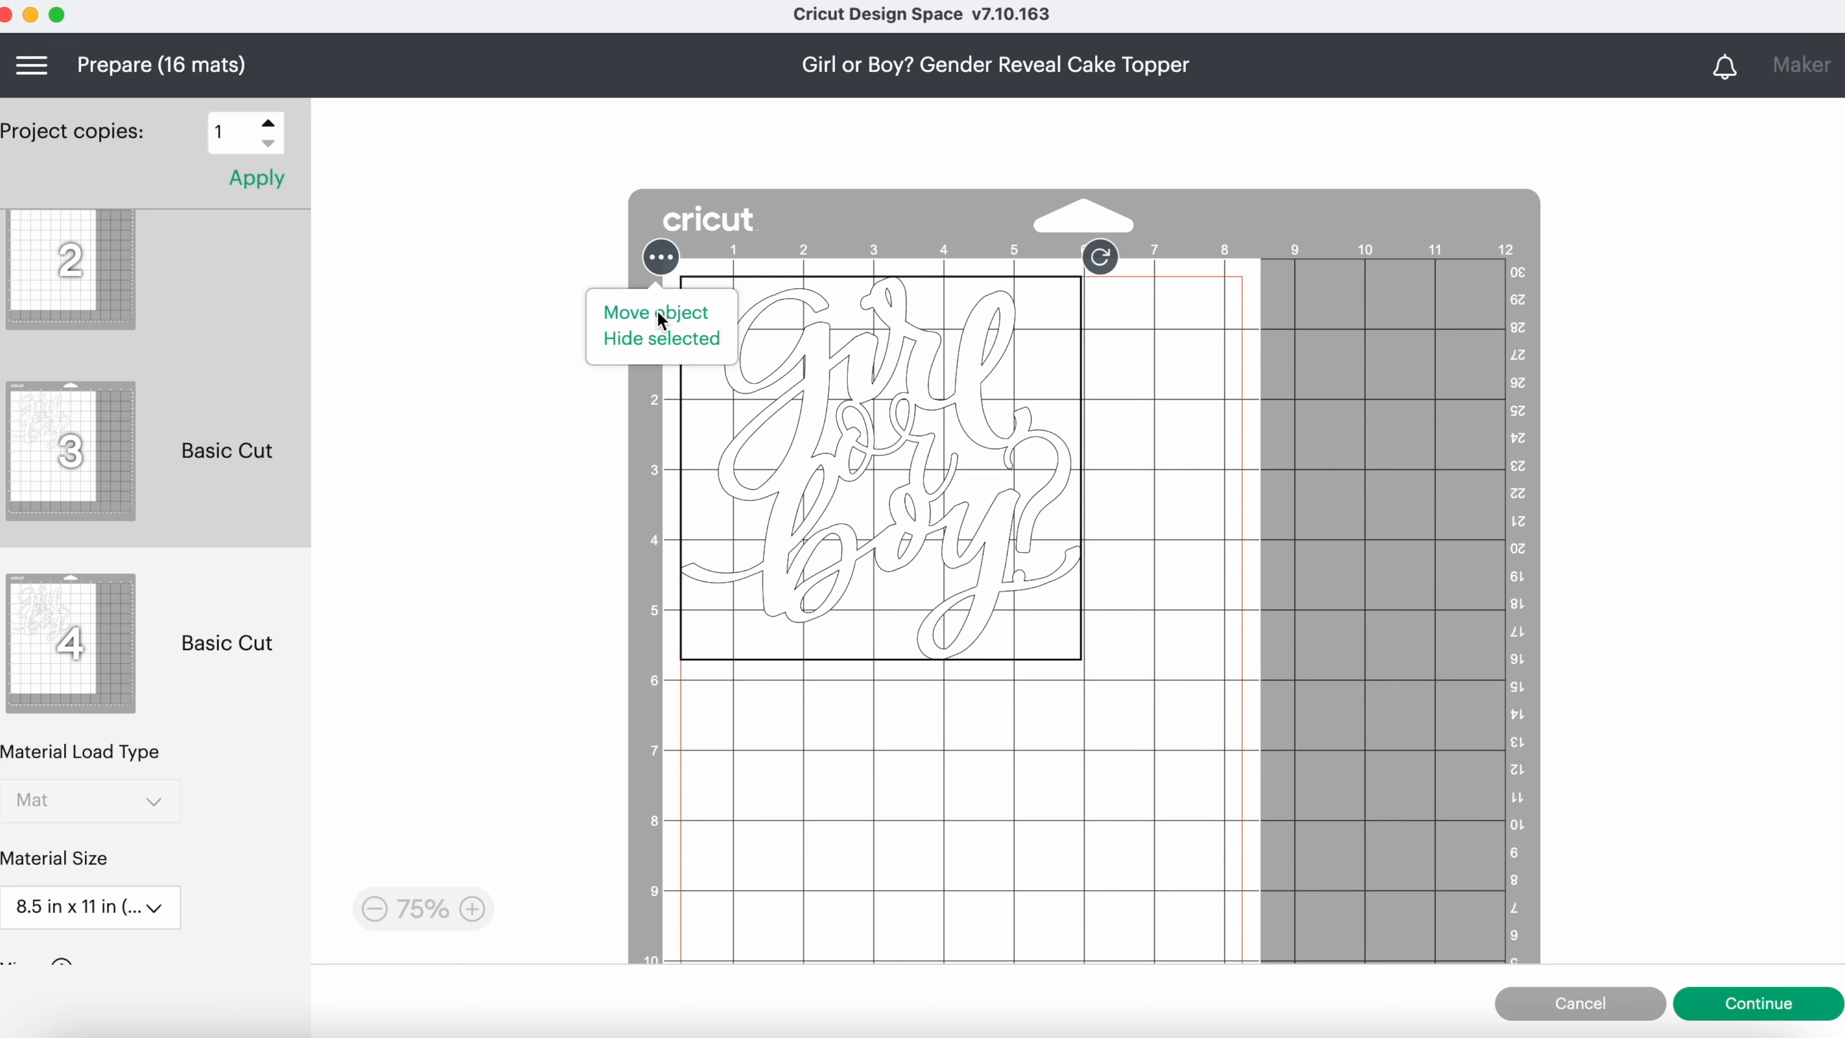
Move the topper onto mat 3 so it holds two toppers.
{"action": "left_click", "coordinate": [655, 313]}
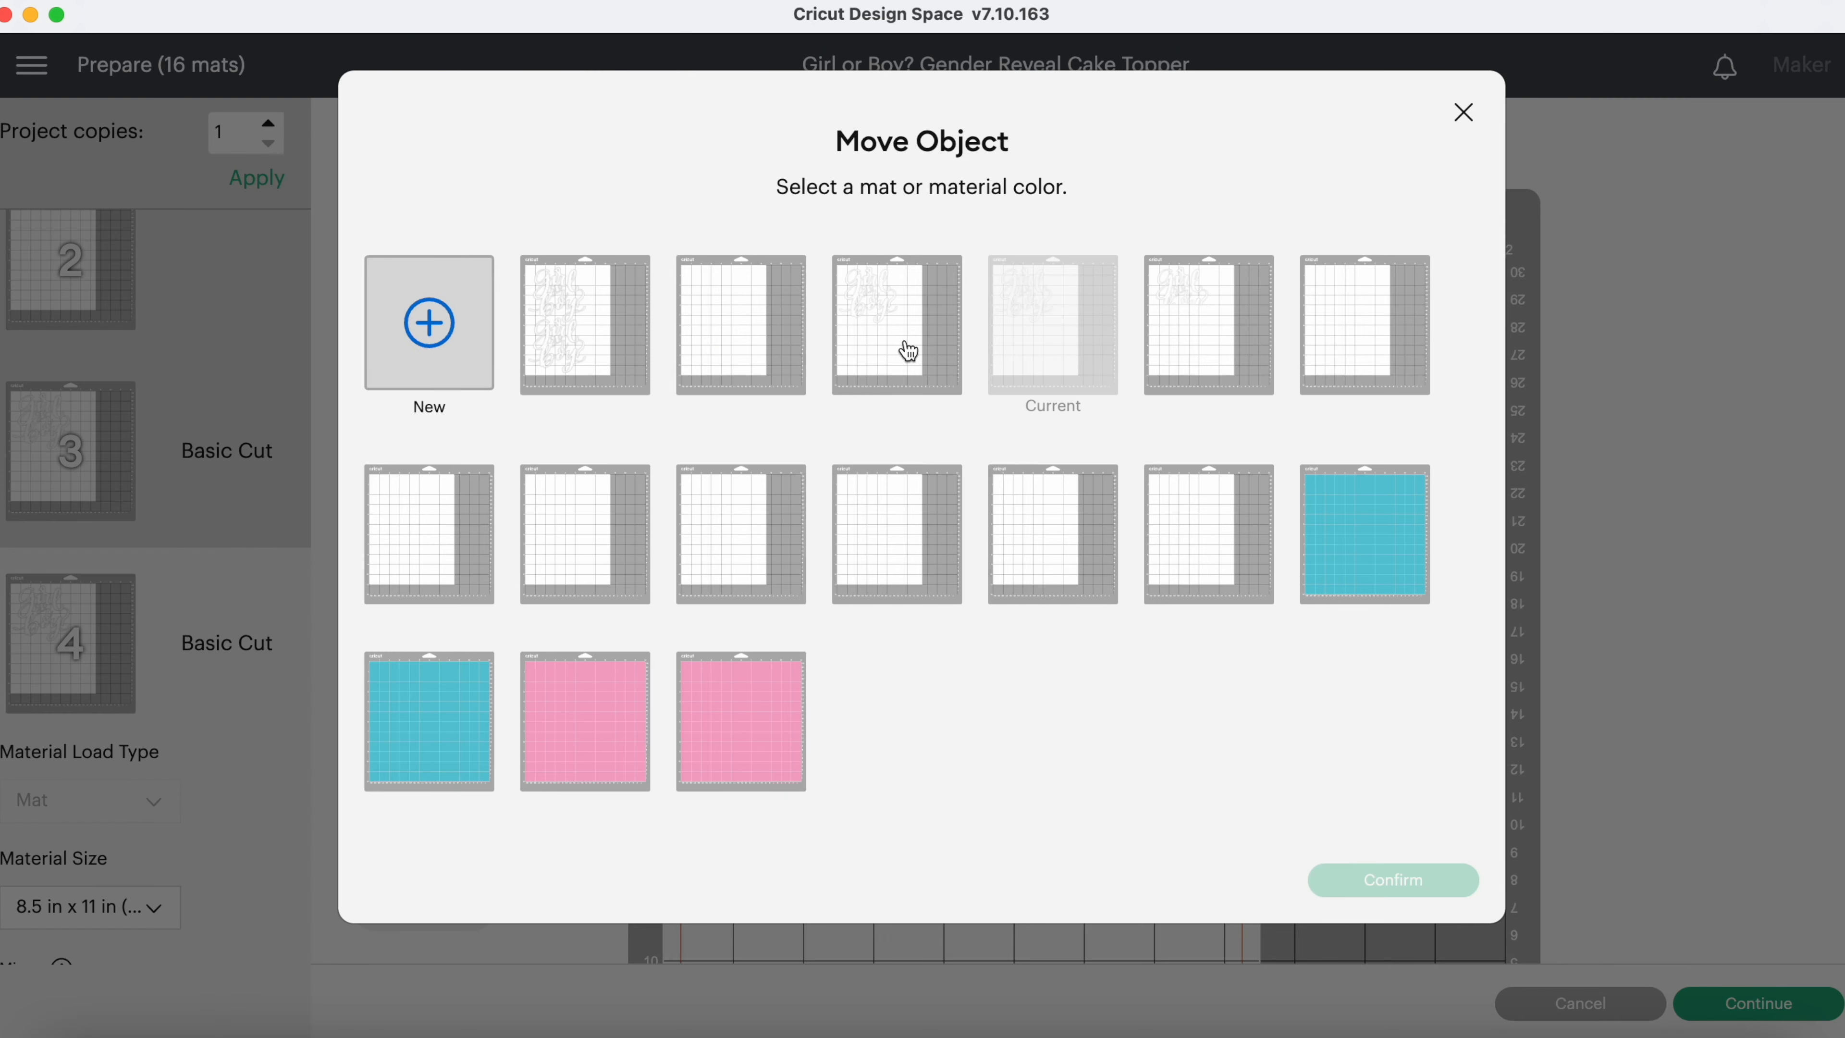
{"action": "left_click", "coordinate": [895, 323]}
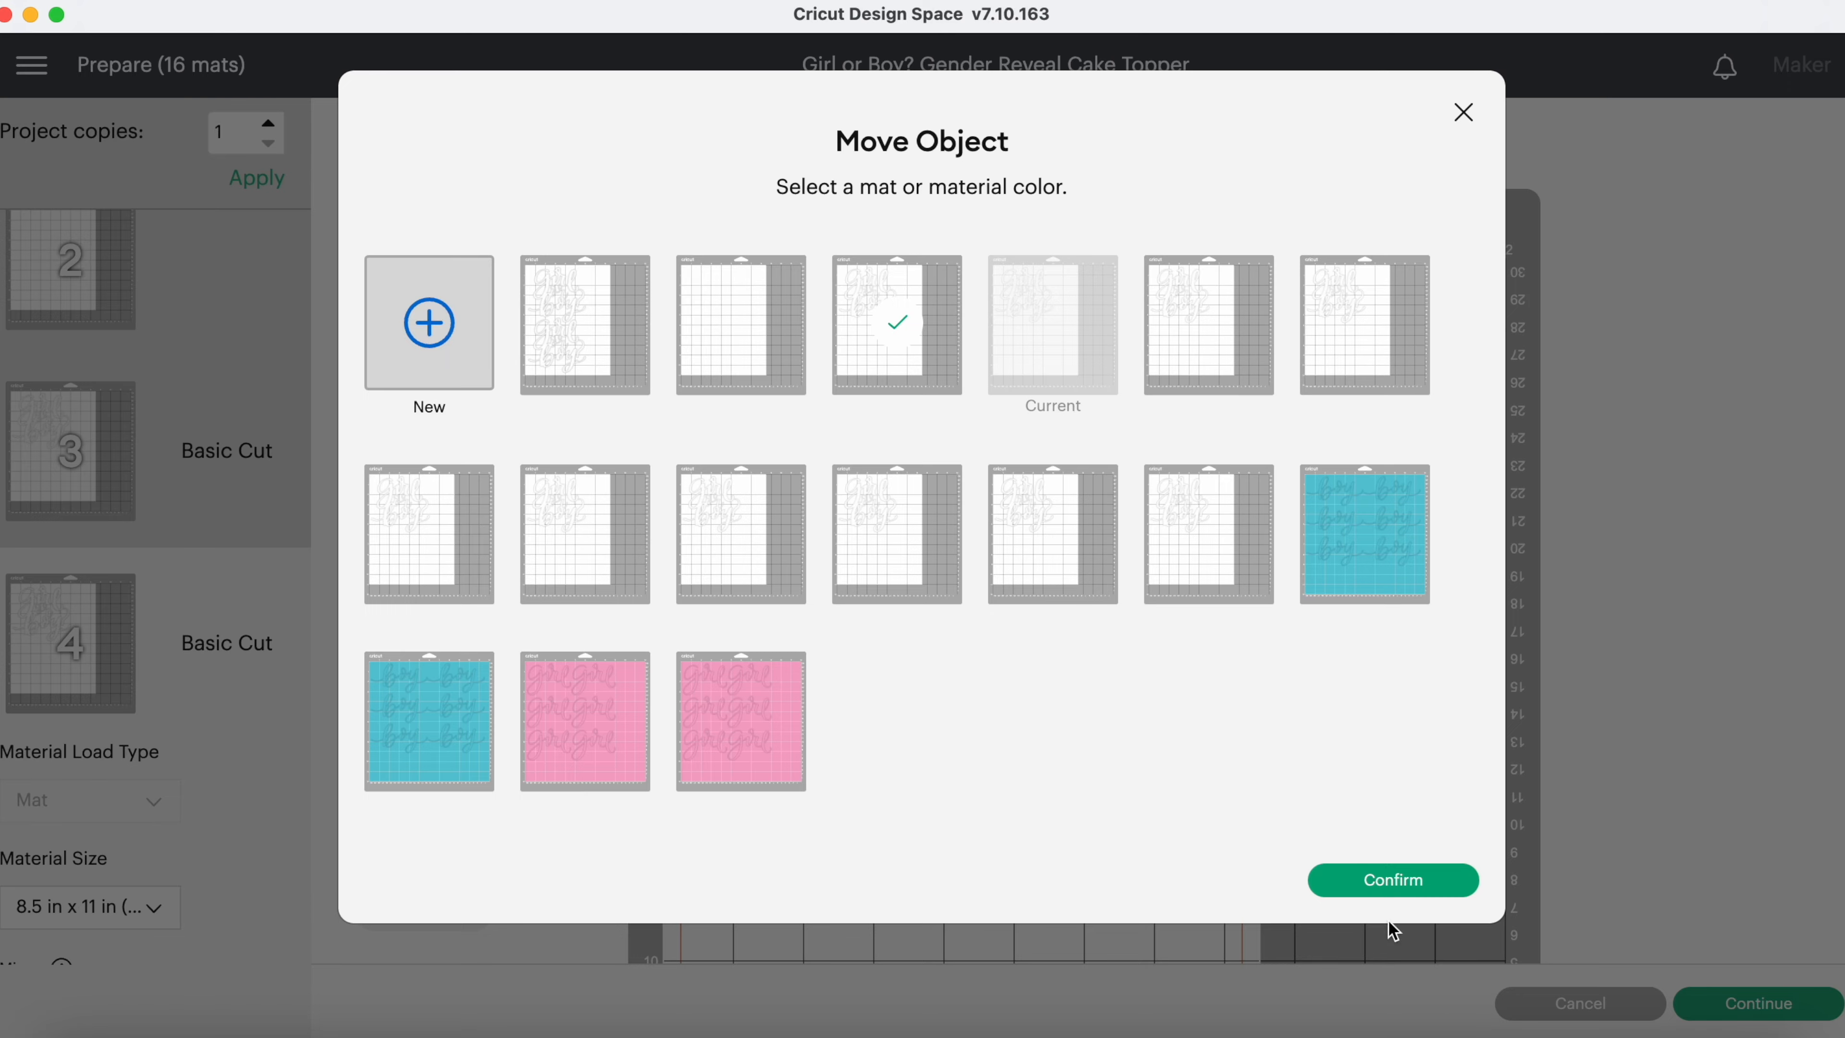
{"action": "left_click", "coordinate": [1392, 879]}
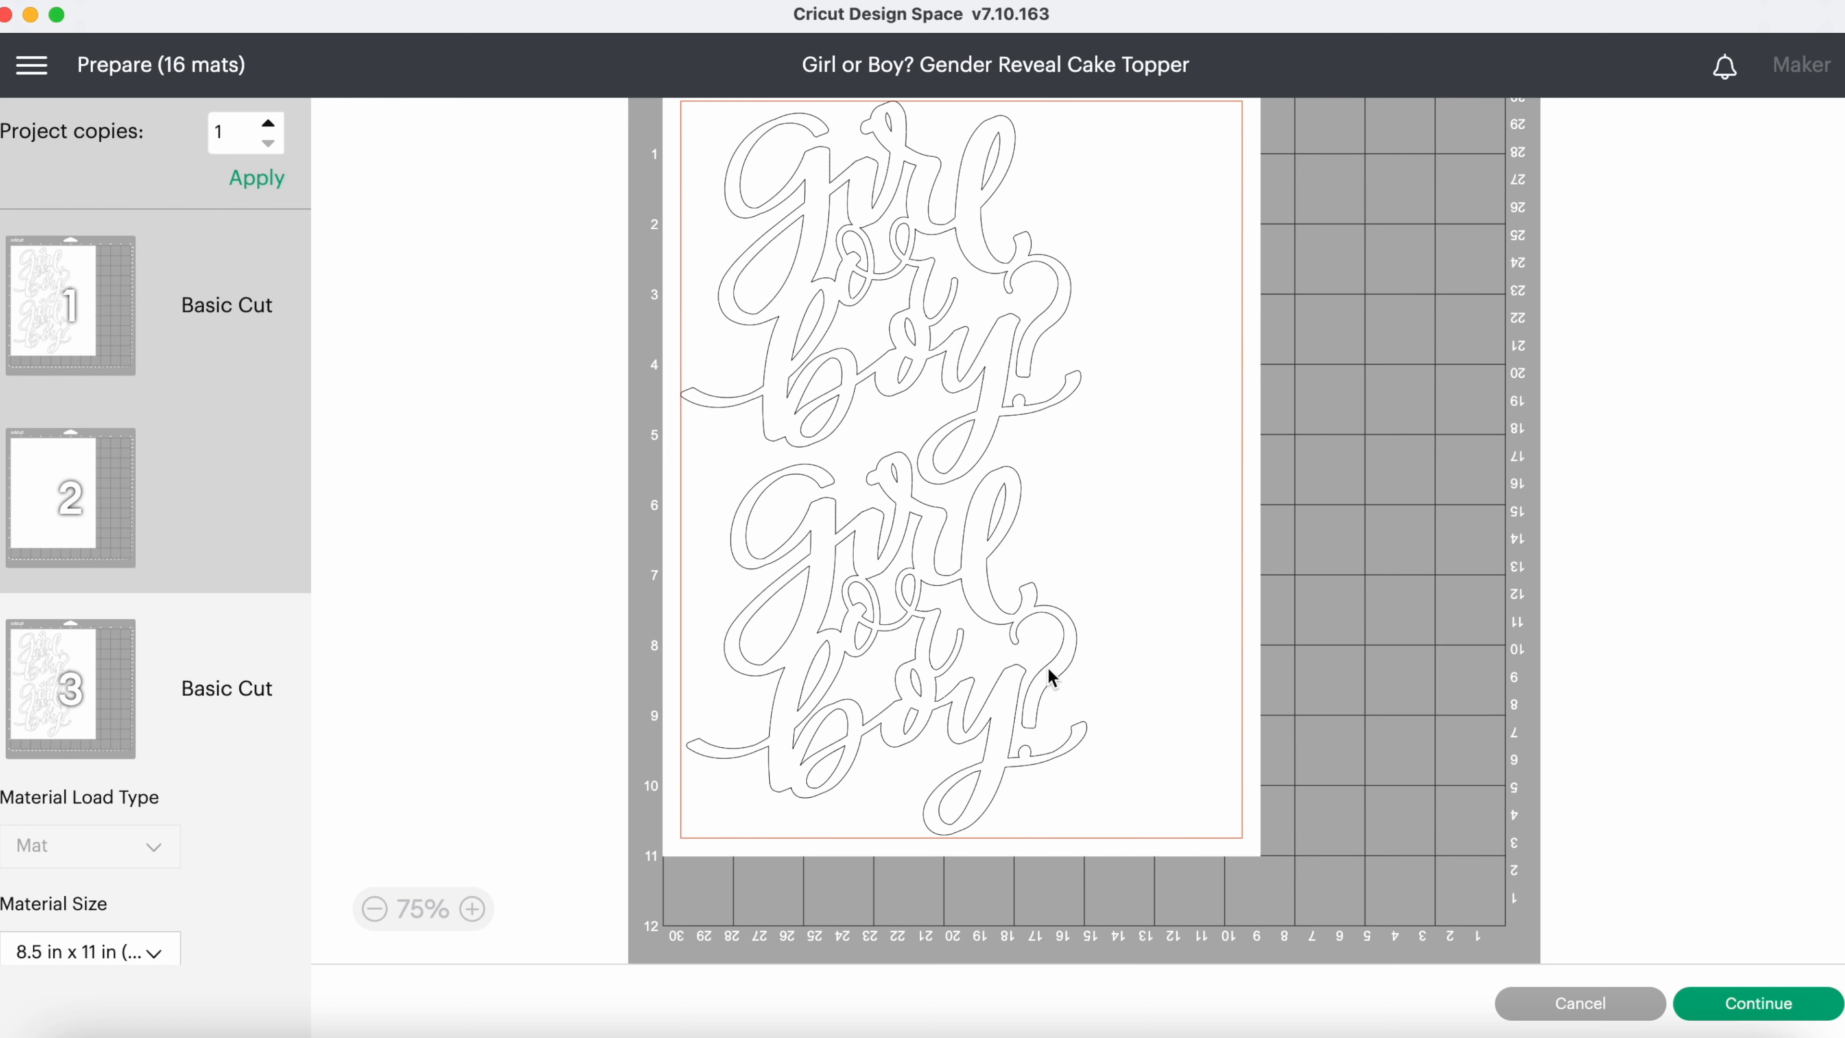
{"action": "mouse_move", "coordinate": [1061, 466]}
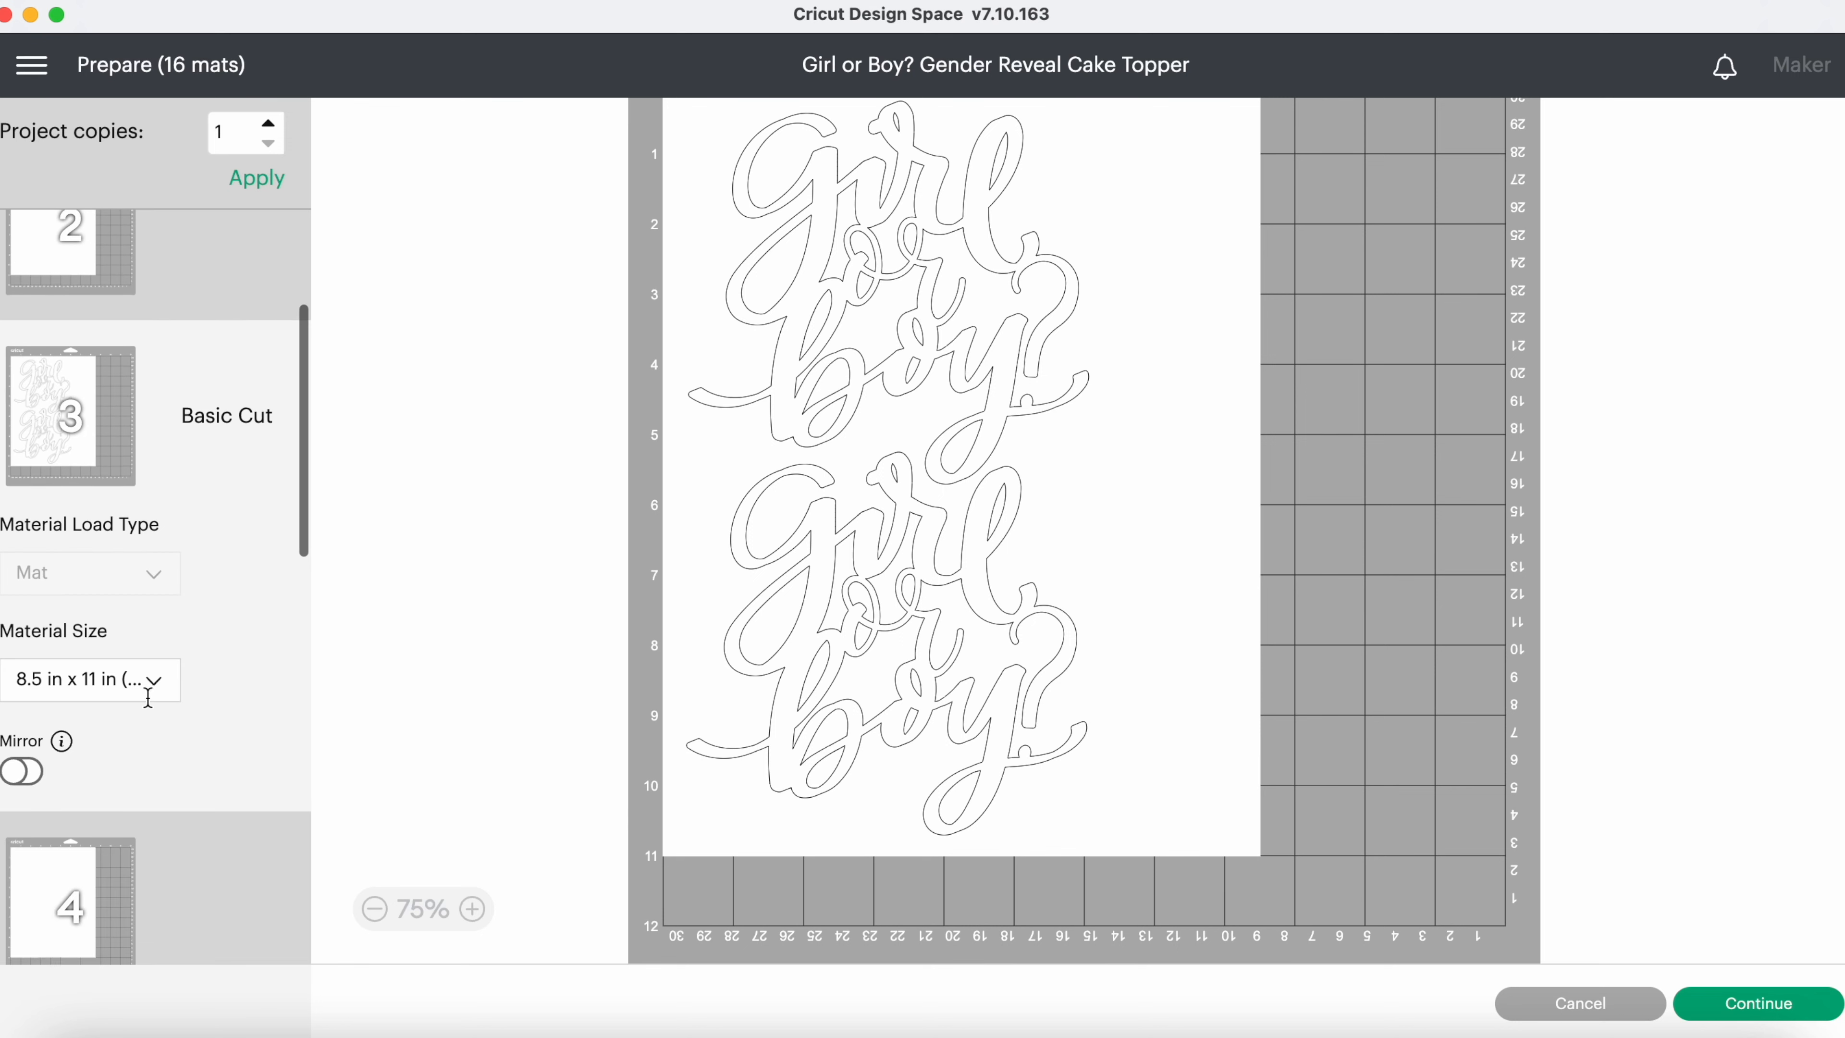
Begin relocating the next single topper to another mat.
{"action": "scroll", "scroll_direction": "down", "scroll_amount": 3}
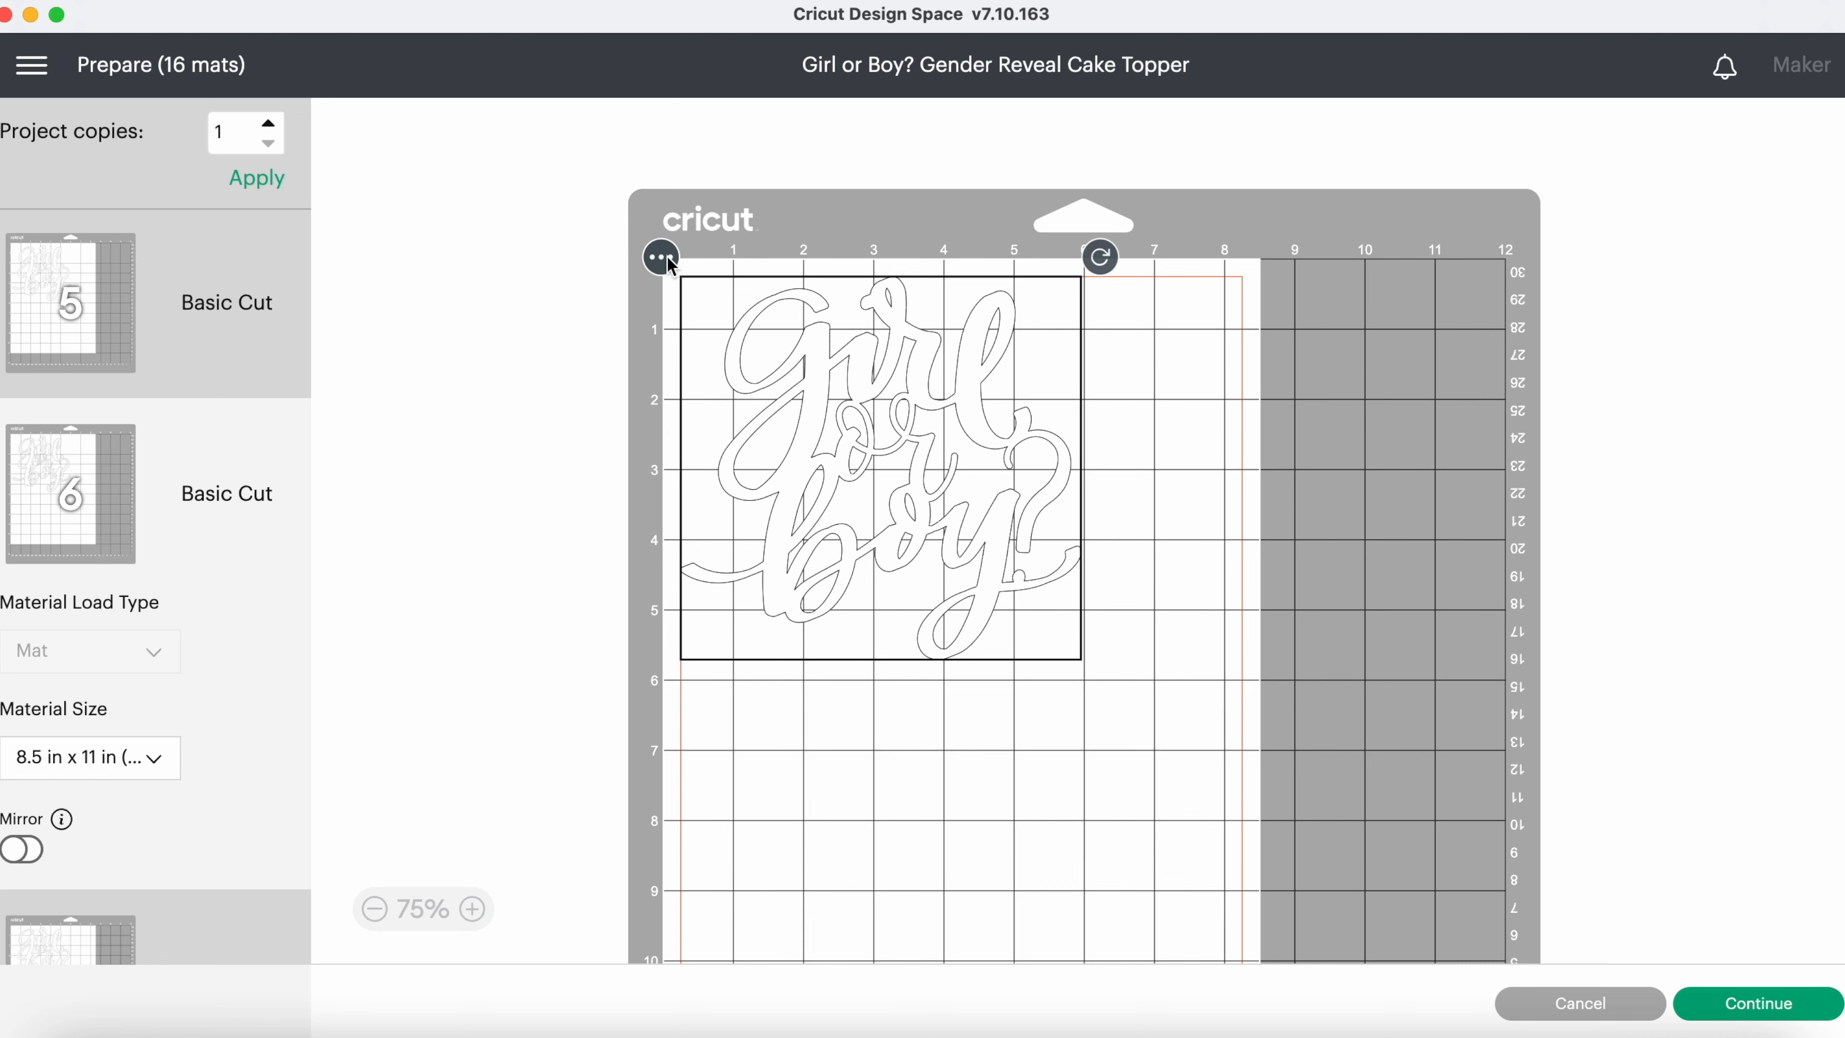
{"action": "left_click", "coordinate": [661, 257]}
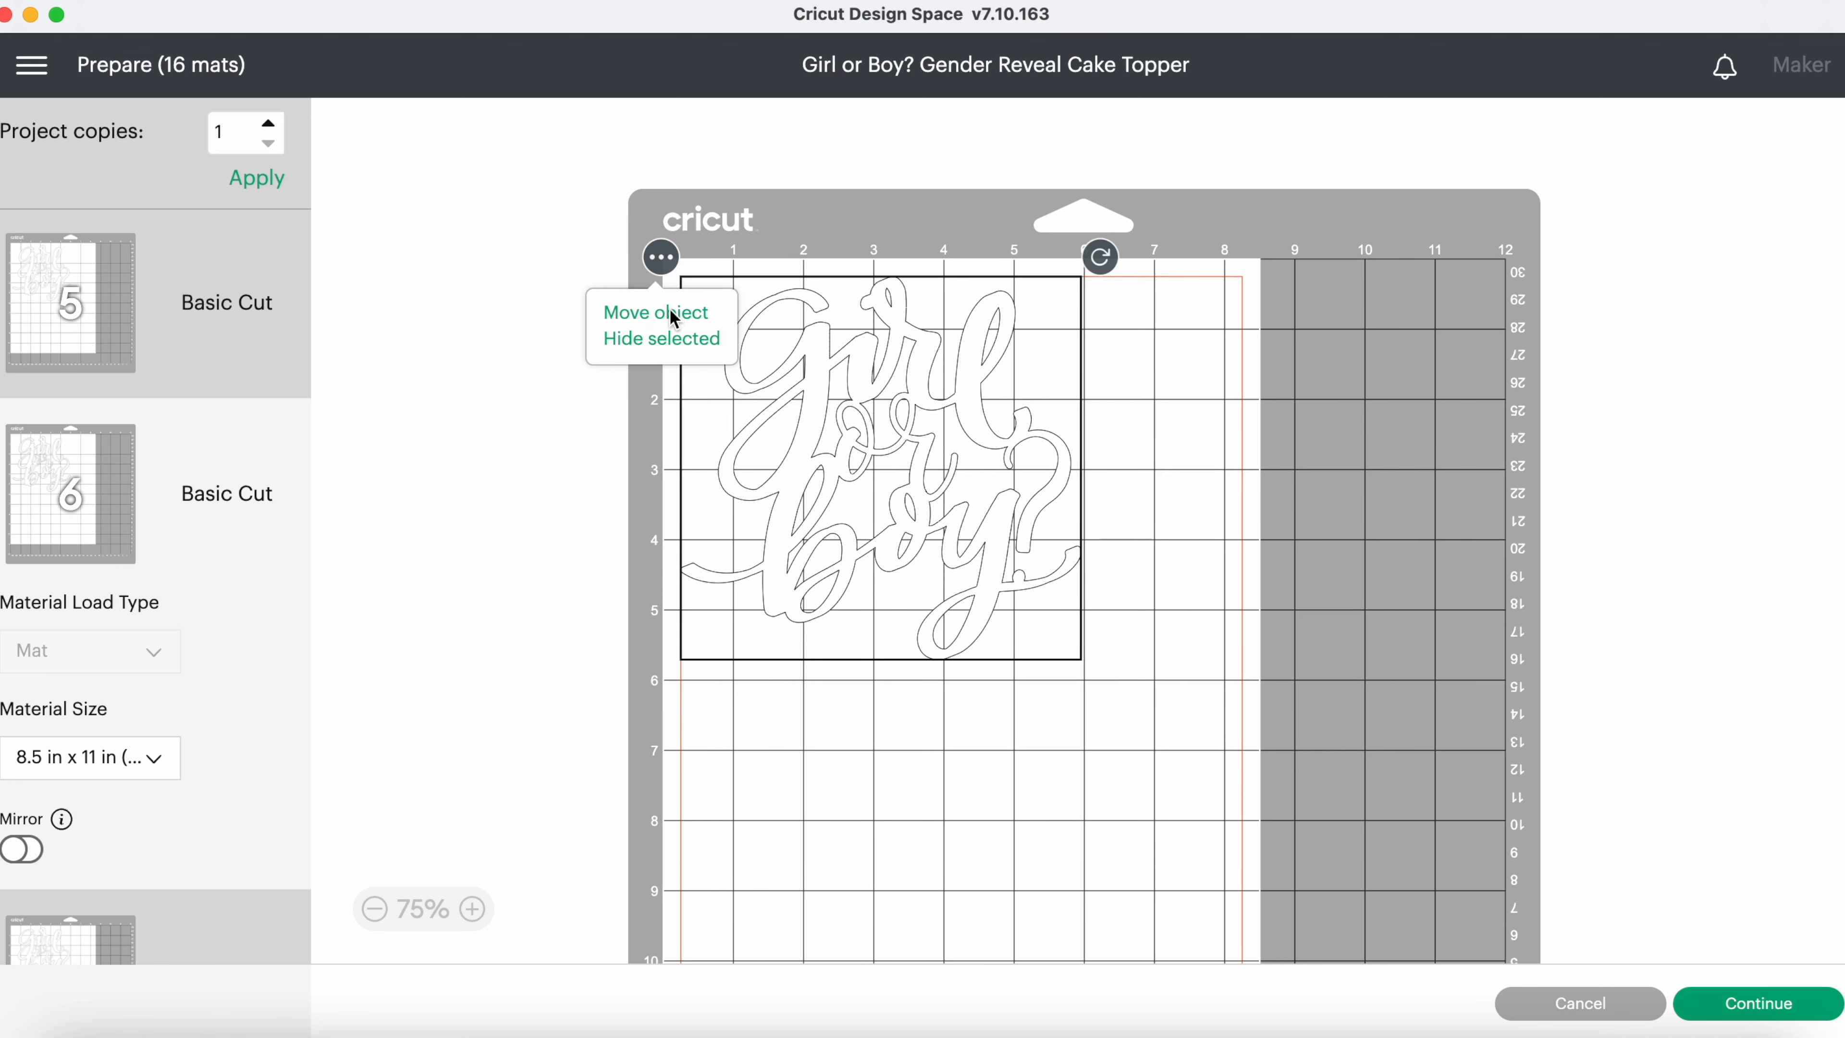
{"action": "left_click", "coordinate": [655, 311]}
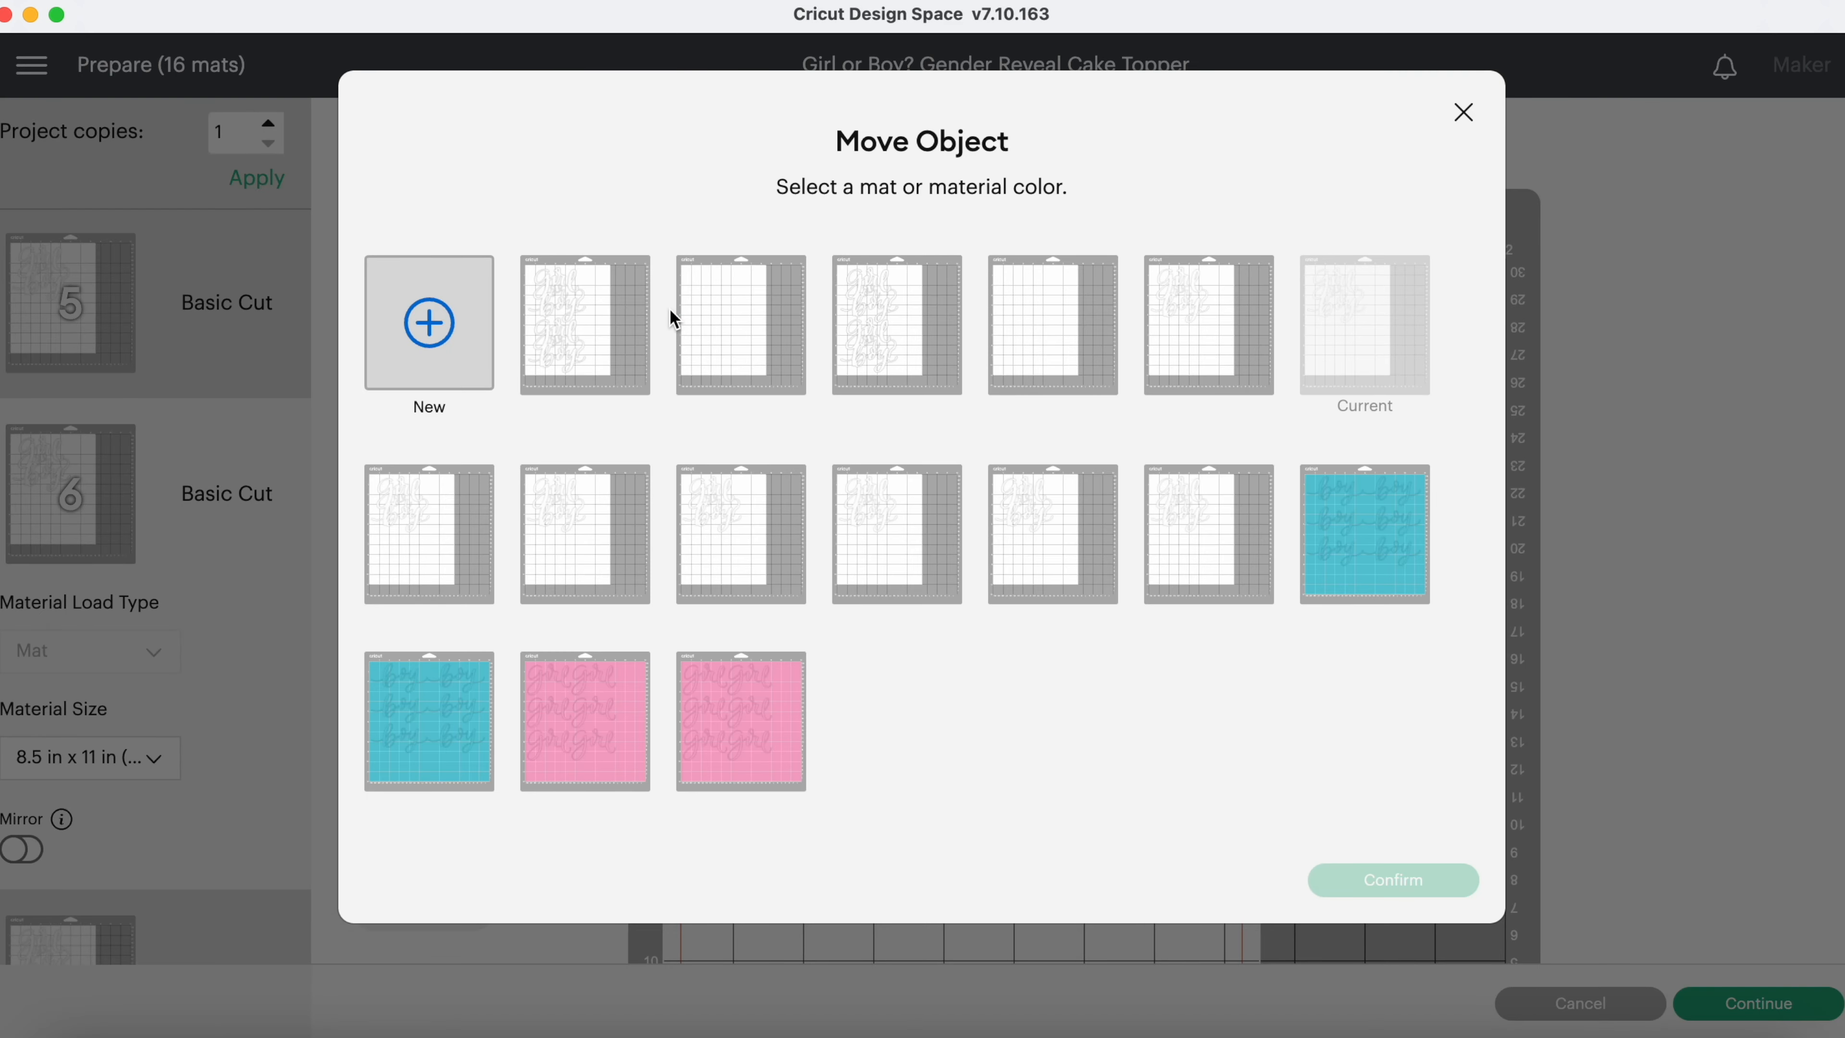